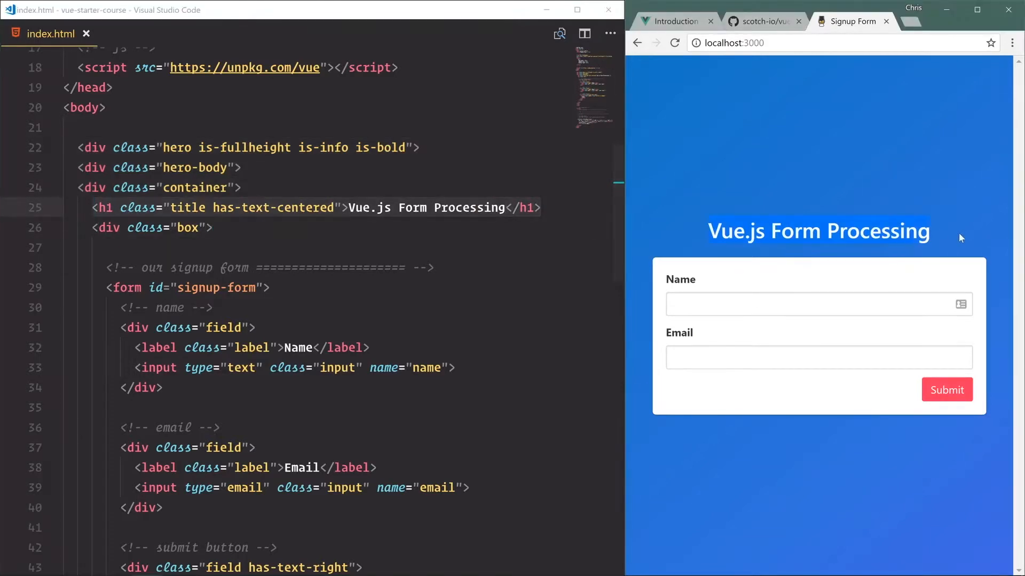
Step: Scroll through the signup form markup to review the name and email input fields
{"action": "scroll", "scroll_direction": "down", "scroll_amount": 3}
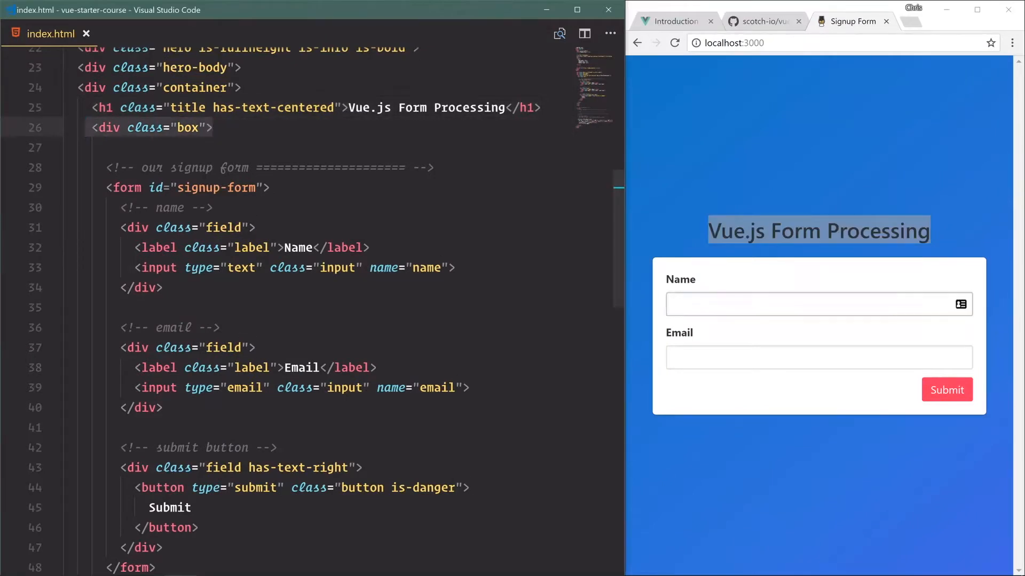
{"action": "scroll", "scroll_direction": "down", "scroll_amount": 3}
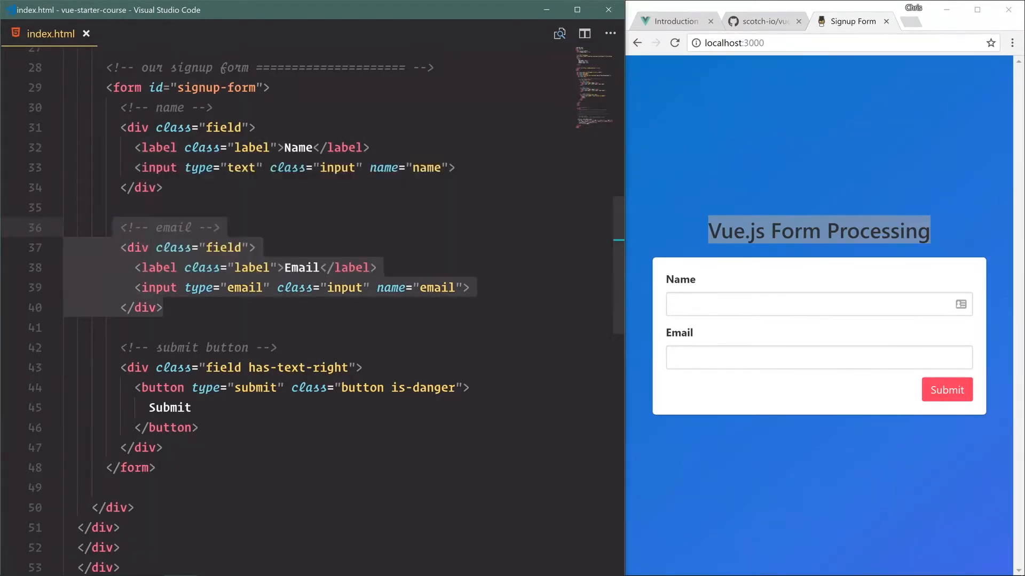
{"action": "left_click", "coordinate": [166, 186]}
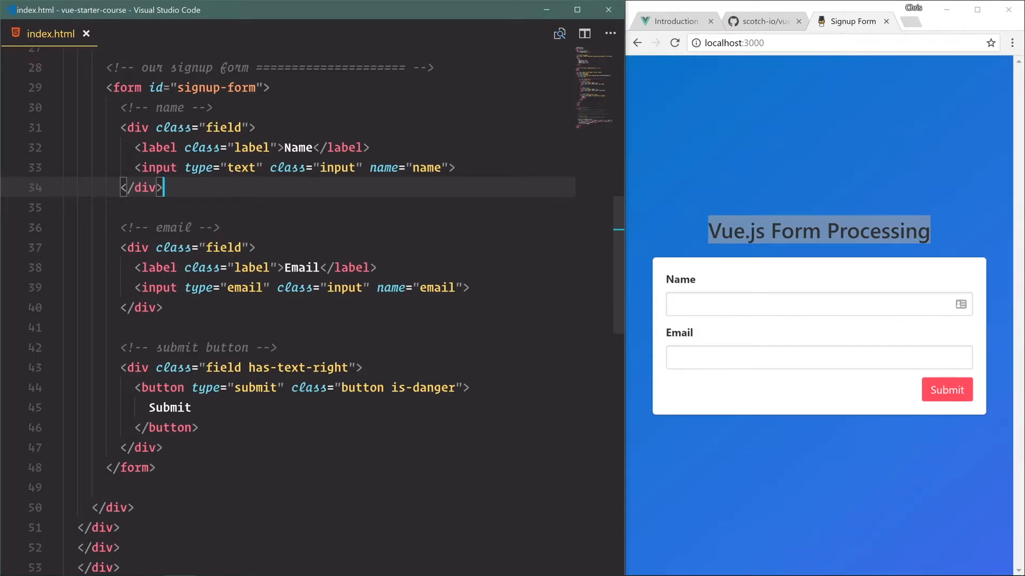
{"action": "scroll", "scroll_direction": "down", "scroll_amount": 3}
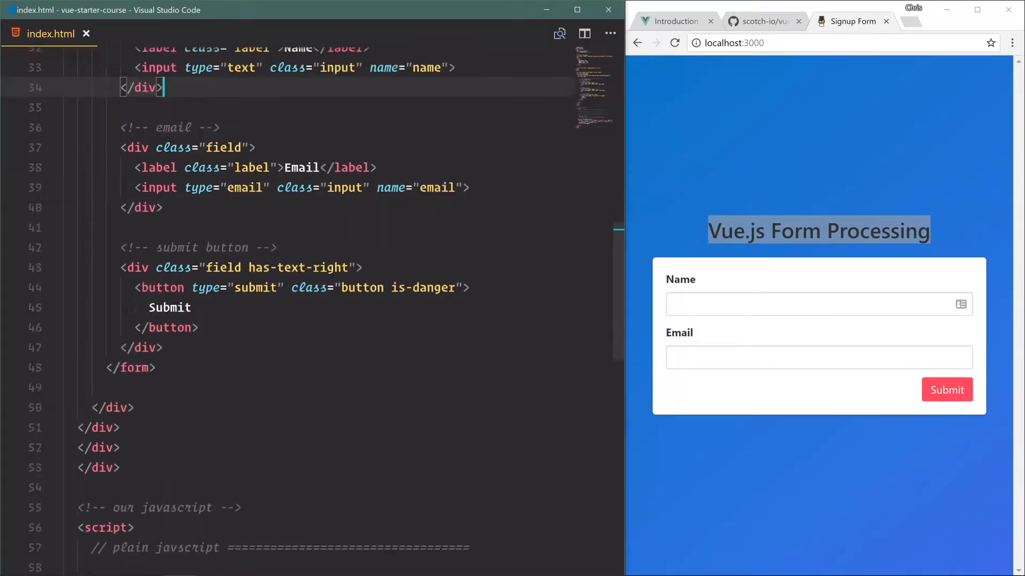
{"action": "scroll", "scroll_direction": "down", "scroll_amount": 3}
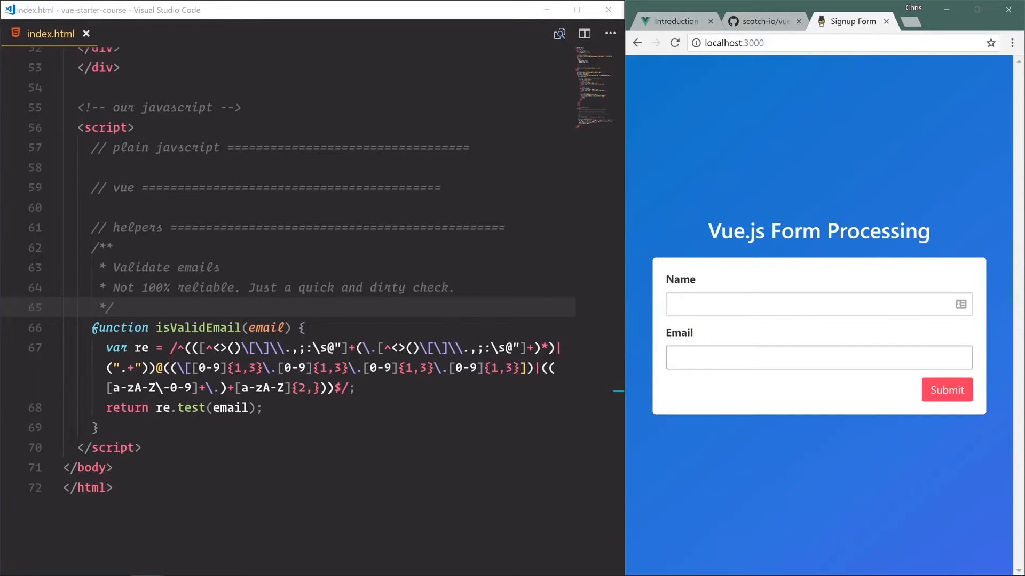
{"action": "mouse_move", "coordinate": [198, 328]}
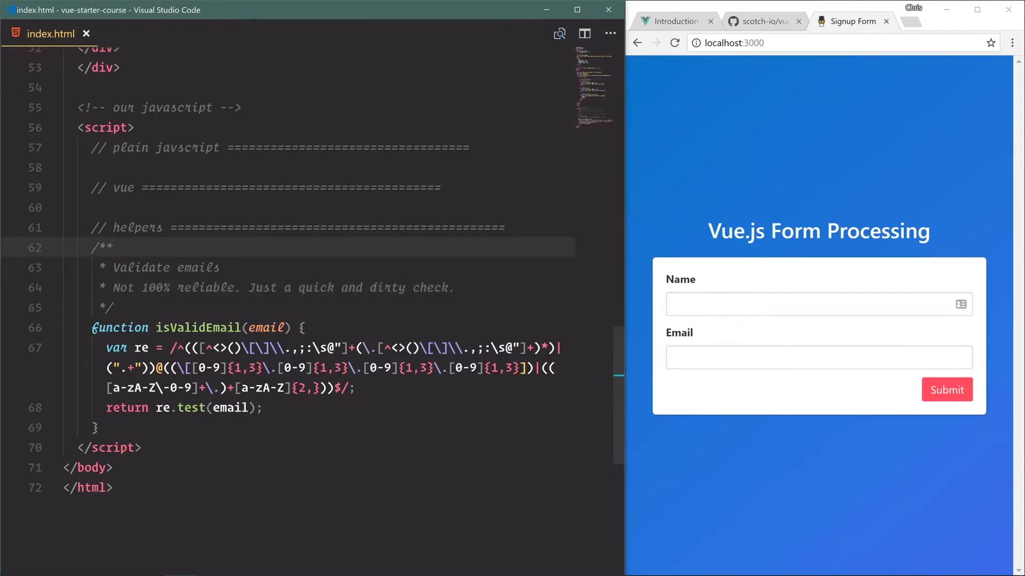
{"action": "left_click", "coordinate": [112, 248]}
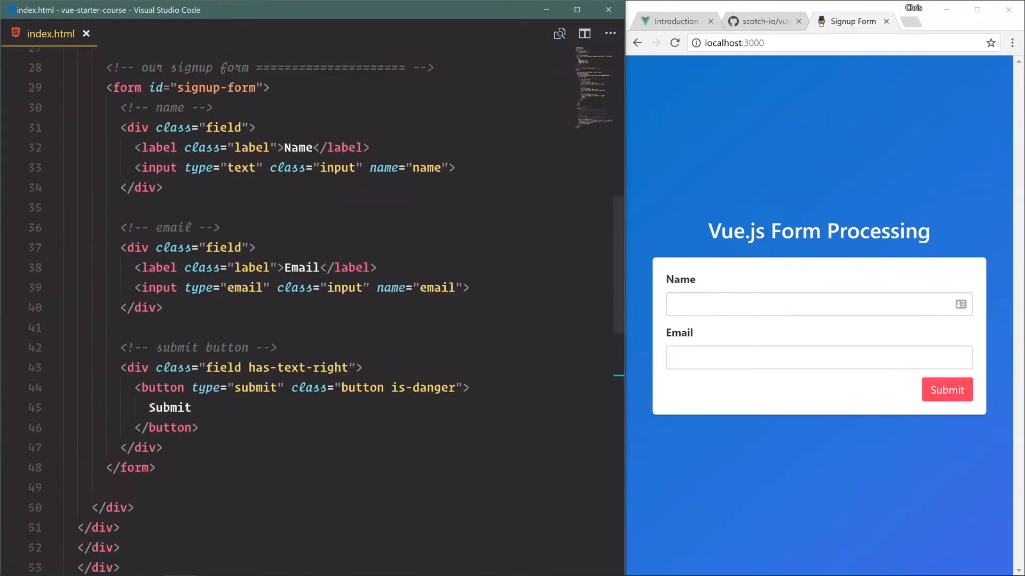
{"action": "left_click", "coordinate": [279, 267]}
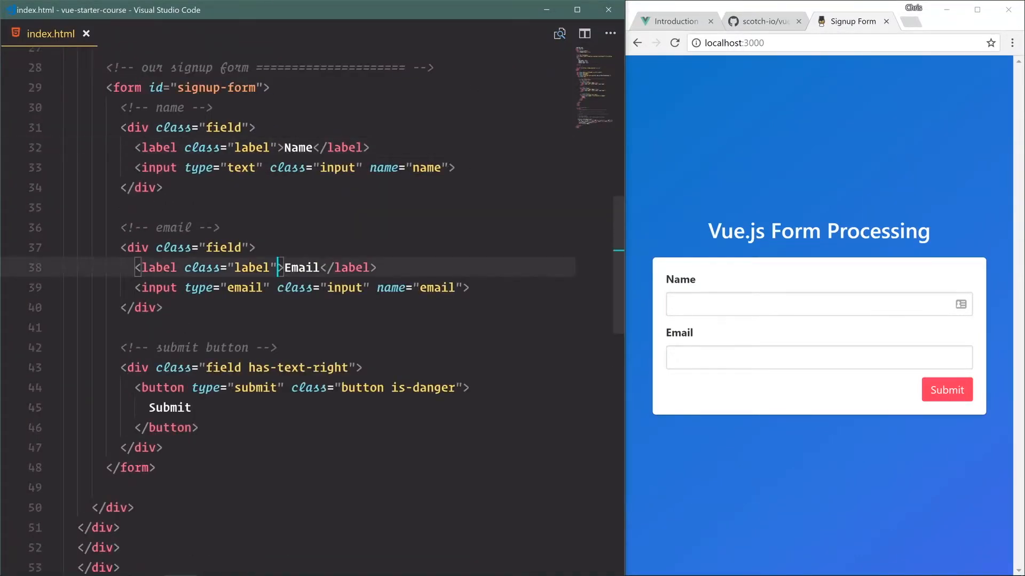
{"action": "left_click", "coordinate": [171, 407]}
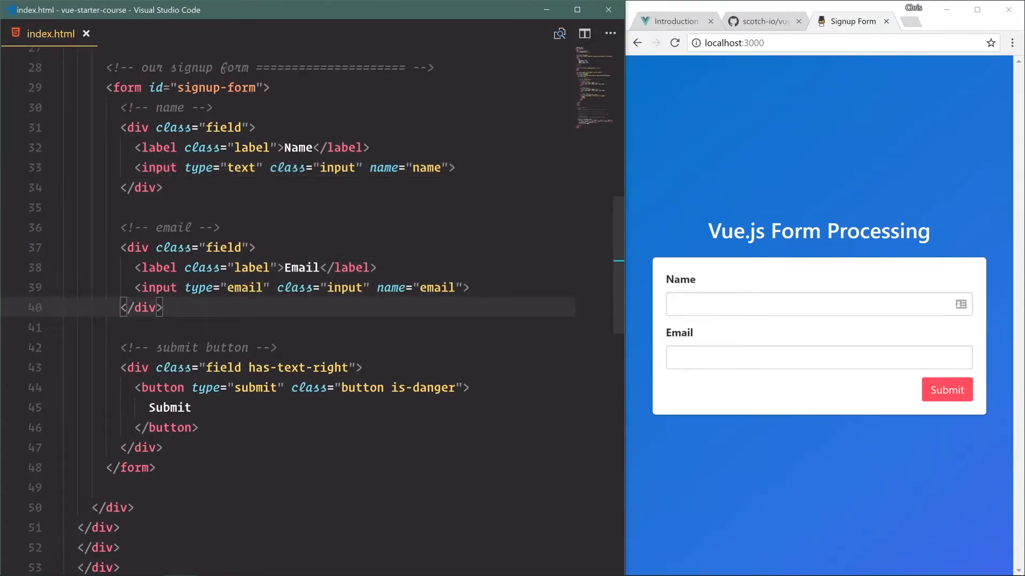
Step: Add a 'grab the things we need' comment and const signupForm = document.getElementById('signup-form')
{"action": "scroll", "scroll_direction": "down", "scroll_amount": 3}
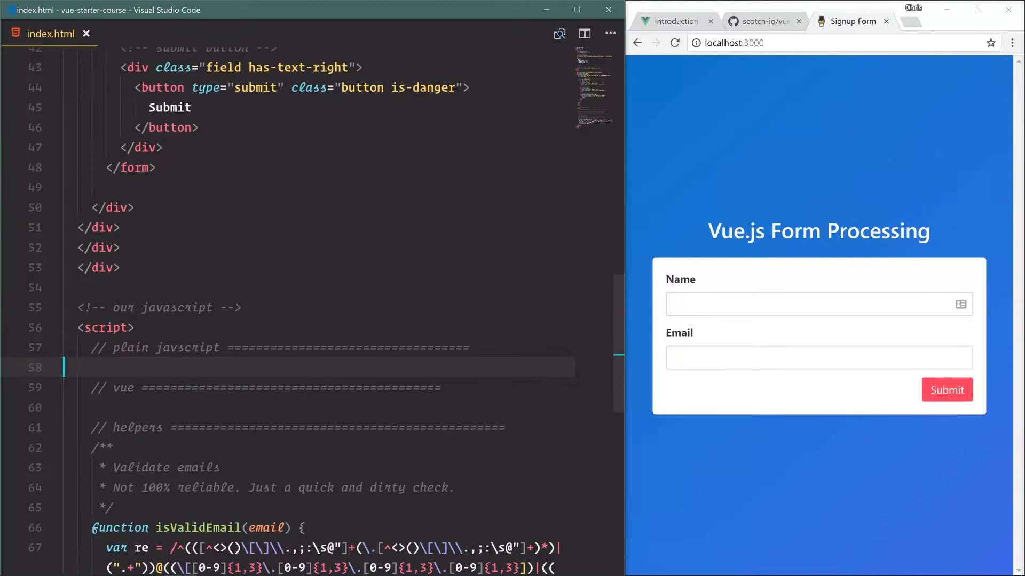
{"action": "type", "text": "// grab the"}
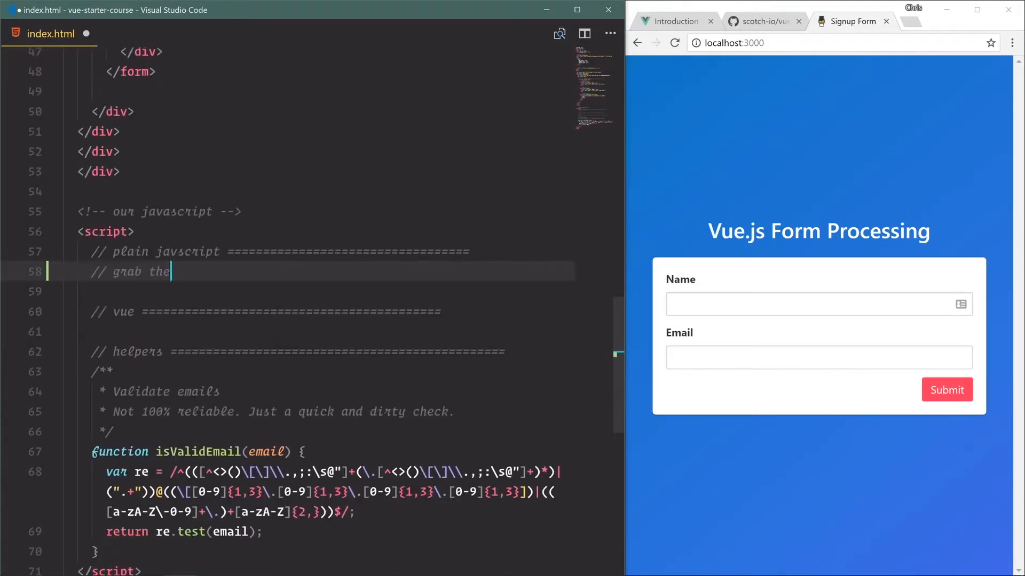
{"action": "type", "text": "things we need"}
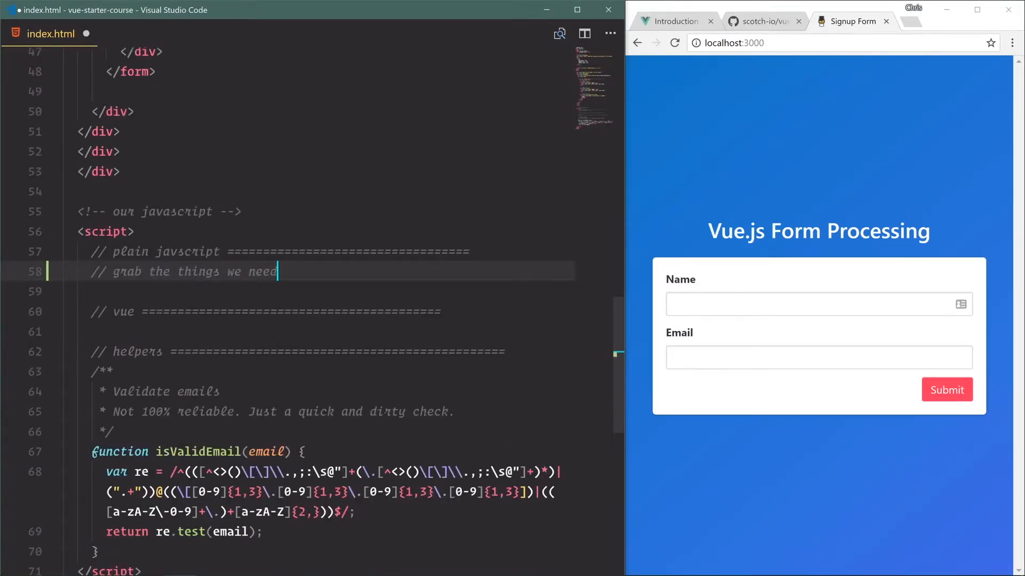
{"action": "type", "text": "const signupForm = document."}
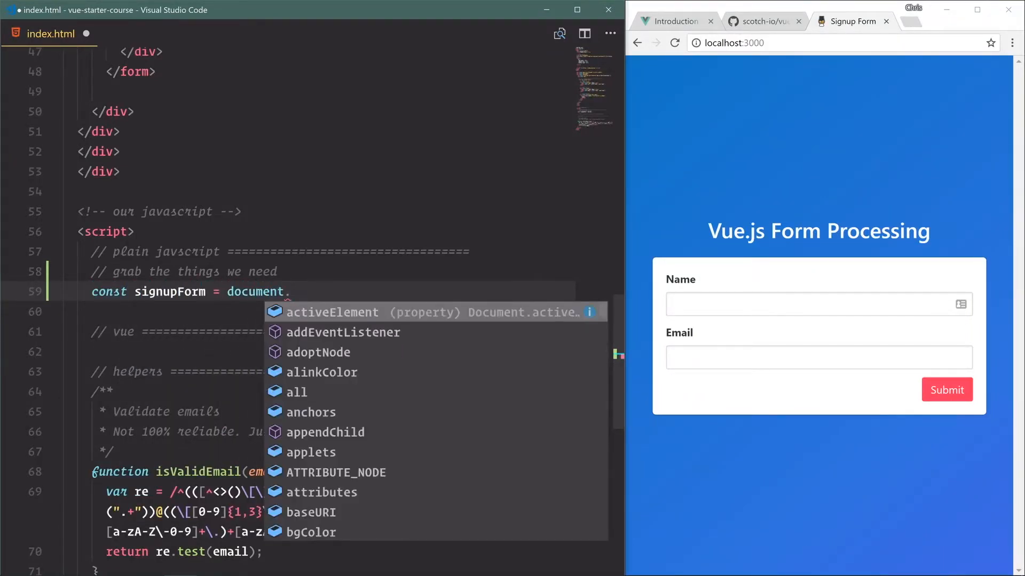
{"action": "type", "text": "G"}
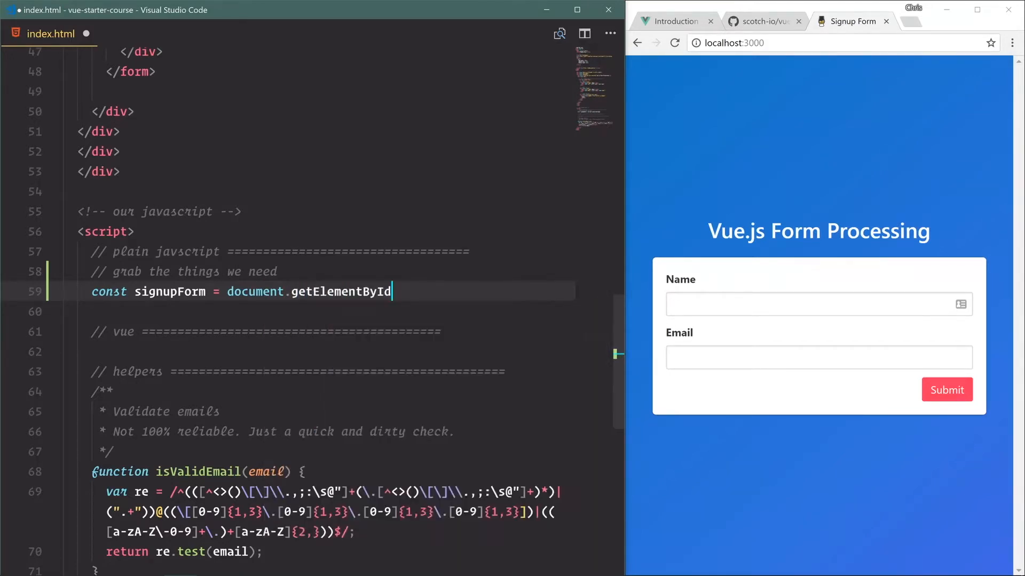
{"action": "type", "text": "('signup-form');"}
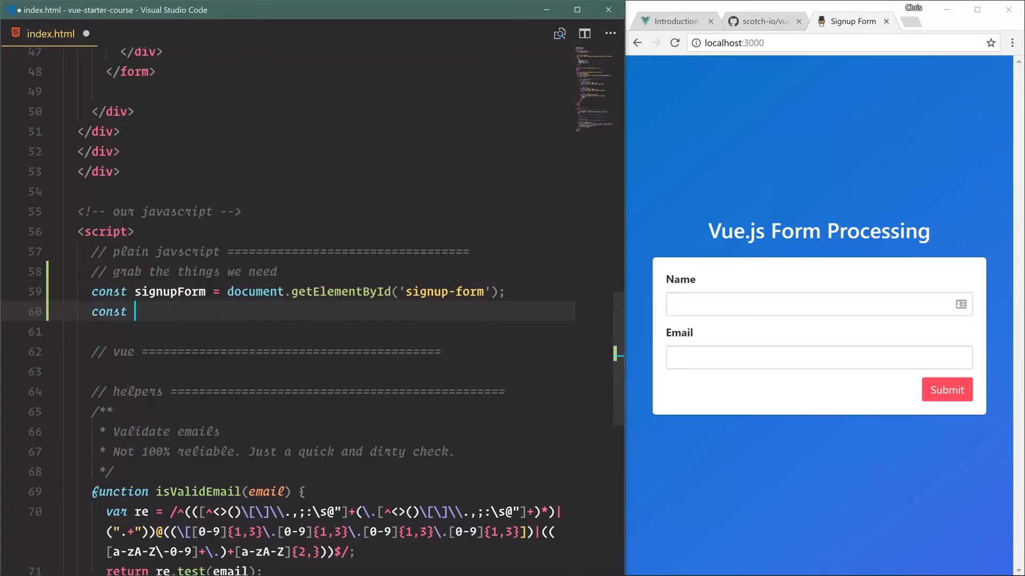
Step: Declare nameInput and emailInput constants via signupForm.querySelector on the input[name] and input[email] selectors
{"action": "type", "text": "nameInput ="}
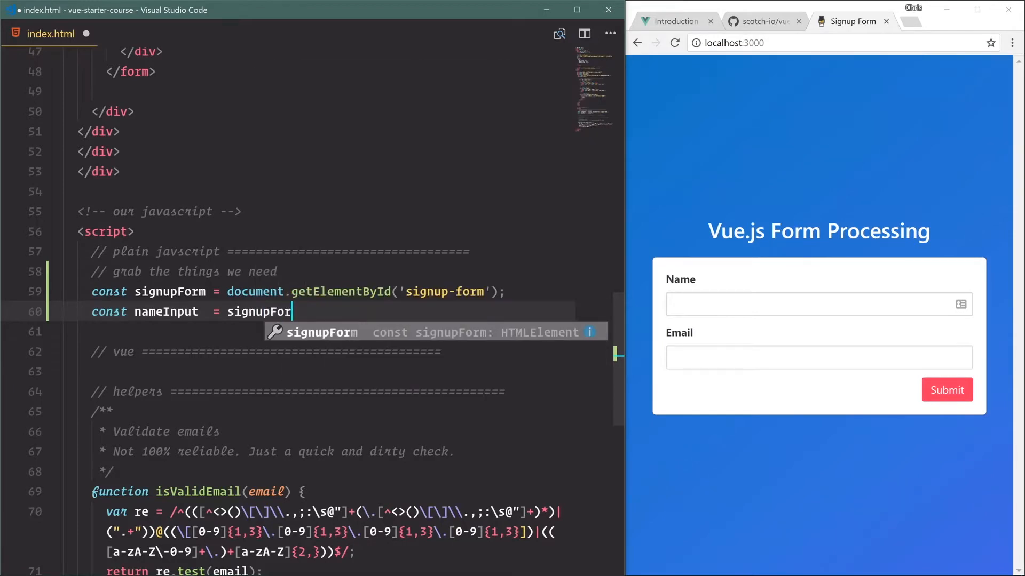
{"action": "type", "text": "m.queryS"}
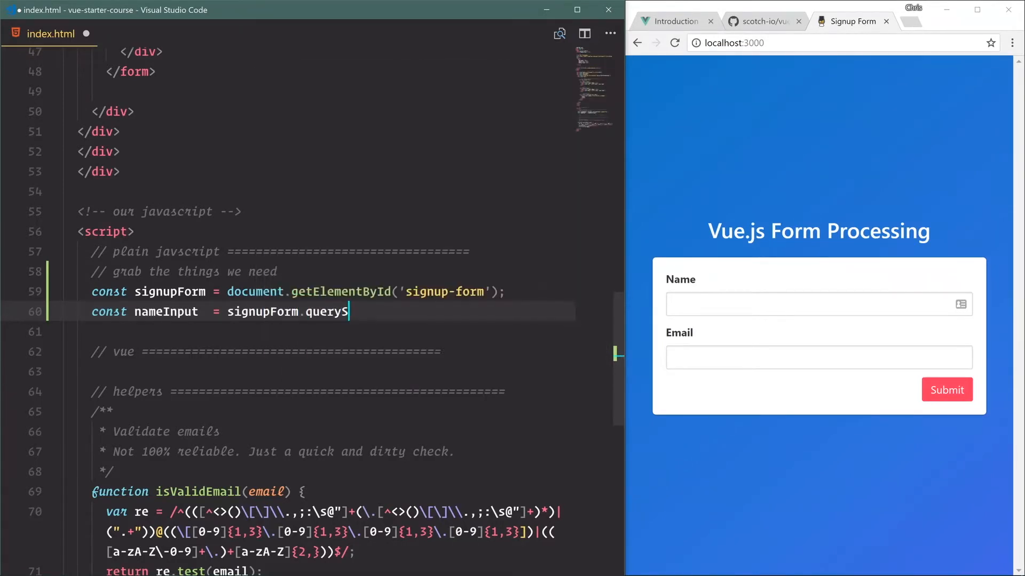
{"action": "type", "text": "elector('"}
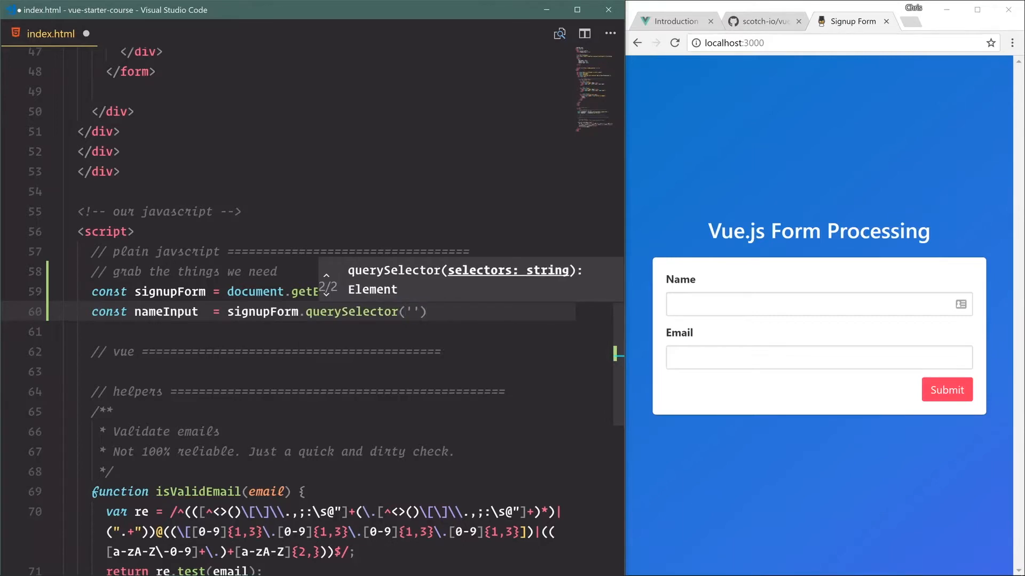
{"action": "type", "text": "input[name=name"}
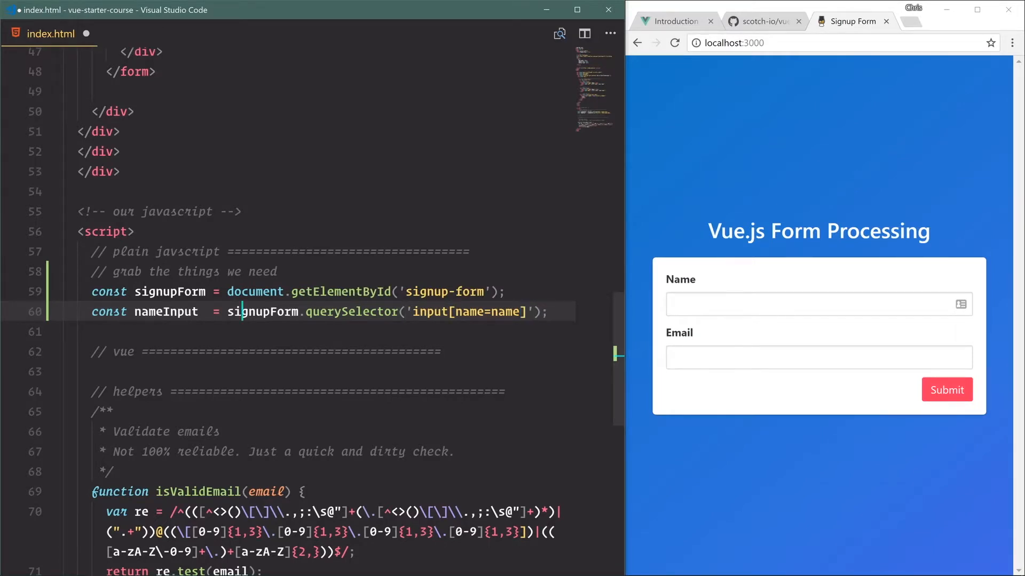
{"action": "double_click", "coordinate": [262, 311]}
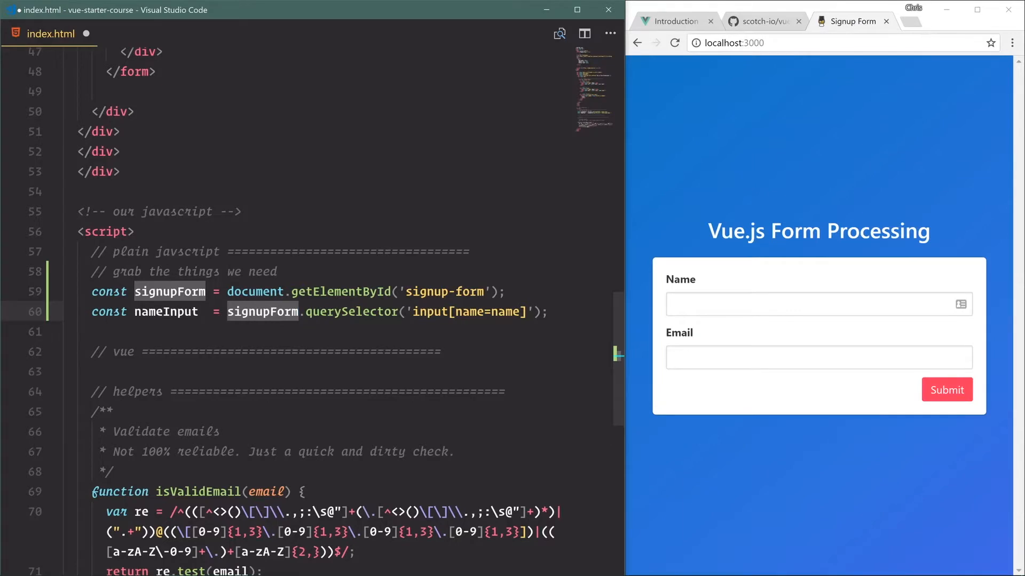
{"action": "mouse_move", "coordinate": [168, 292]}
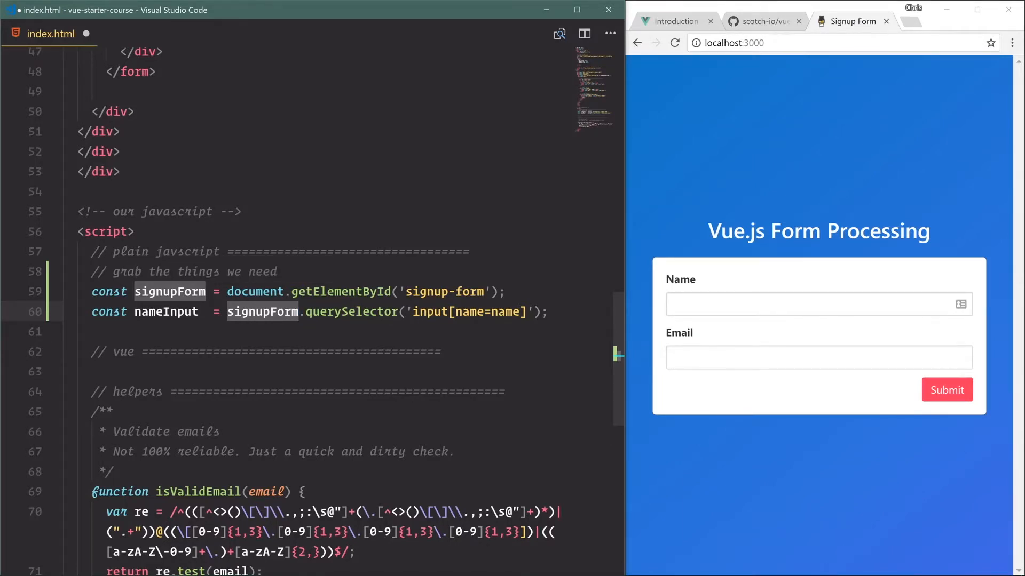
{"action": "left_click", "coordinate": [416, 312]}
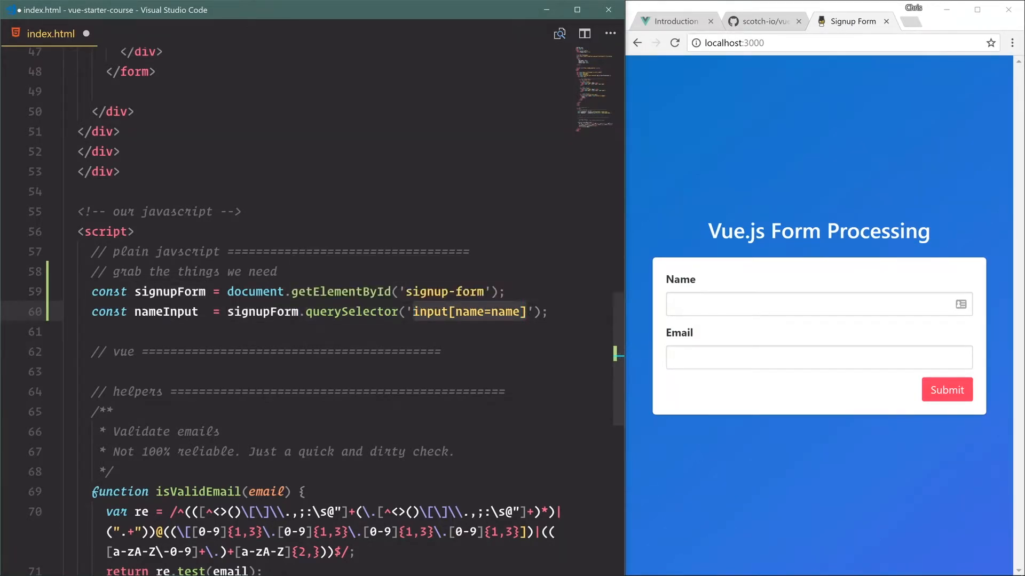
{"action": "double_click", "coordinate": [170, 291]}
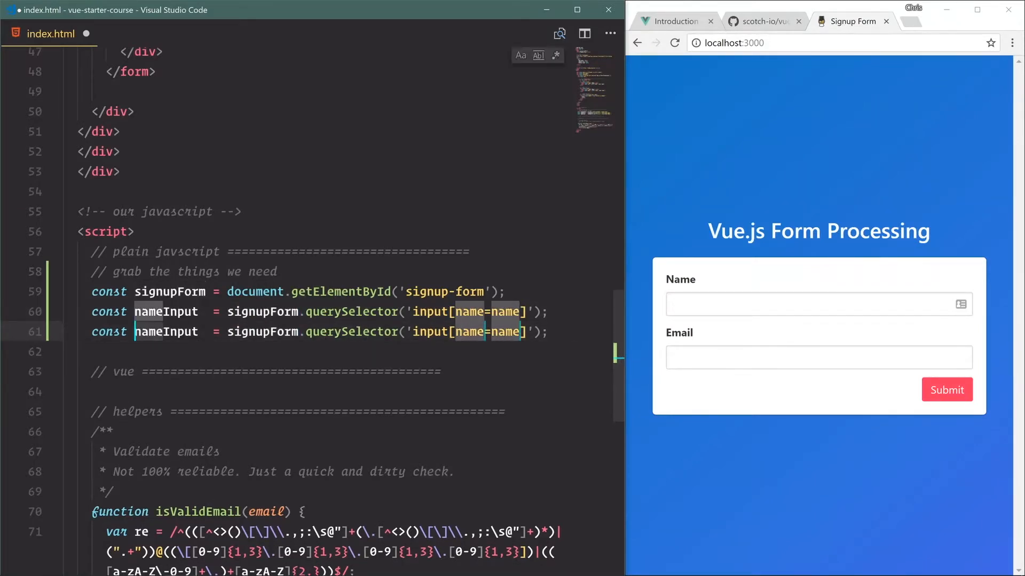
{"action": "type", "text": "emailInput = signupForm.querySelector('input[email=email]');"}
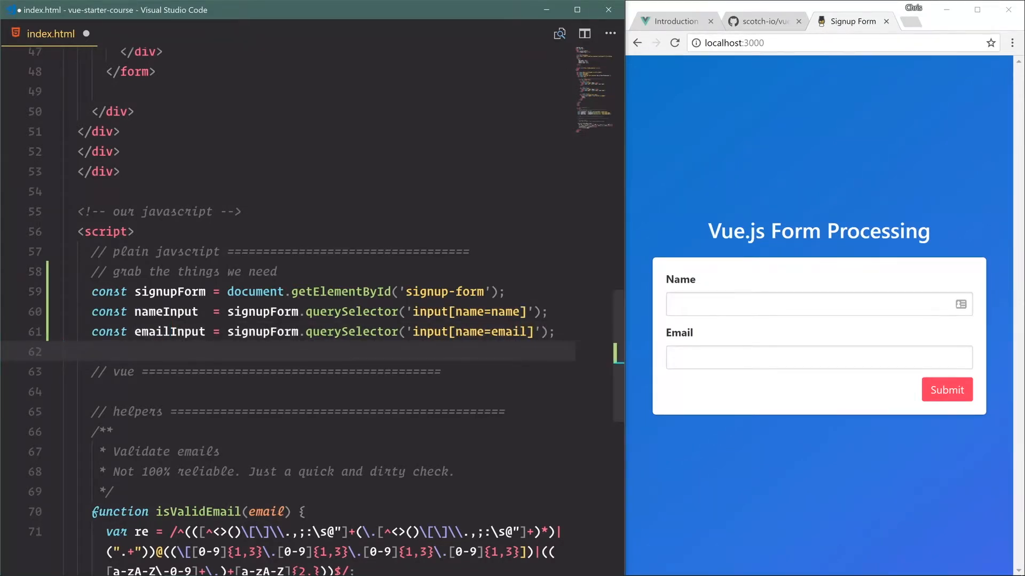
Step: Add a 'listen for the submit event' comment and begin signupForm.addEventListener
{"action": "type", "text": "//"}
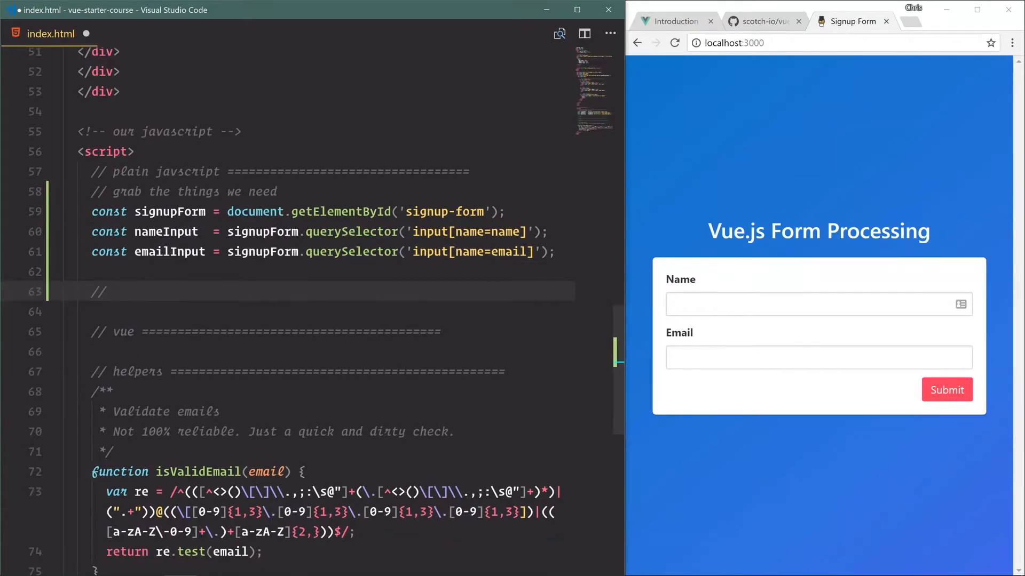
{"action": "type", "text": "listen for the b"}
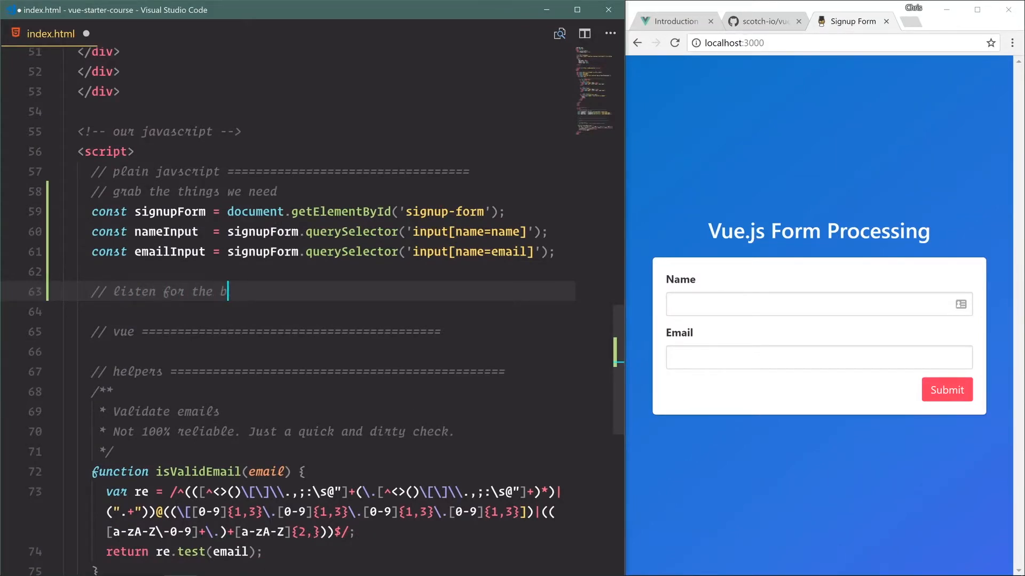
{"action": "type", "text": "submit event"}
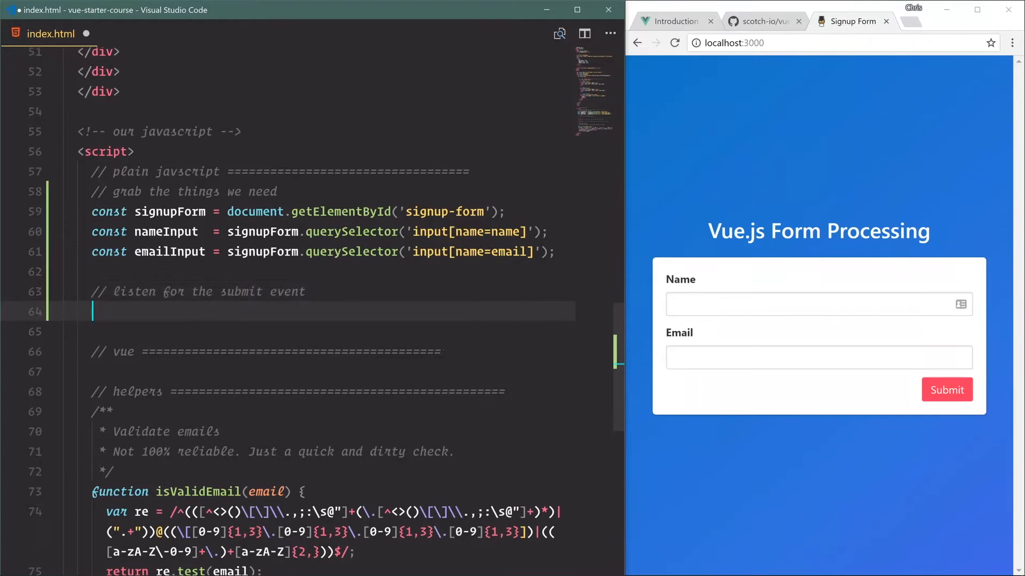
{"action": "type", "text": "signupForm.addEventListener('submit', processSignupForm"}
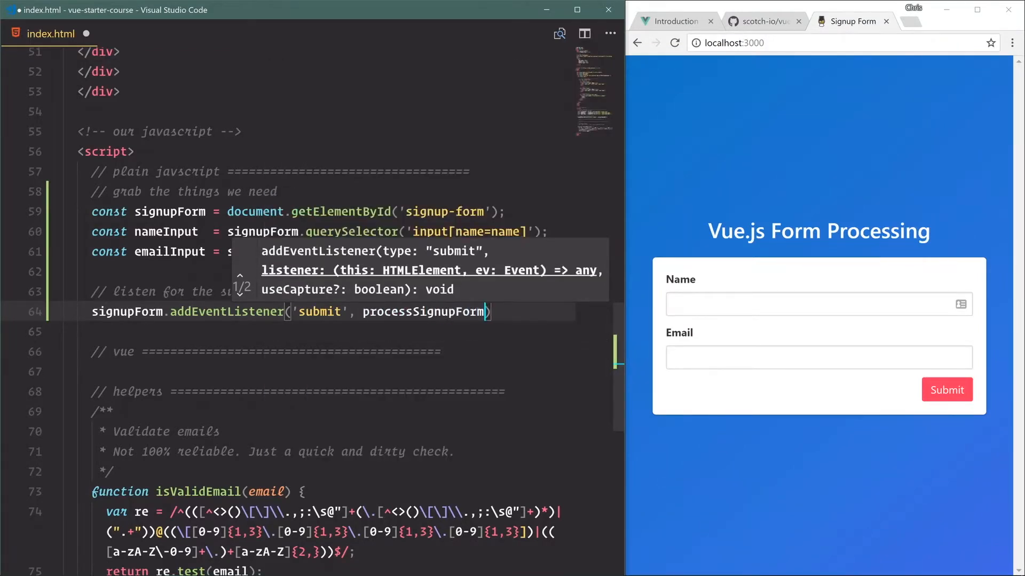
Step: Make processSignupForm the submit listener callback and start declaring function processSignupForm
{"action": "type", "text": "function process"}
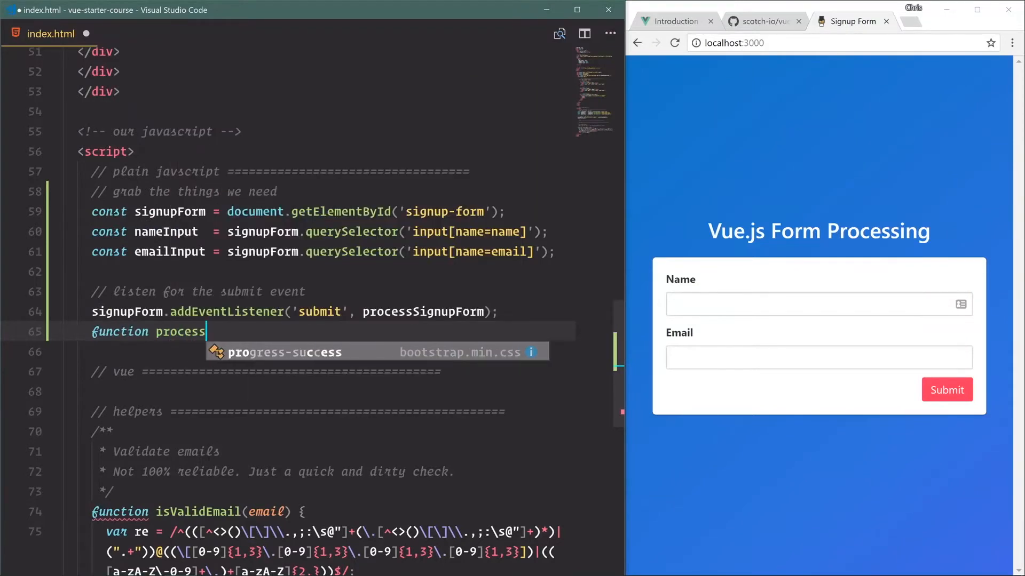
{"action": "key", "text": "Escape"}
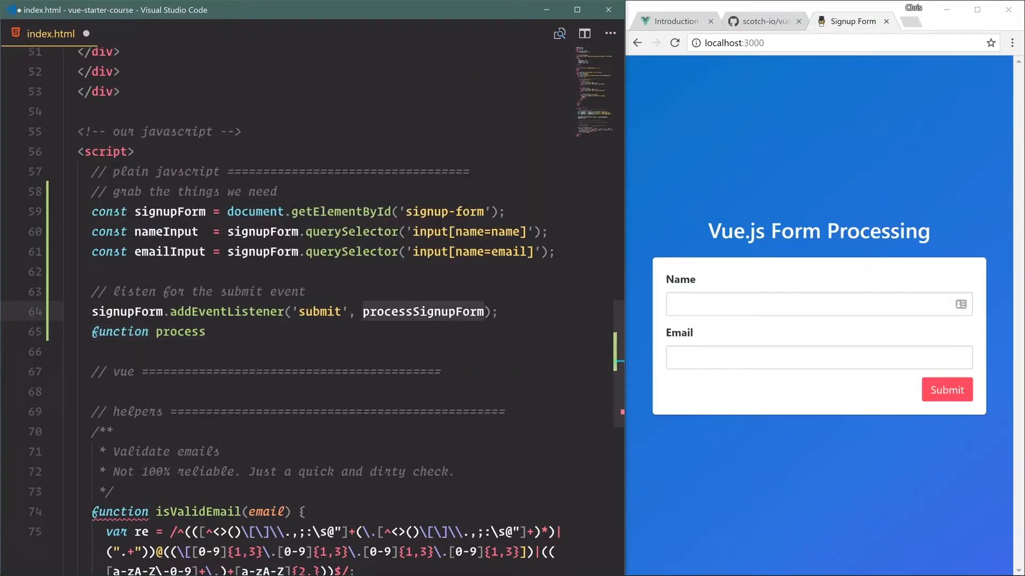
{"action": "type", "text": "function()"}
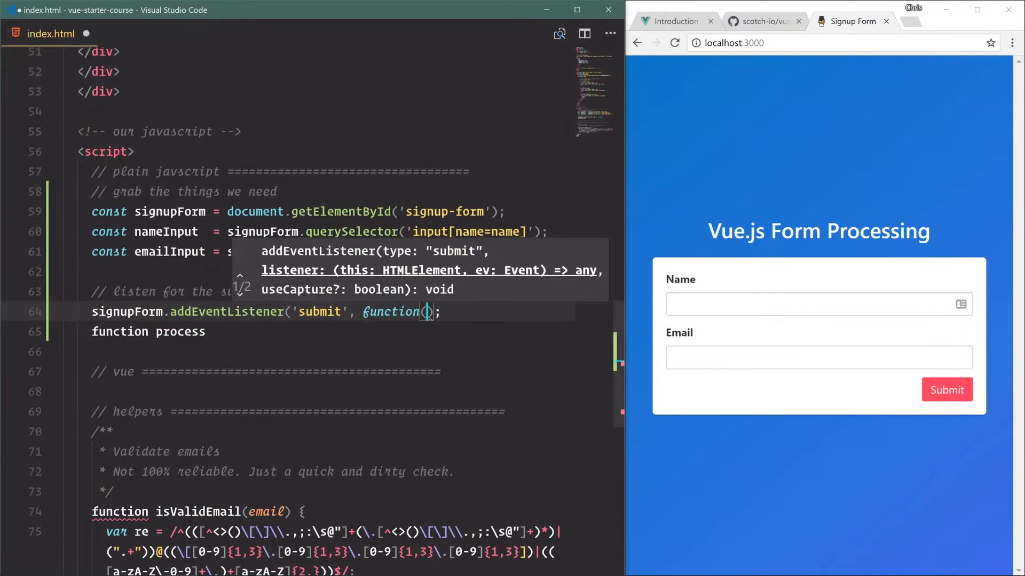
{"action": "type", "text": "{"}
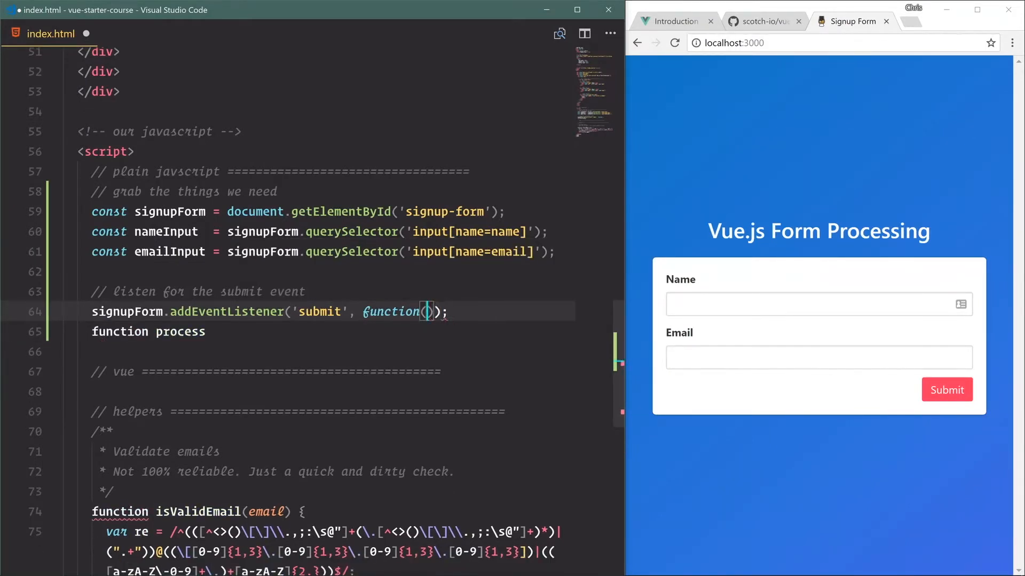
{"action": "type", "text": "processSignupForm"}
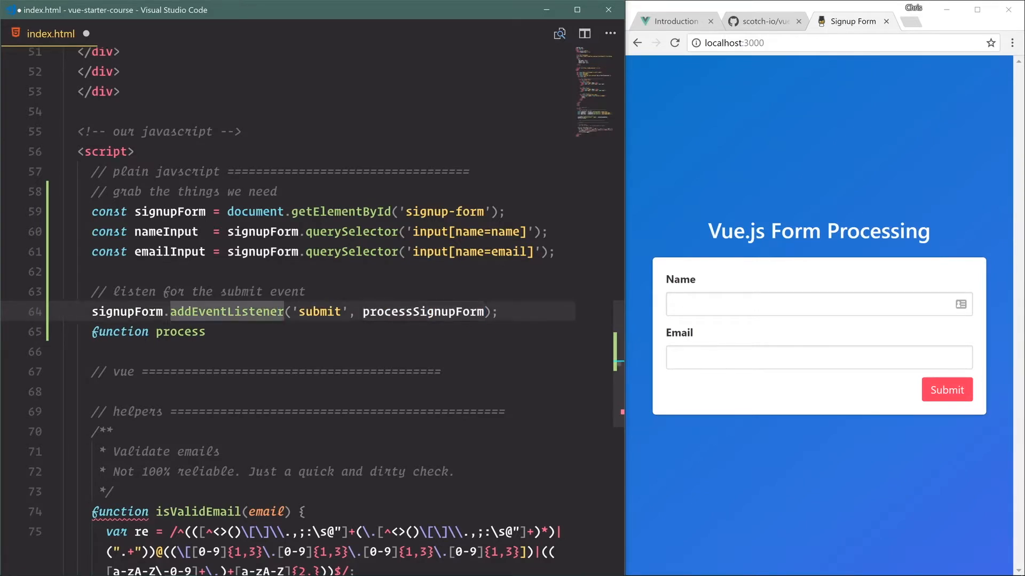
{"action": "type", "text": "SignupForm"}
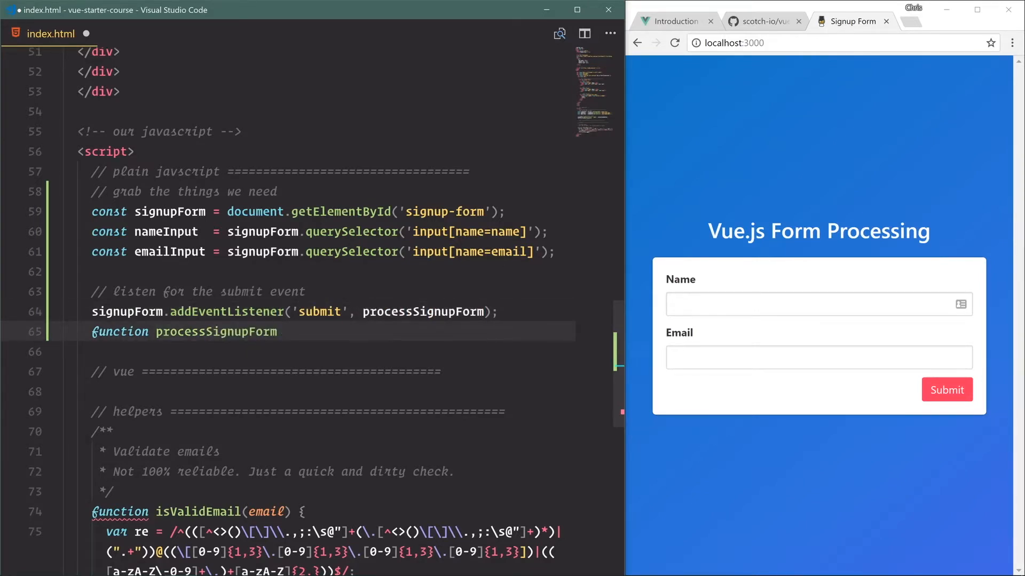
Step: Give processSignupForm(e) an e.preventDefault() call and read const name and email from the inputs
{"action": "type", "text": "(e) {"}
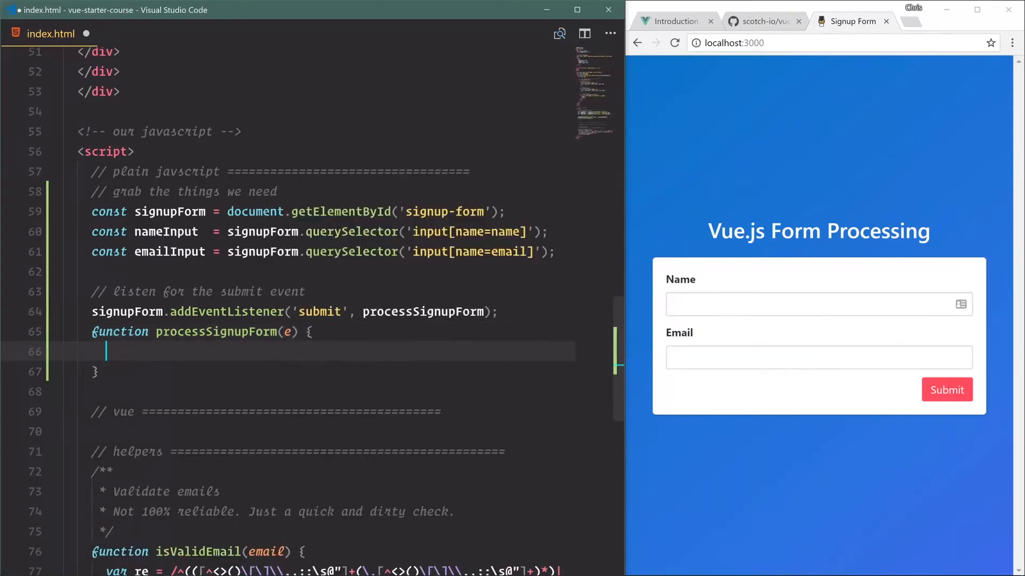
{"action": "type", "text": "e.prev"}
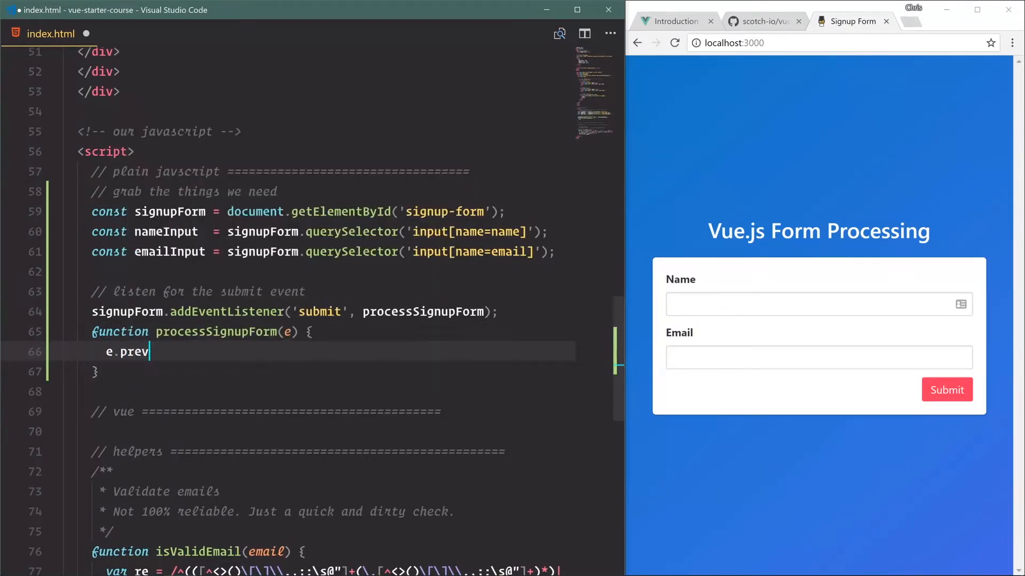
{"action": "type", "text": "entDefault()"}
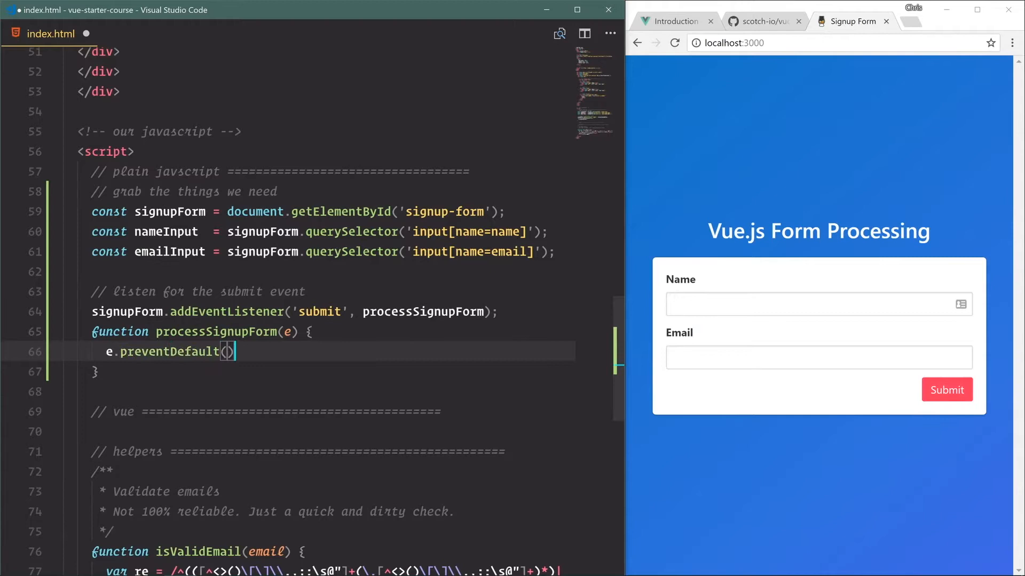
{"action": "type", "text": ";"}
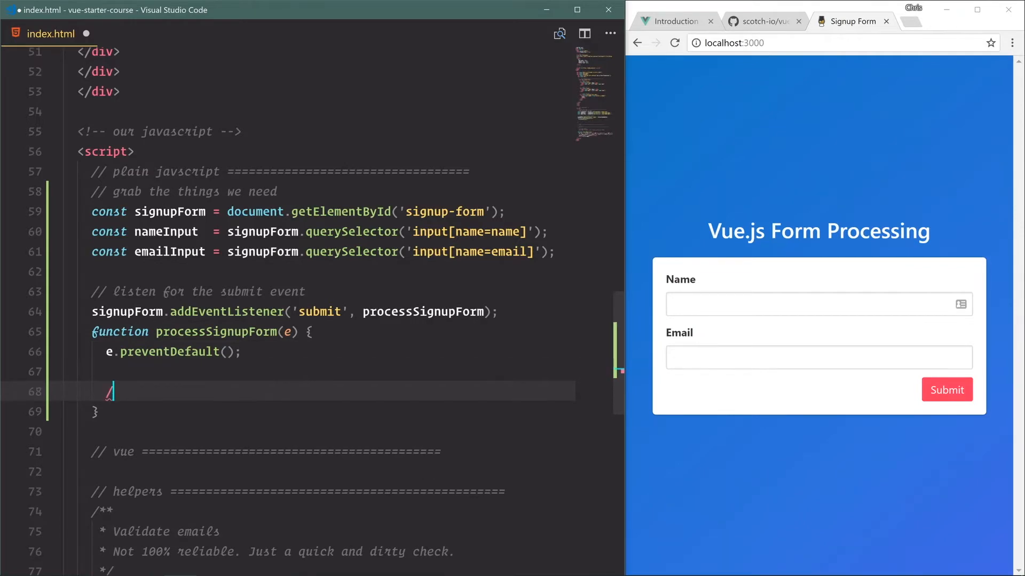
{"action": "type", "text": "const name ="}
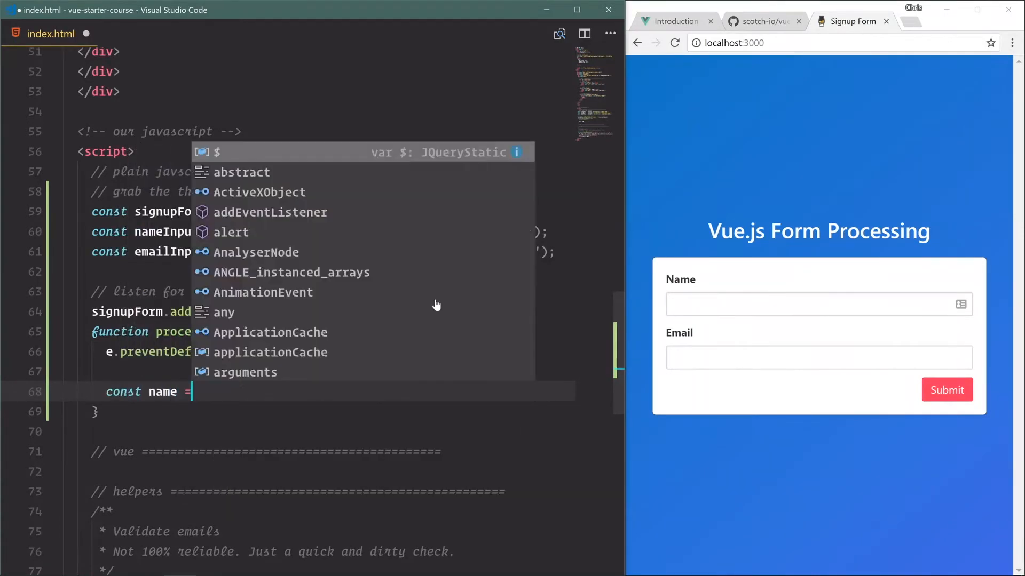
{"action": "type", "text": "nameInput.value;"}
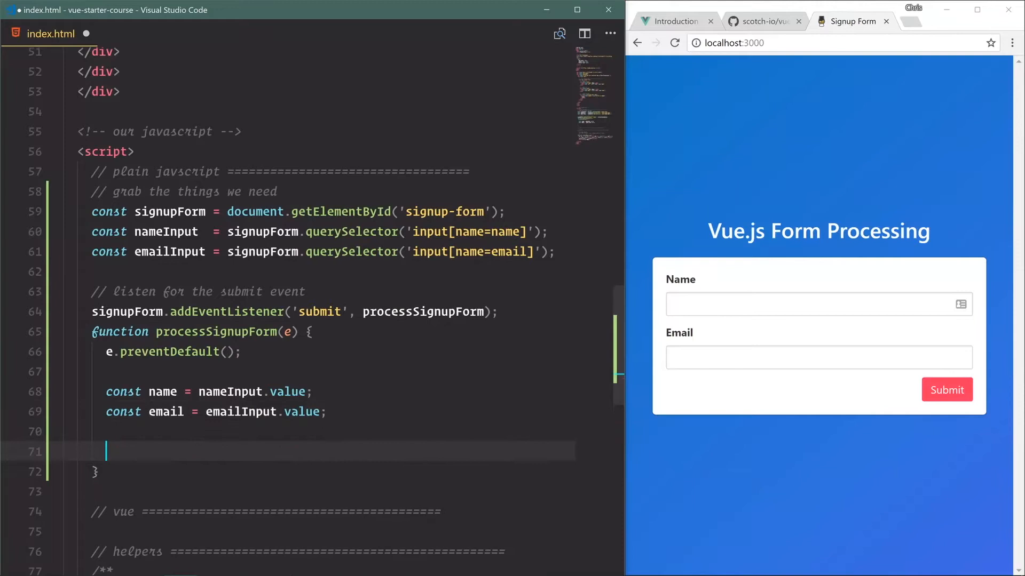
Step: Log { name, email } to the console and show an alert('Processing!')
{"action": "type", "text": "console."}
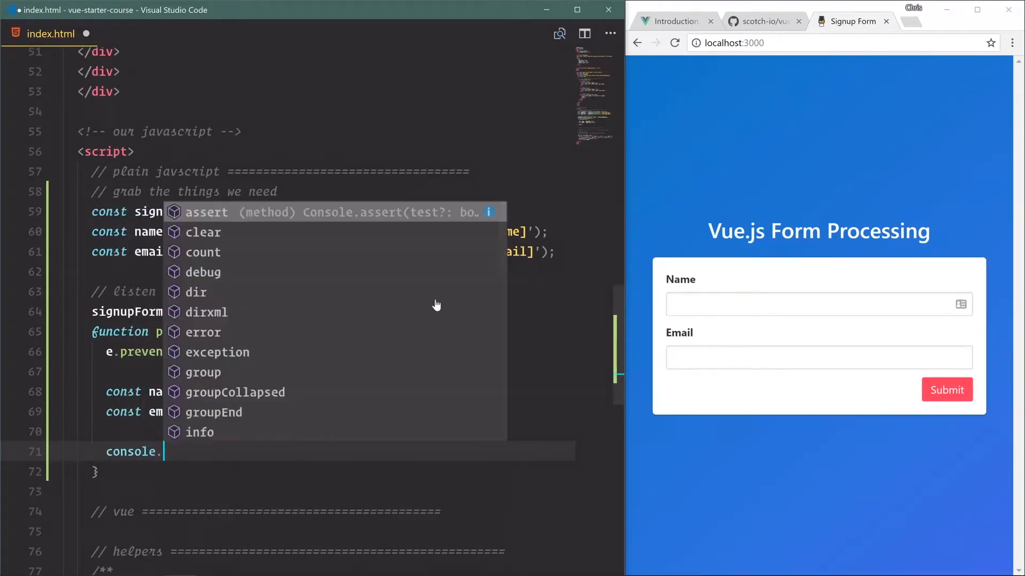
{"action": "type", "text": "log()"}
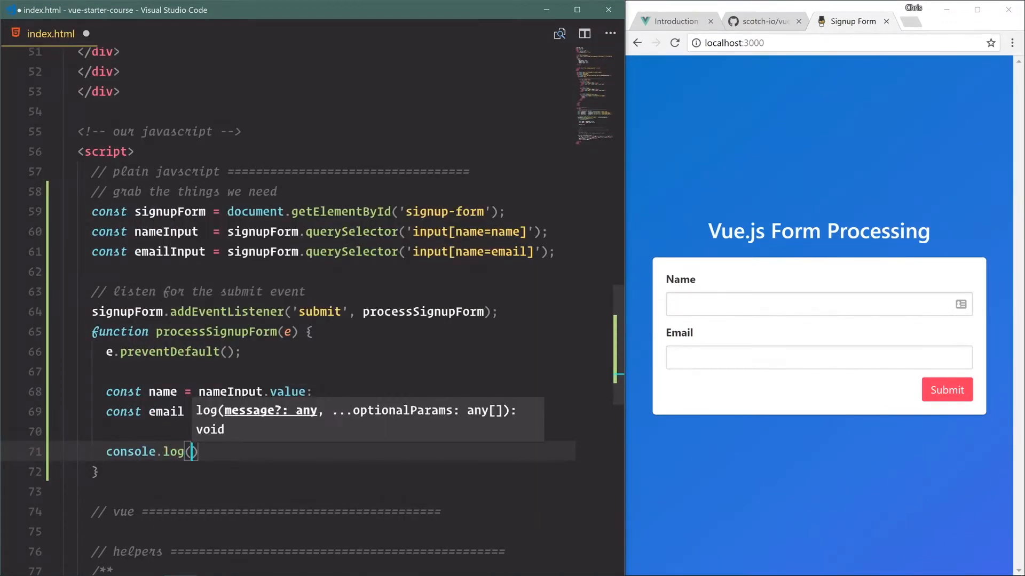
{"action": "type", "text": "name, email"}
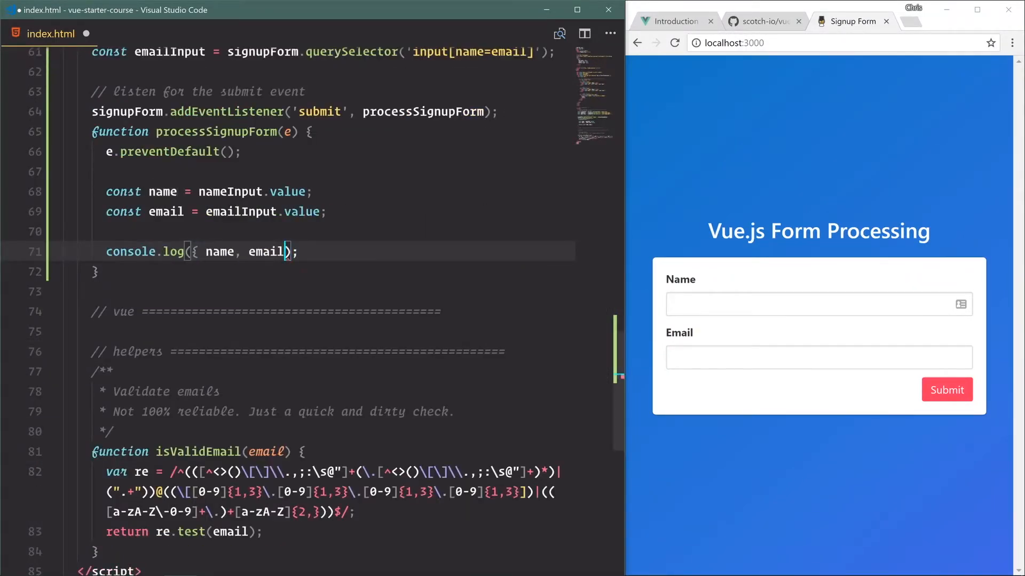
{"action": "type", "text": "\" \""}
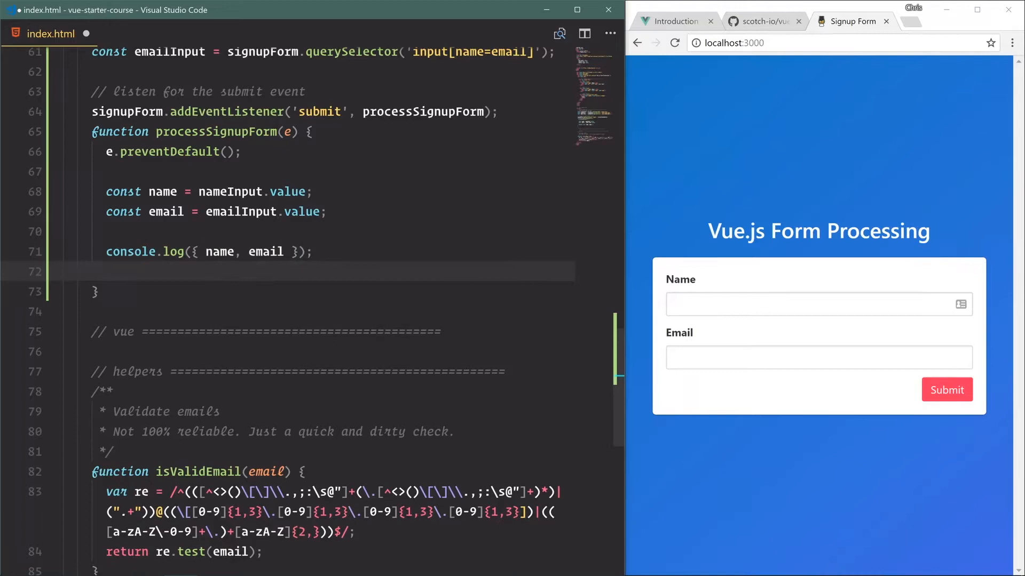
{"action": "type", "text": "alert("}
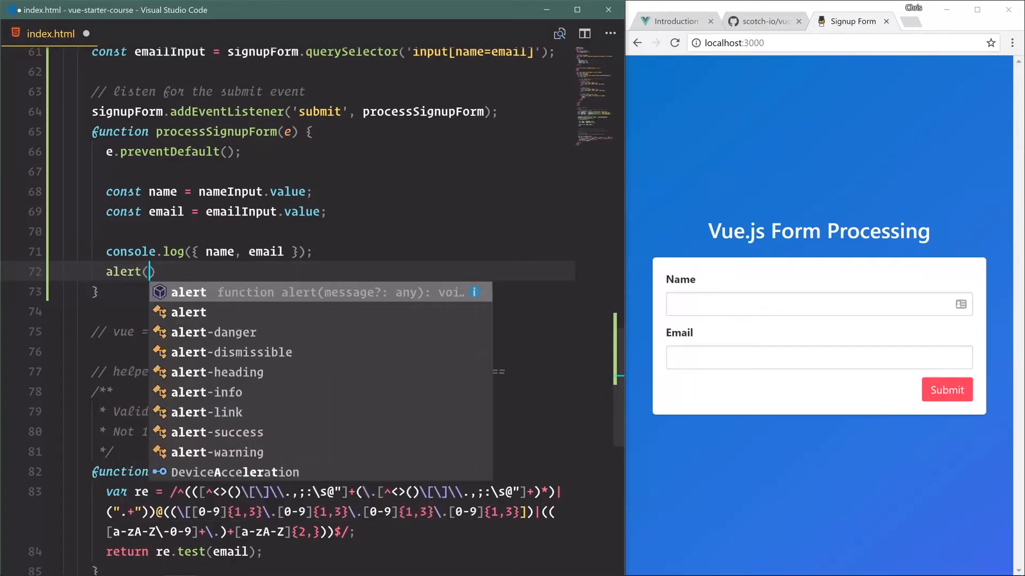
{"action": "type", "text": "'Process'"}
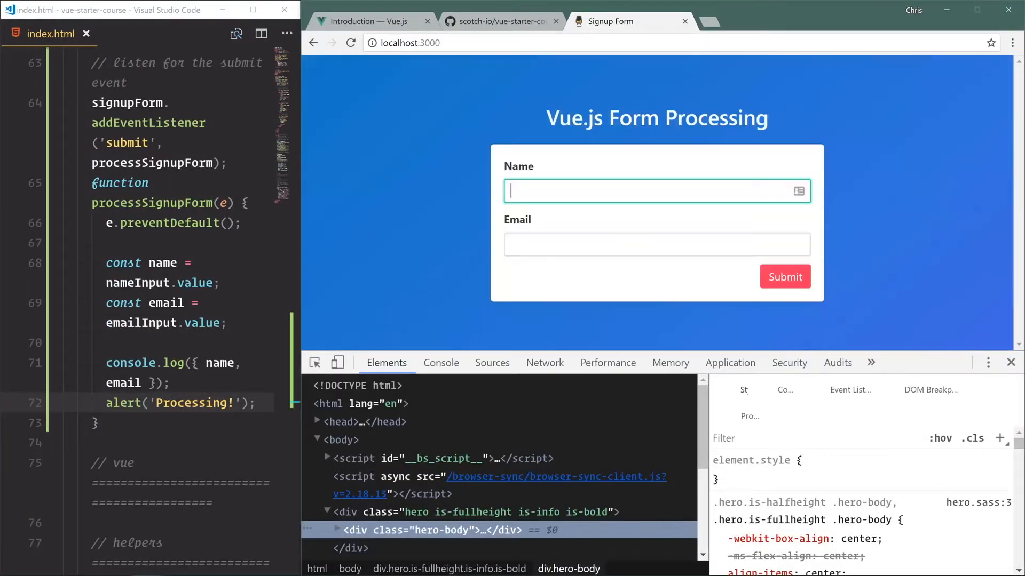
{"action": "type", "text": "my"}
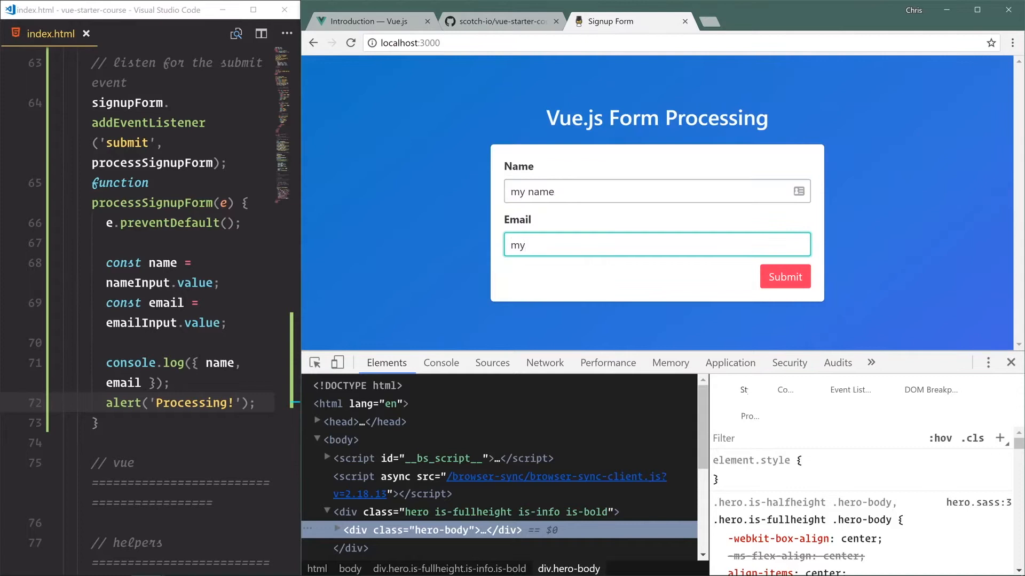
{"action": "type", "text": "email"}
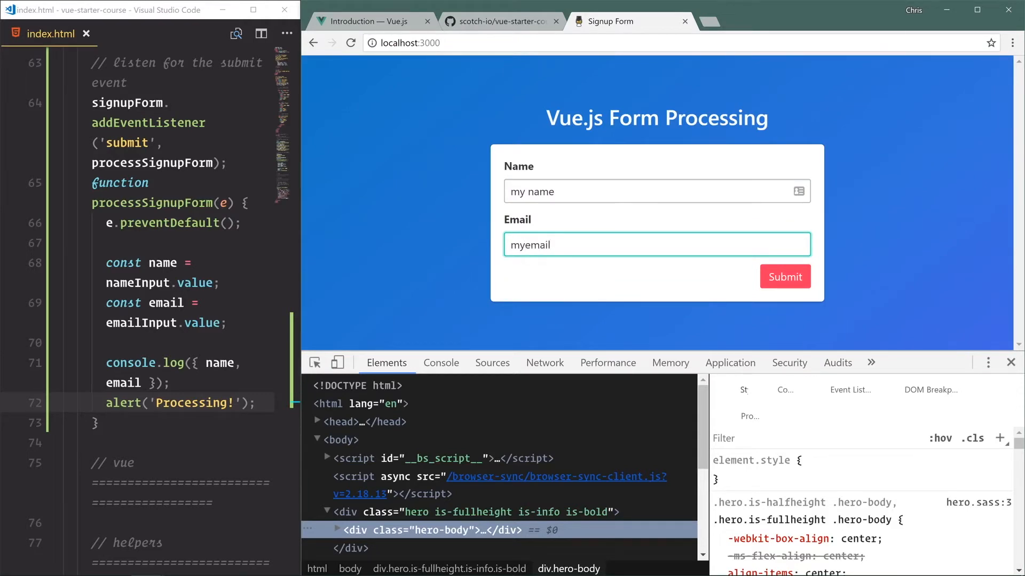
{"action": "type", "text": "@scotch.io"}
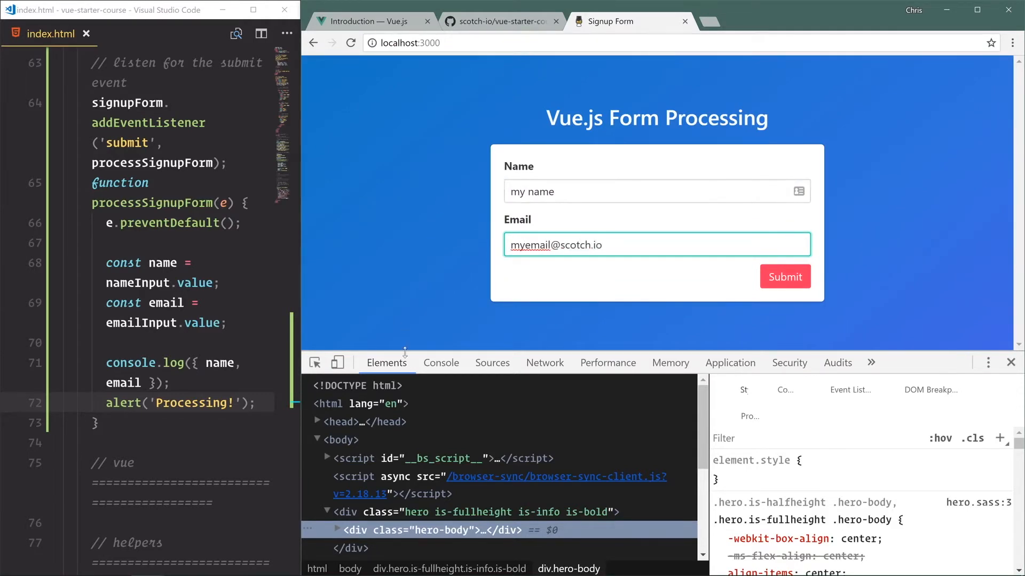
{"action": "left_click", "coordinate": [786, 276]}
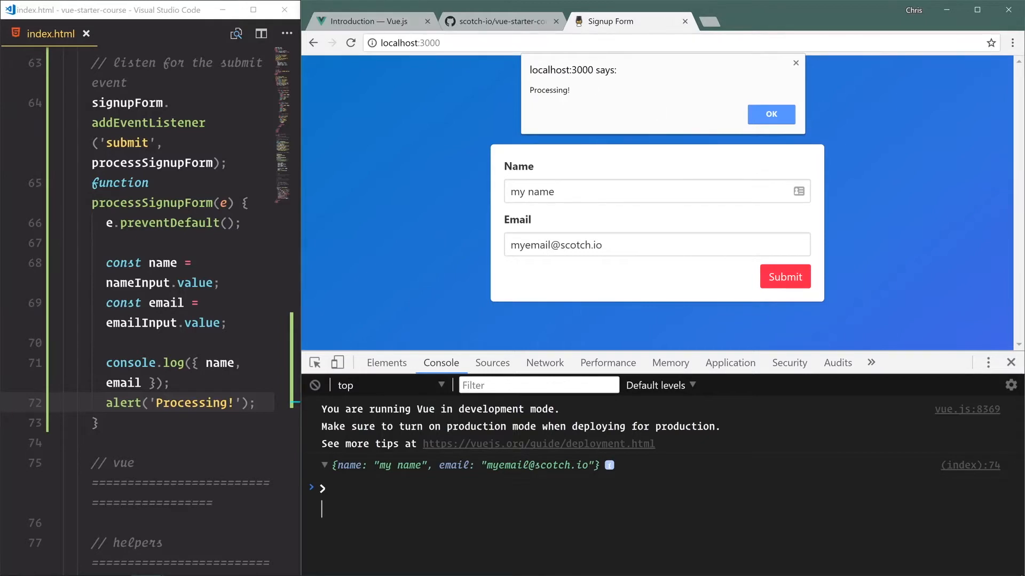
{"action": "double_click", "coordinate": [348, 466]}
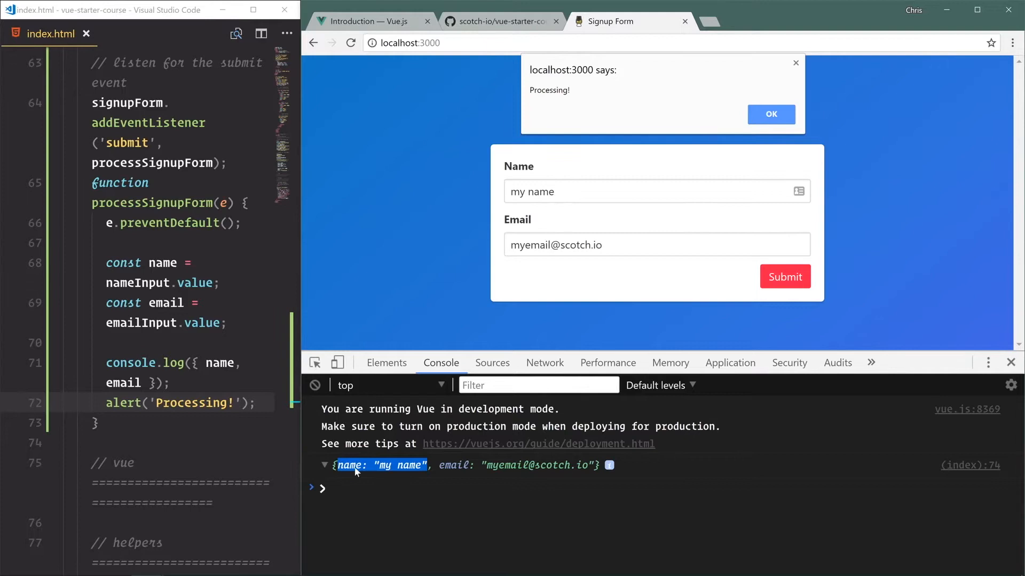
{"action": "mouse_move", "coordinate": [476, 472]}
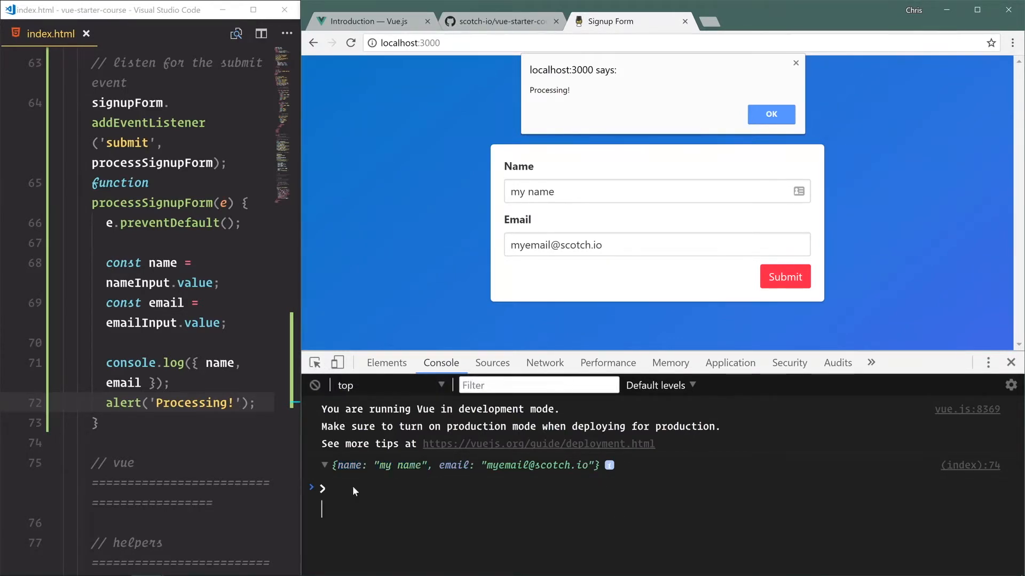
{"action": "mouse_move", "coordinate": [528, 467]}
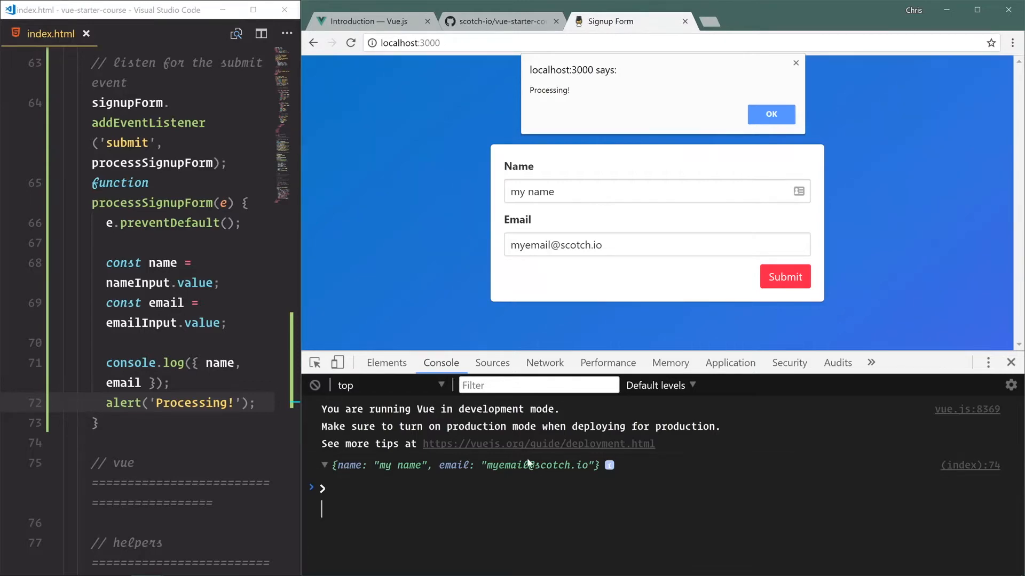
{"action": "left_click", "coordinate": [770, 114]}
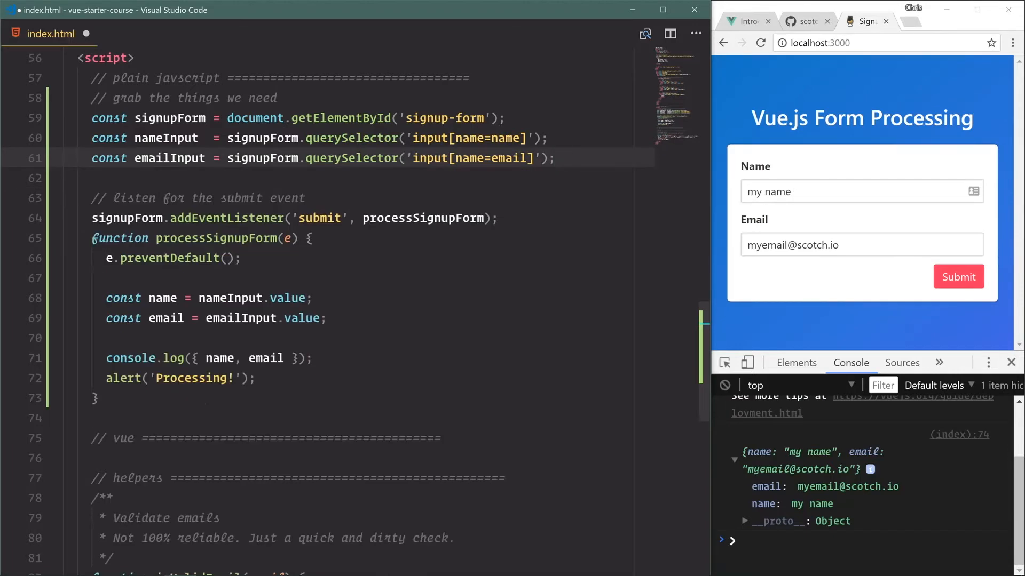
{"action": "left_click", "coordinate": [557, 158]}
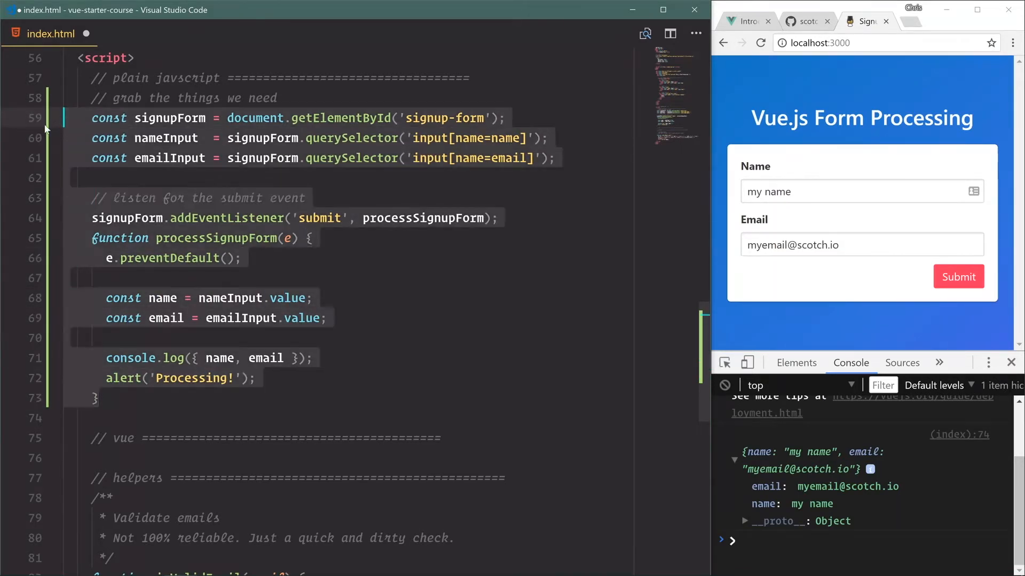
{"action": "key", "text": "Ctrl+/"}
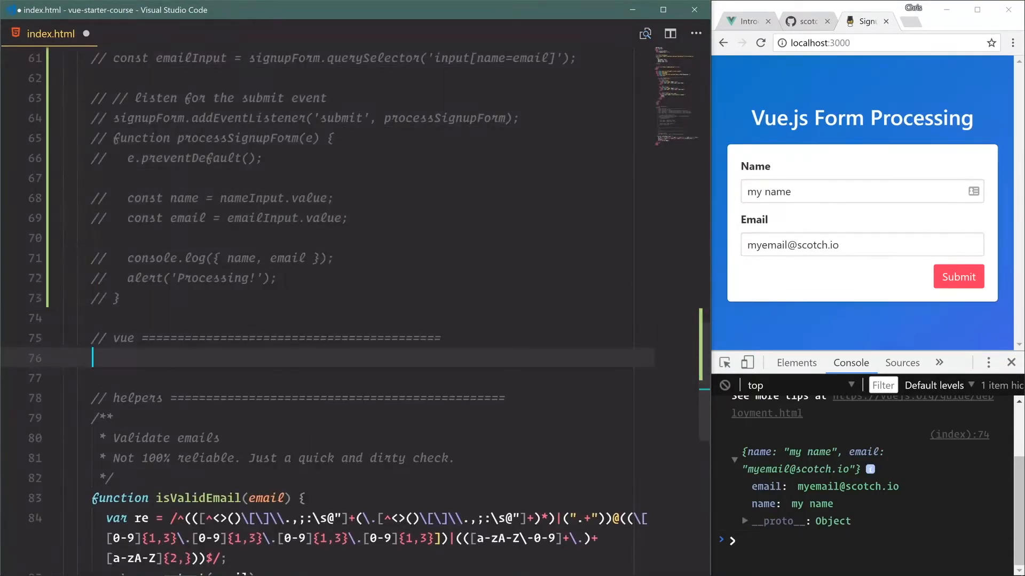
Step: Declare const app = new Vue({ el: '#signup-form', data: { name: '', email: } })
{"action": "type", "text": "const app ="}
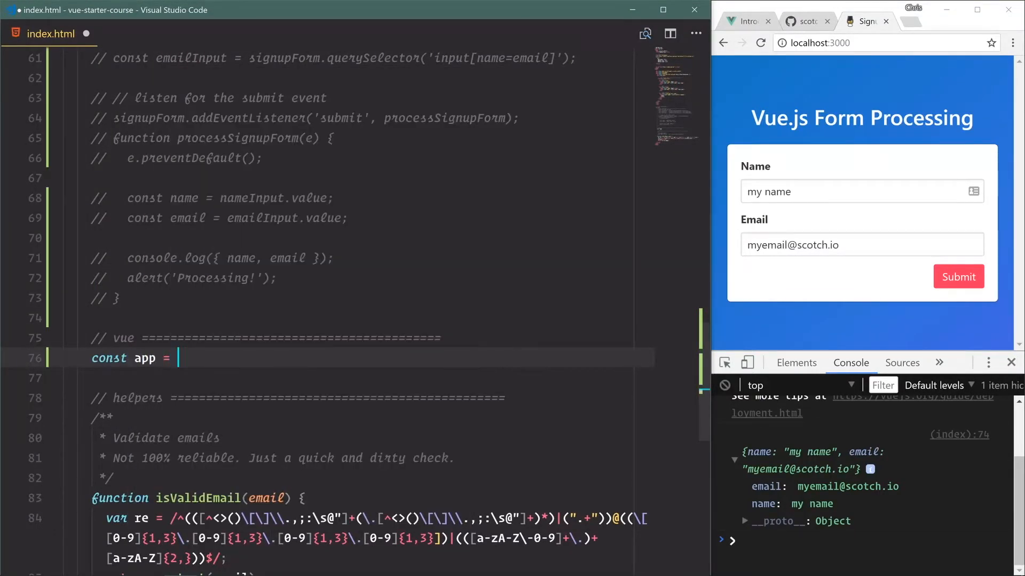
{"action": "type", "text": "new Vue({"}
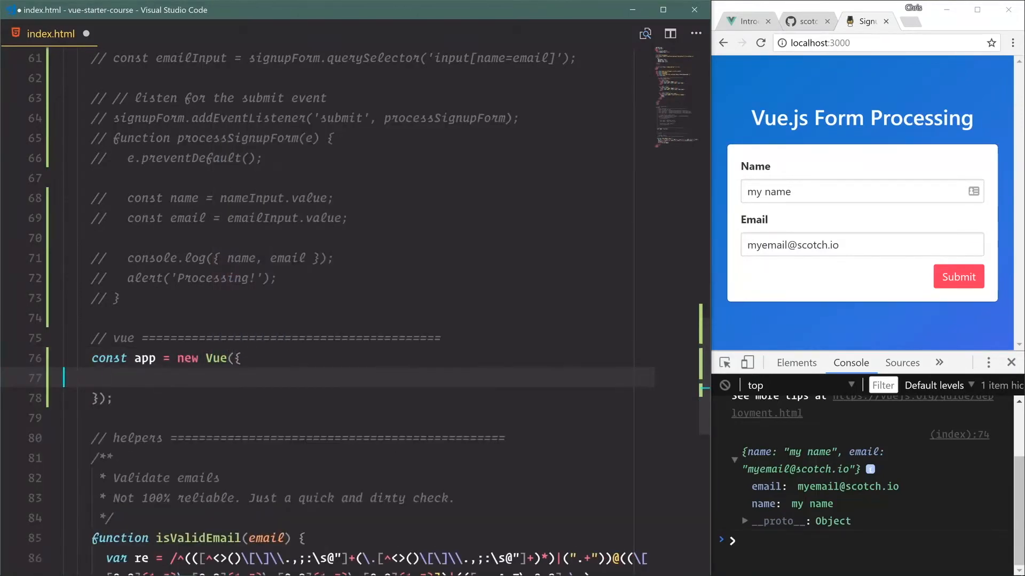
{"action": "scroll", "scroll_direction": "down", "scroll_amount": 3}
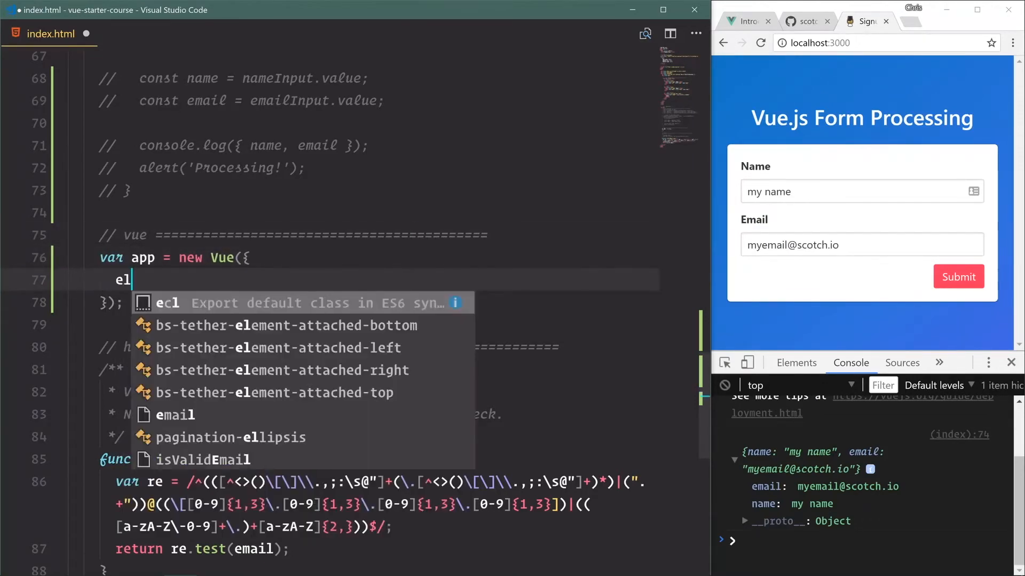
{"action": "type", "text": ": '#'"}
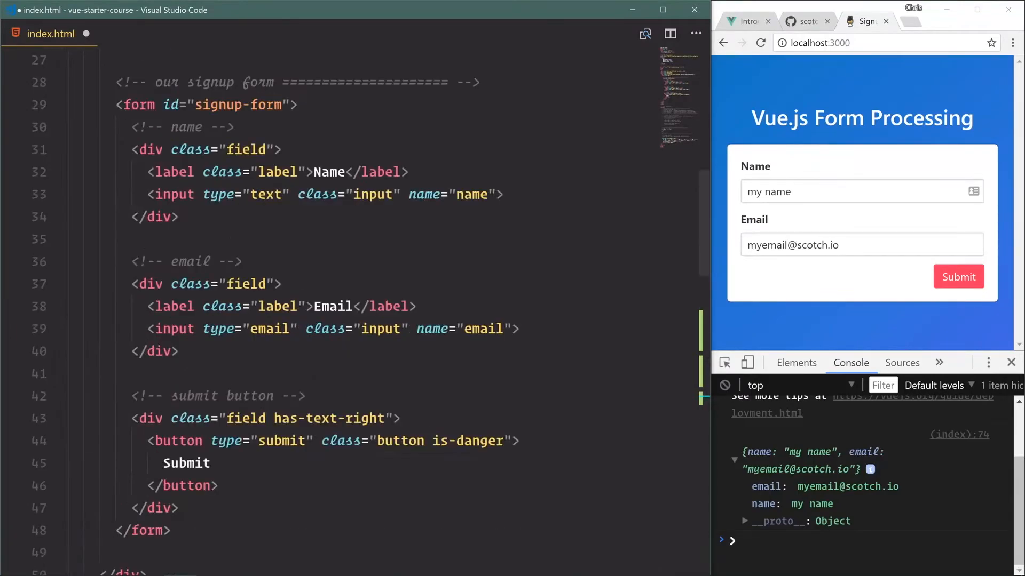
{"action": "left_click", "coordinate": [161, 105]}
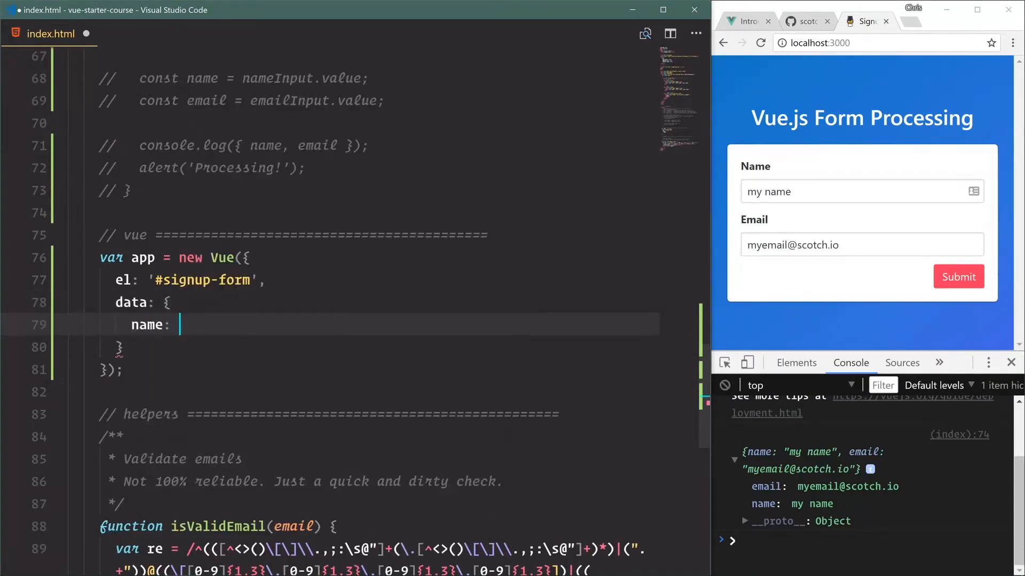
{"action": "type", "text": "'',\\n    email:"}
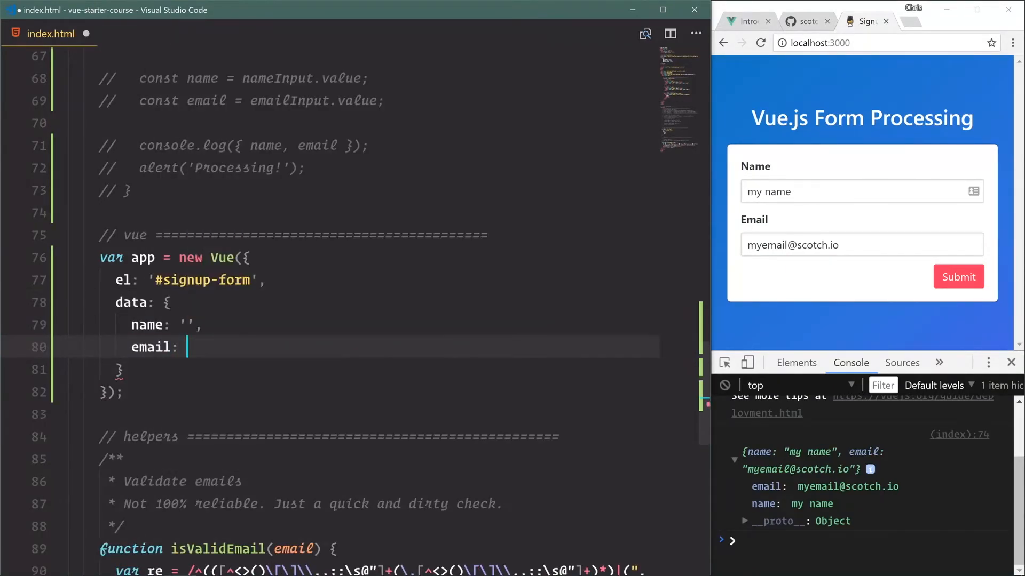
{"action": "scroll", "scroll_direction": "up", "scroll_amount": 3}
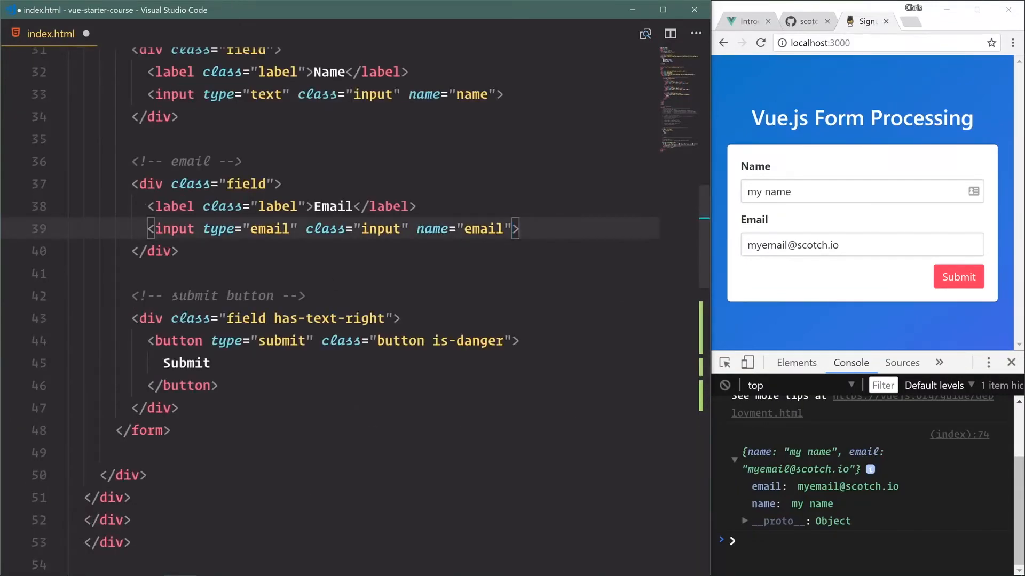
Step: Bind the inputs with v-model="name" and v-model="email", testing with an asdfasdf name value
{"action": "type", "text": "v-model="}
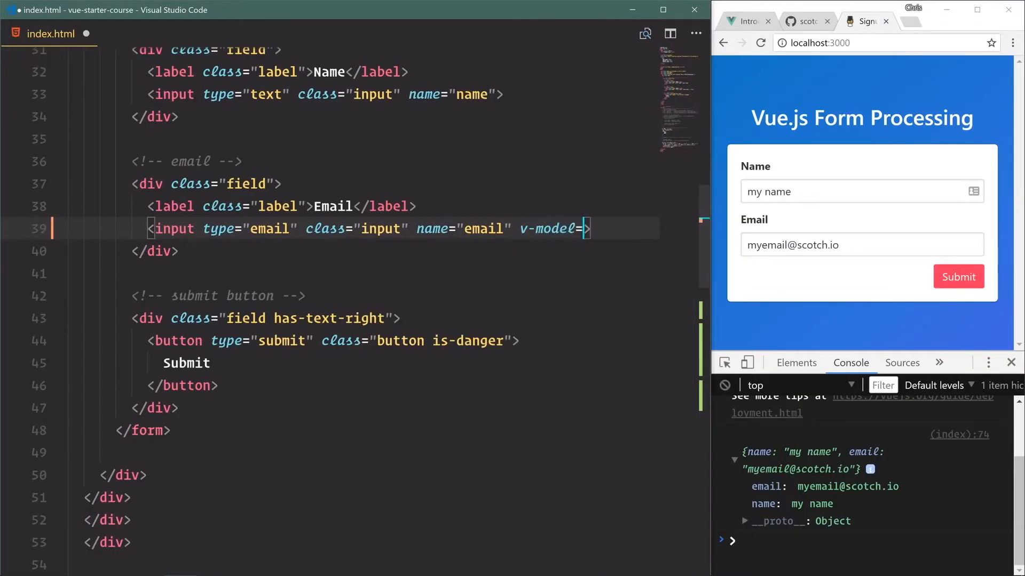
{"action": "type", "text": "\"email\">"}
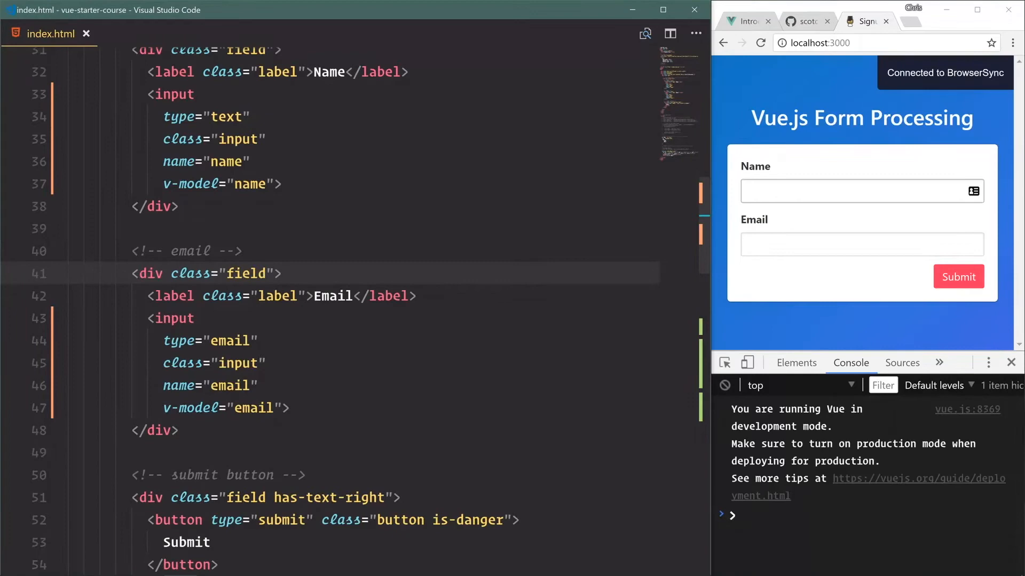
{"action": "scroll", "scroll_direction": "down", "scroll_amount": 3}
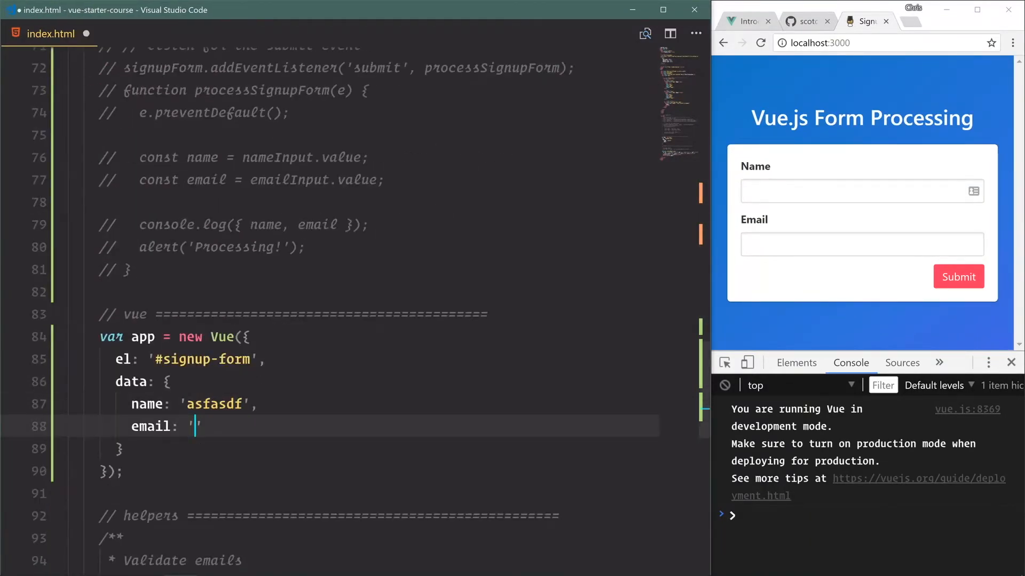
{"action": "type", "text": "asdfasdf"}
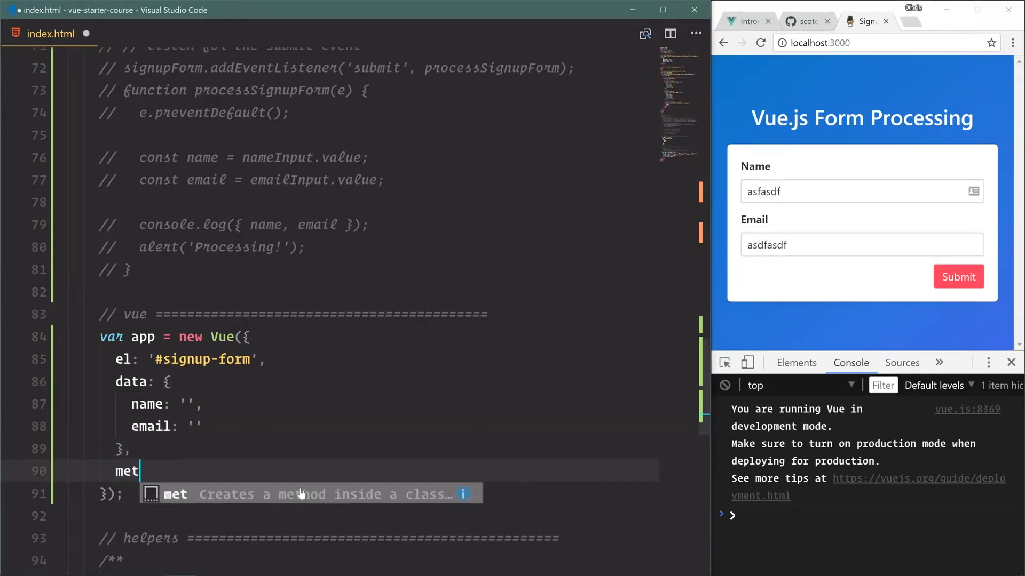
Step: Add methods: { processForm: function } logging { name: this.name, email: this.email } and alerting 'Processing'
{"action": "type", "text": "hods: {"}
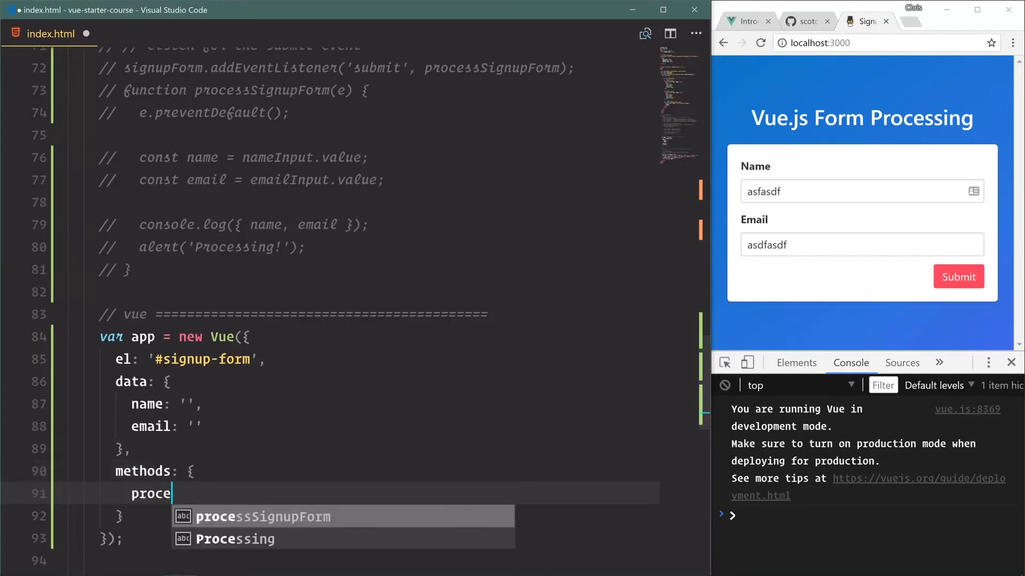
{"action": "type", "text": "ssForm: function() {"}
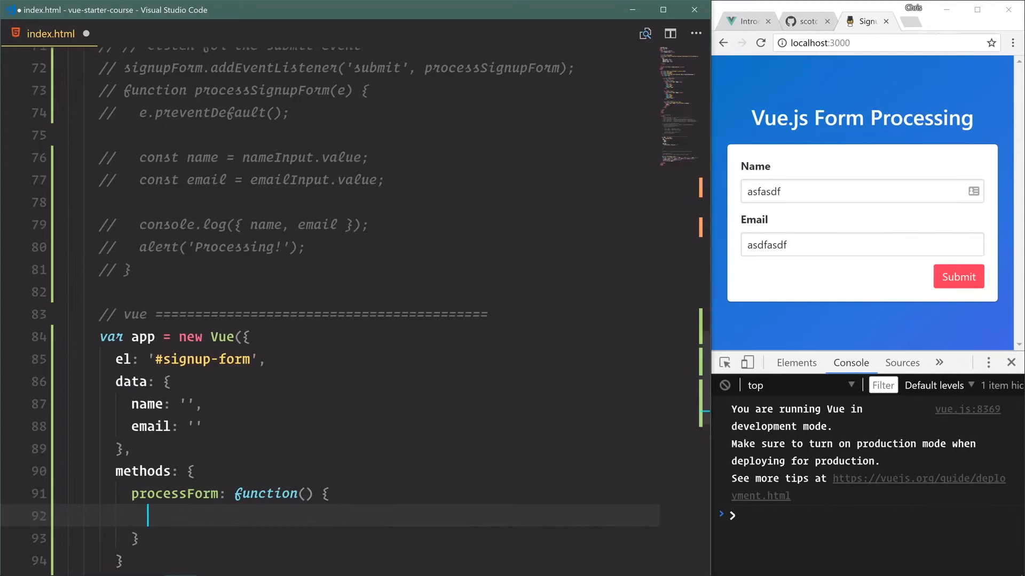
{"action": "type", "text": "console.lo"}
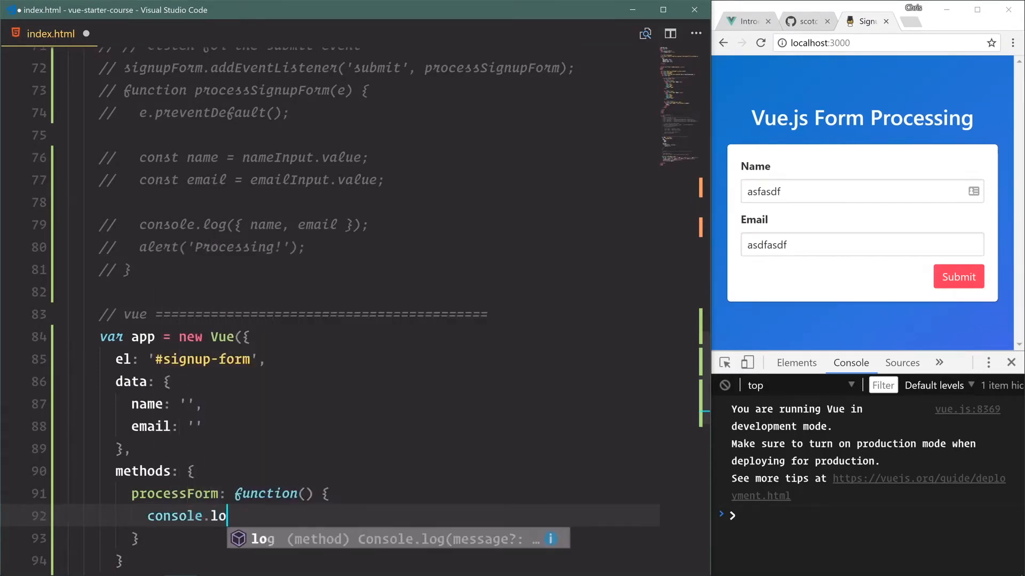
{"action": "type", "text": "g({ nam"}
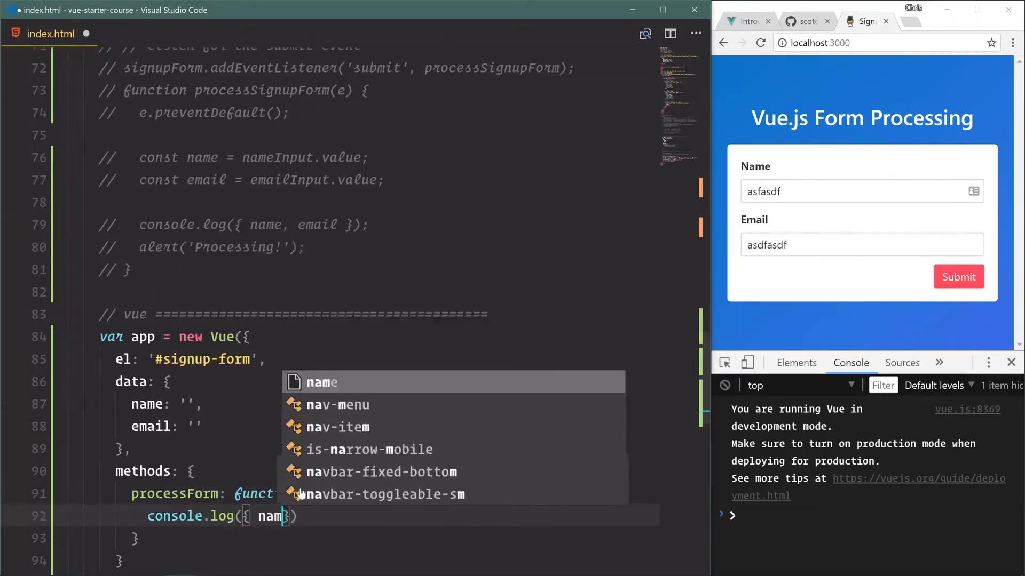
{"action": "type", "text": "e: this.name, email: this.email"}
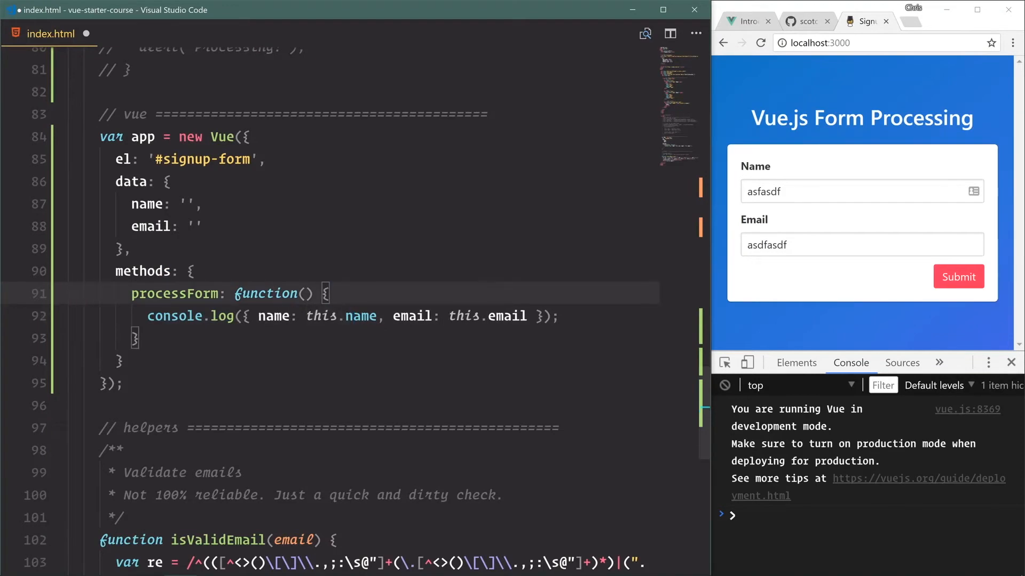
{"action": "left_click", "coordinate": [559, 316]}
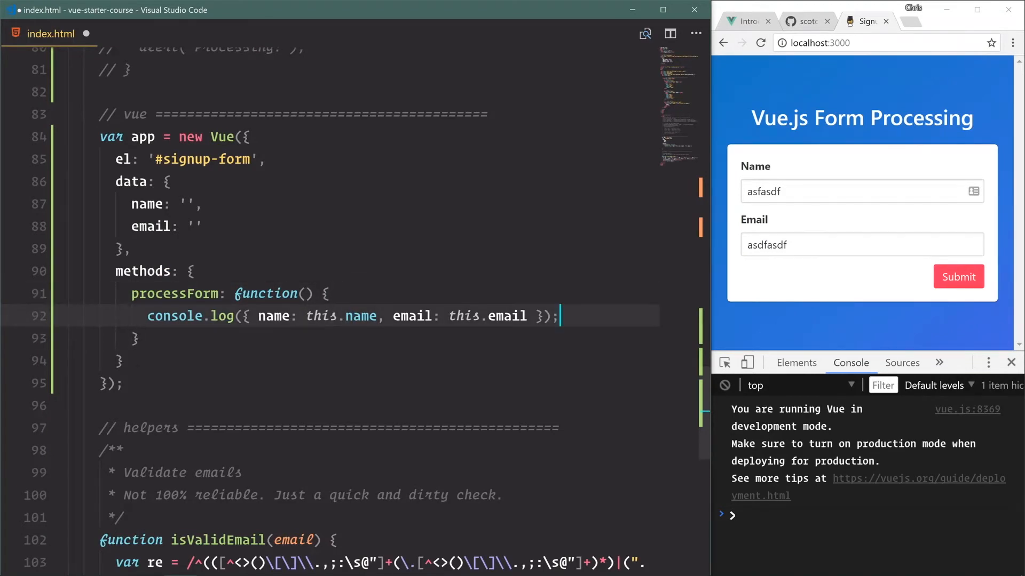
{"action": "type", "text": "alert"}
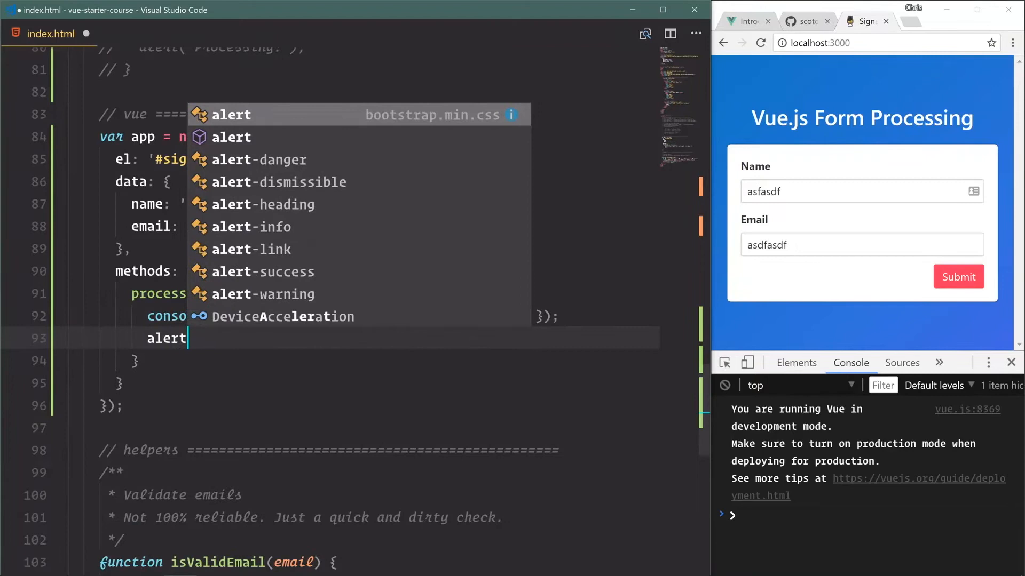
{"action": "type", "text": "('Proc'"}
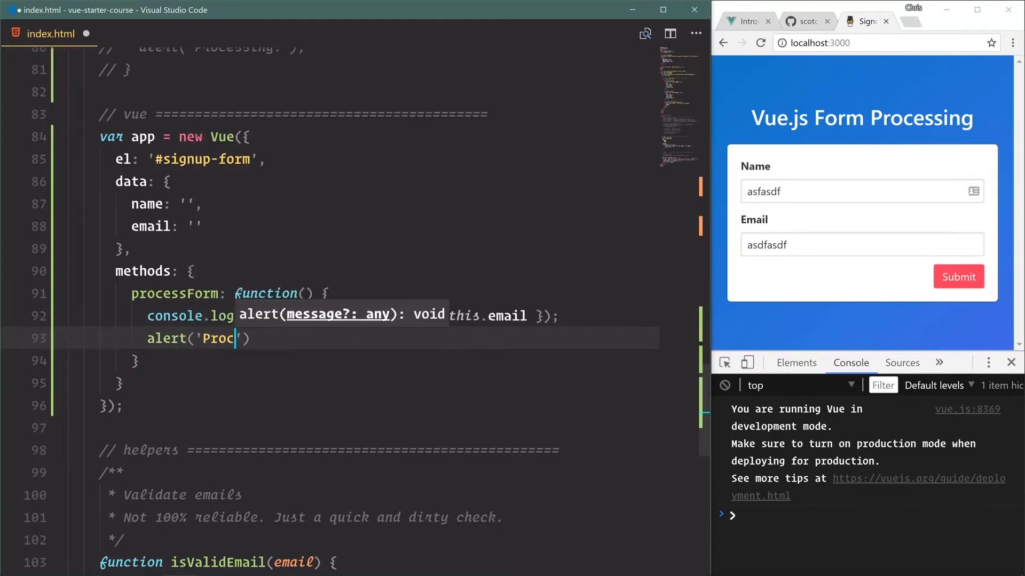
{"action": "key", "text": "Ctrl+s"}
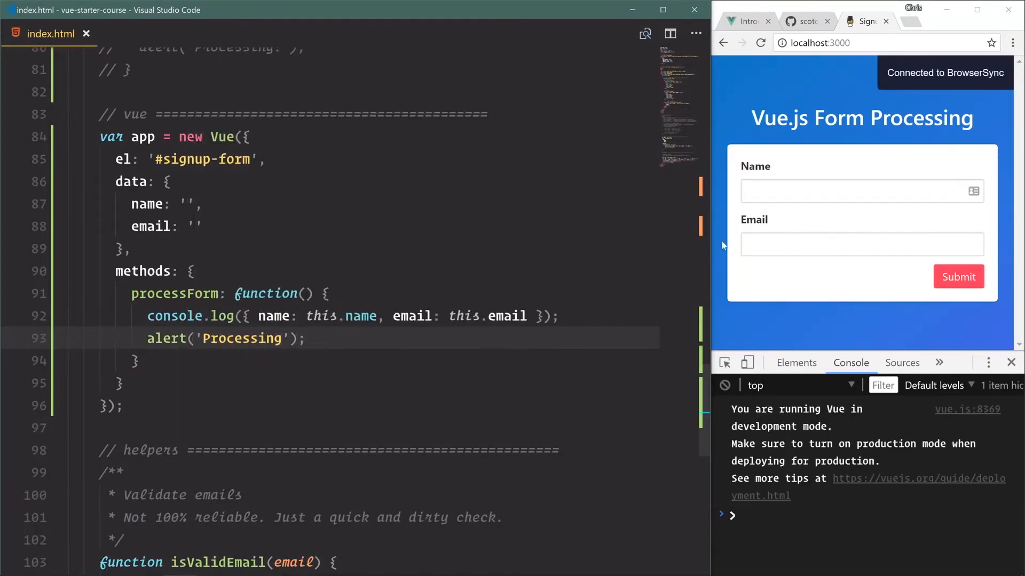
{"action": "type", "text": "asdfsd"}
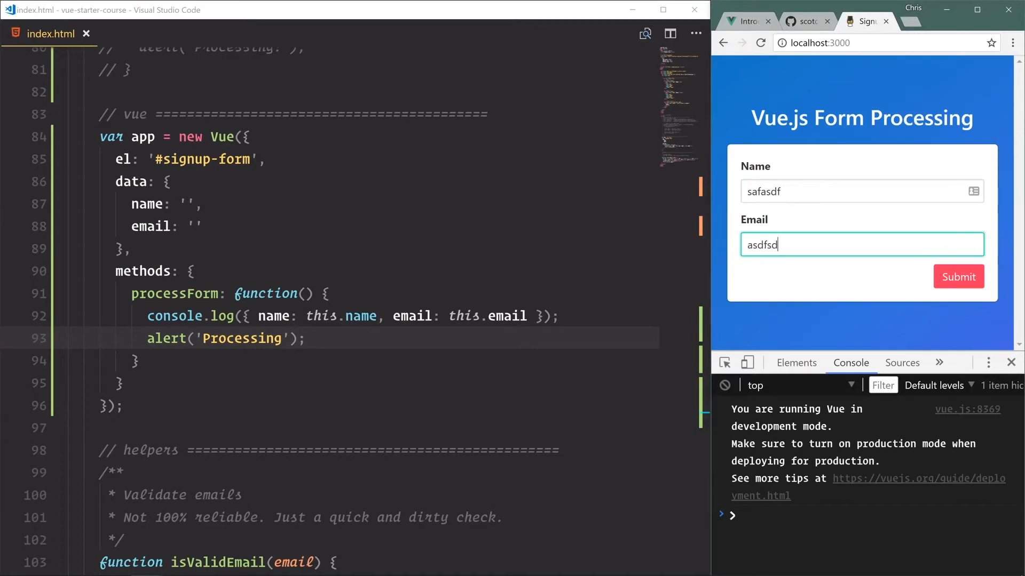
{"action": "type", "text": "@scotch.i"}
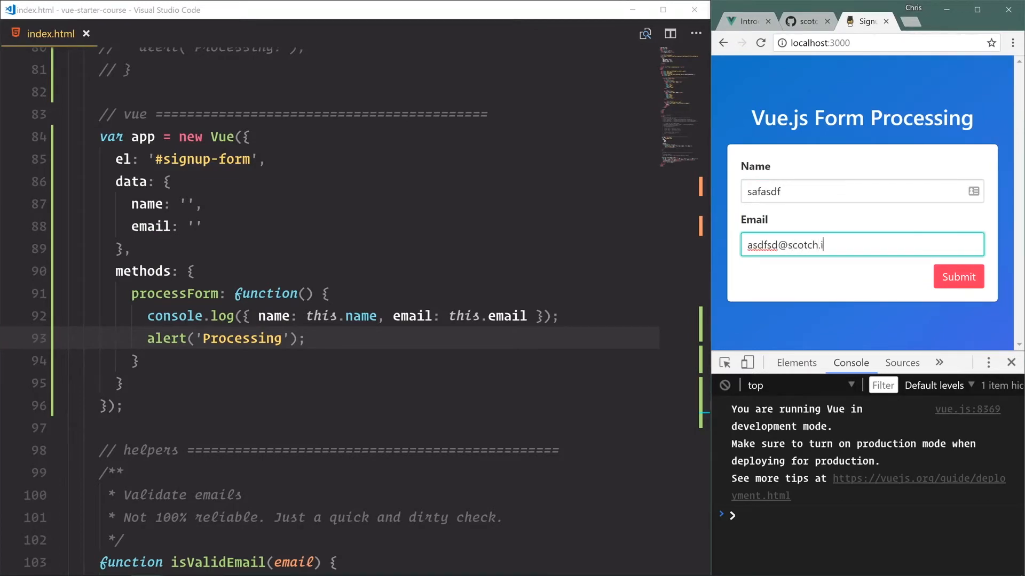
{"action": "left_click", "coordinate": [958, 277]}
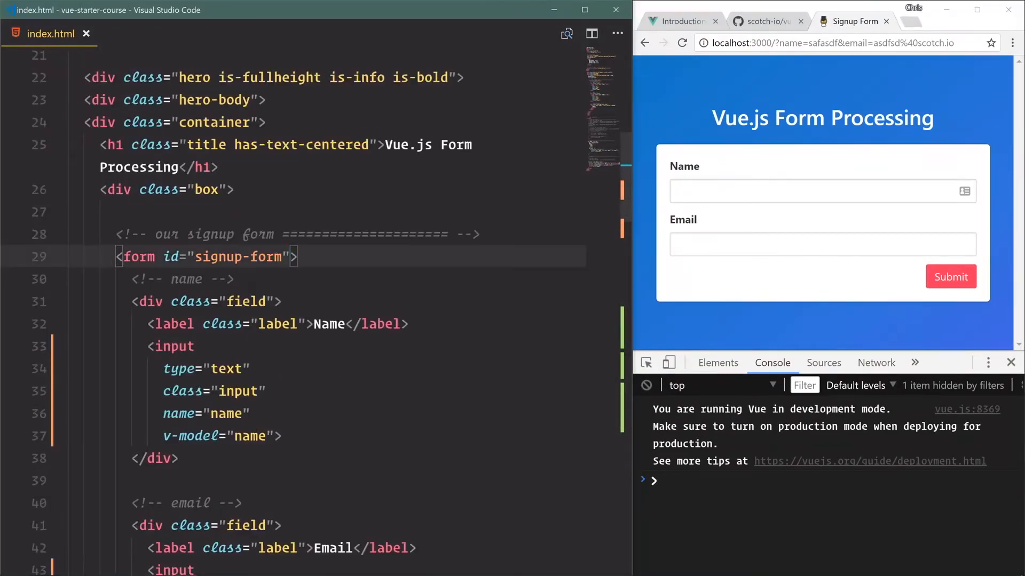
{"action": "type", "text": "@submit.prevent"}
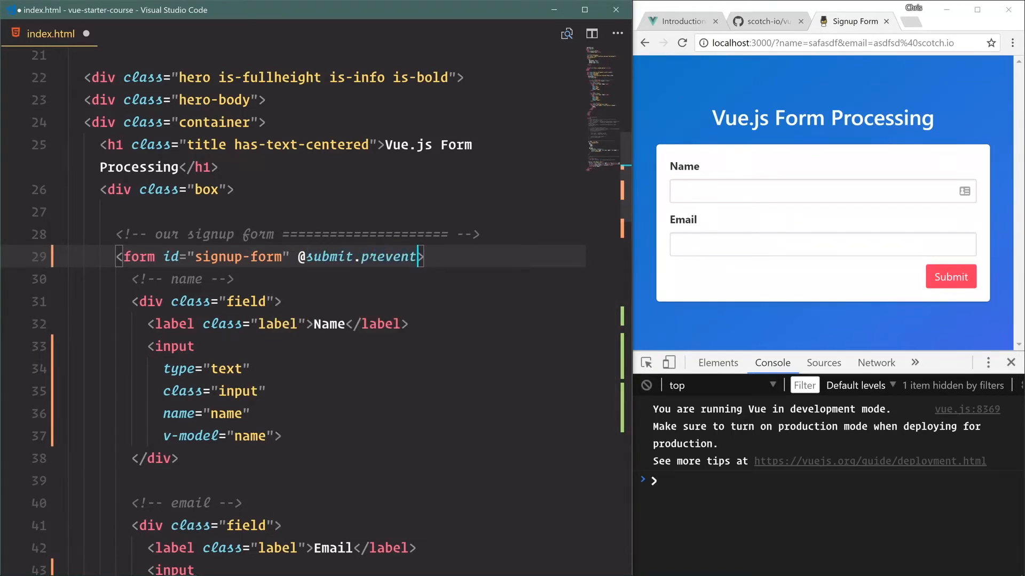
{"action": "type", "text": "=\"\""}
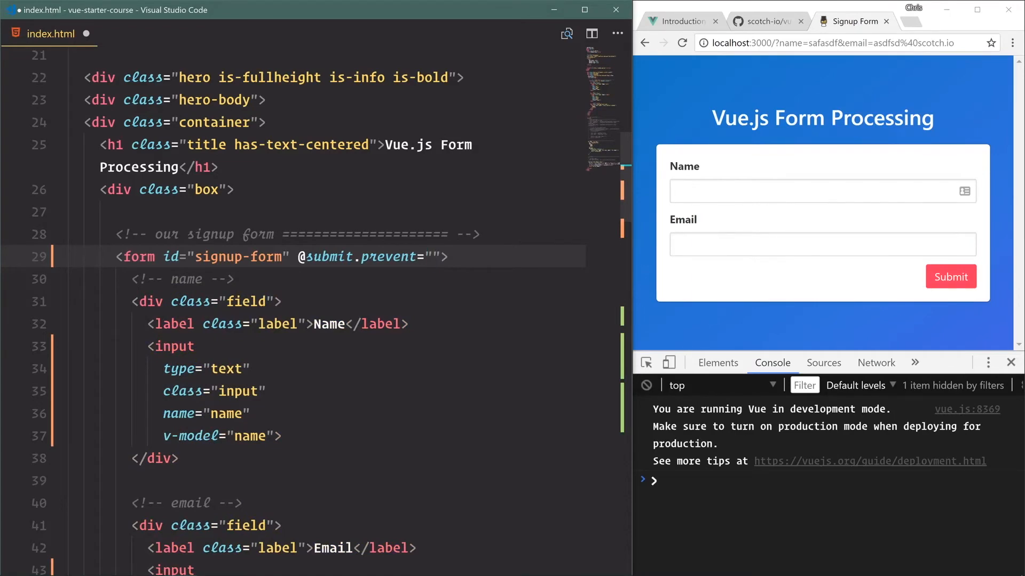
{"action": "scroll", "scroll_direction": "down", "scroll_amount": 3}
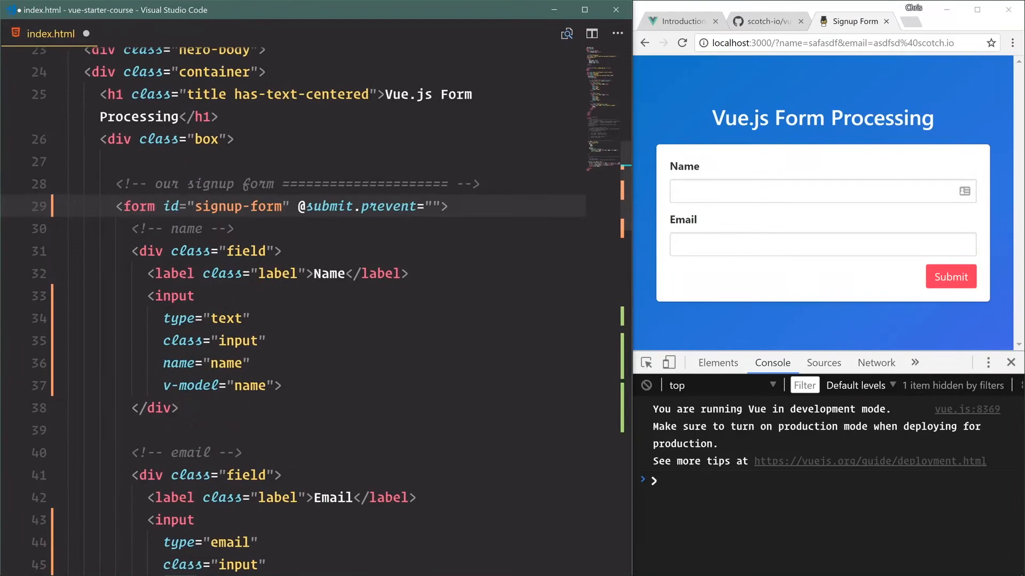
{"action": "type", "text": "processForm"}
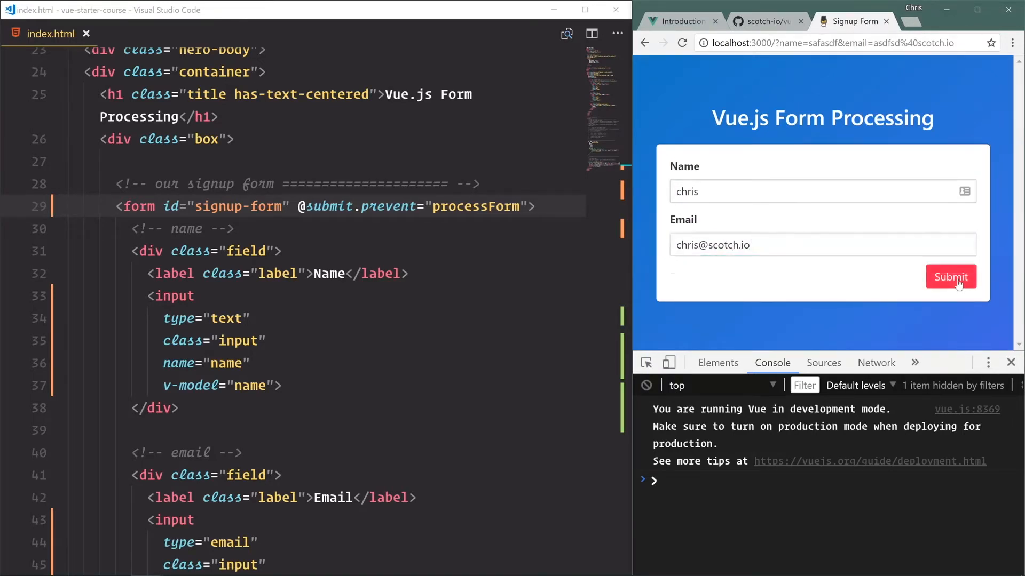
{"action": "left_click", "coordinate": [950, 276]}
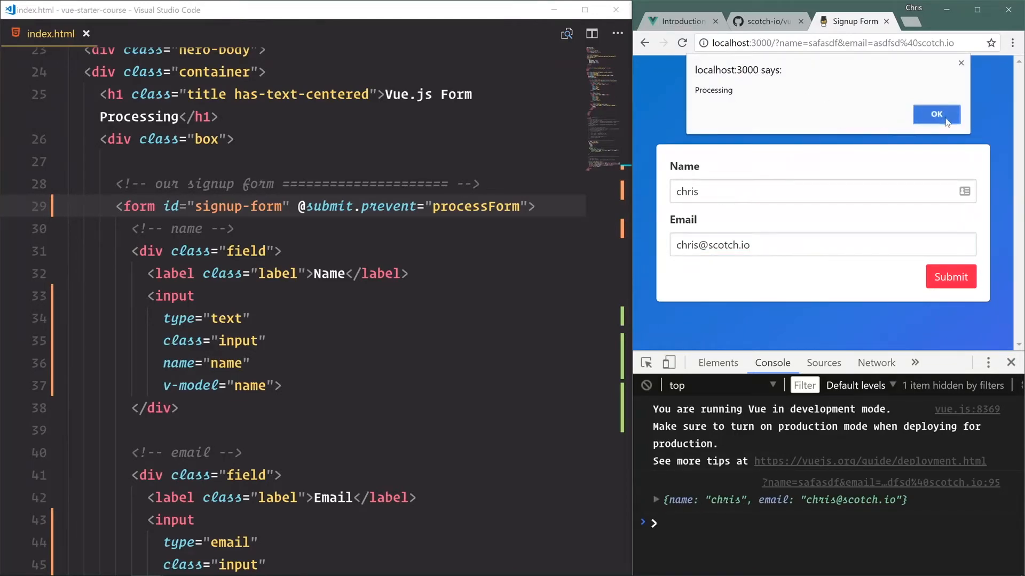
{"action": "left_click", "coordinate": [936, 114]}
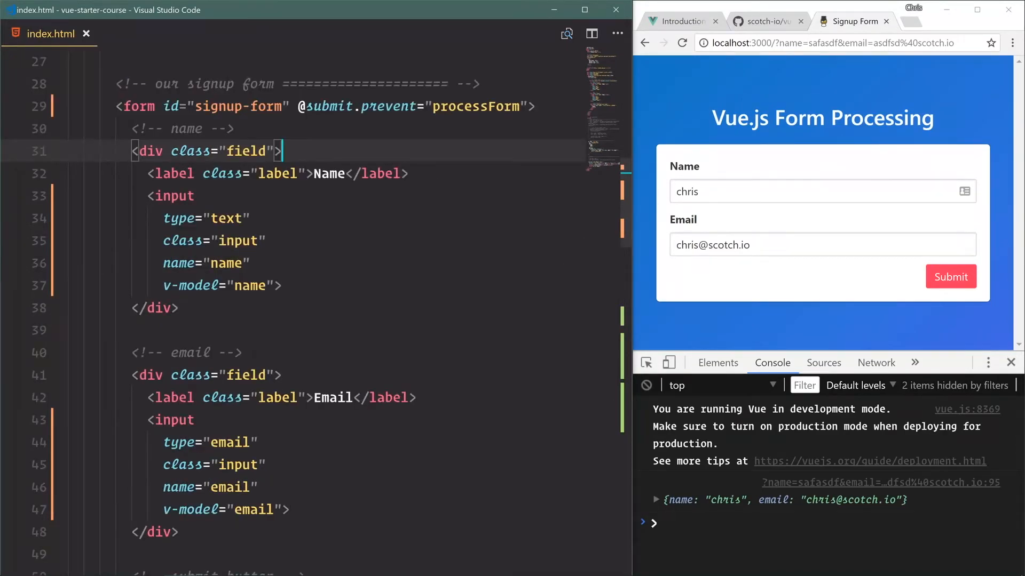
Step: Add email: false to the errors object in the Vue data, briefly trying true
{"action": "scroll", "scroll_direction": "down", "scroll_amount": 3}
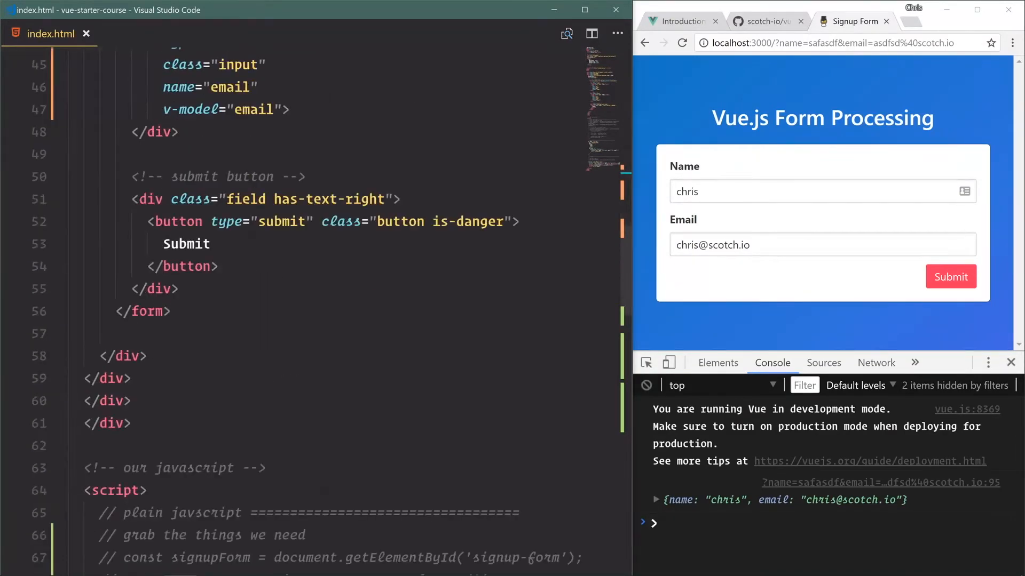
{"action": "scroll", "scroll_direction": "down", "scroll_amount": 3}
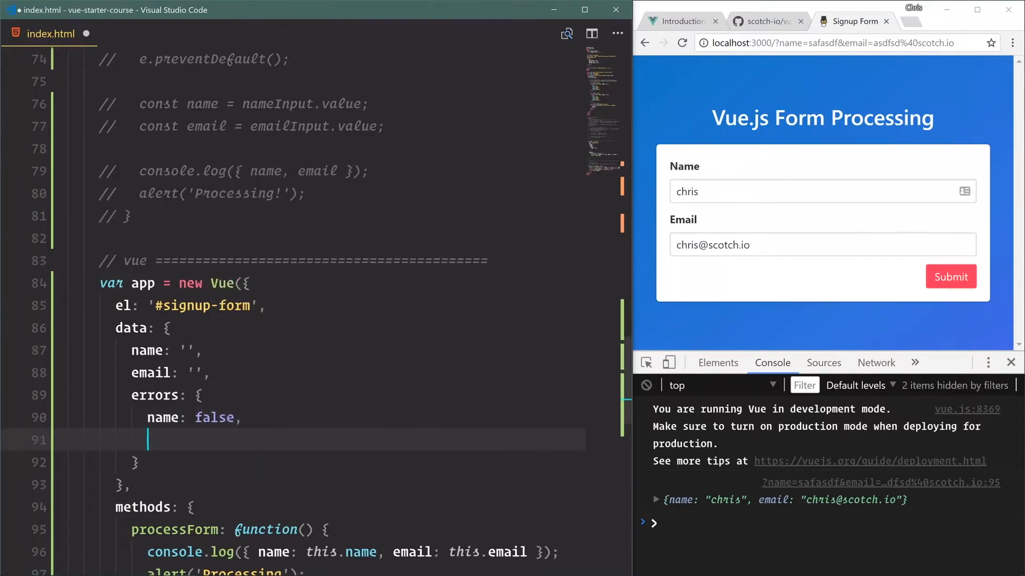
{"action": "type", "text": "email: false"}
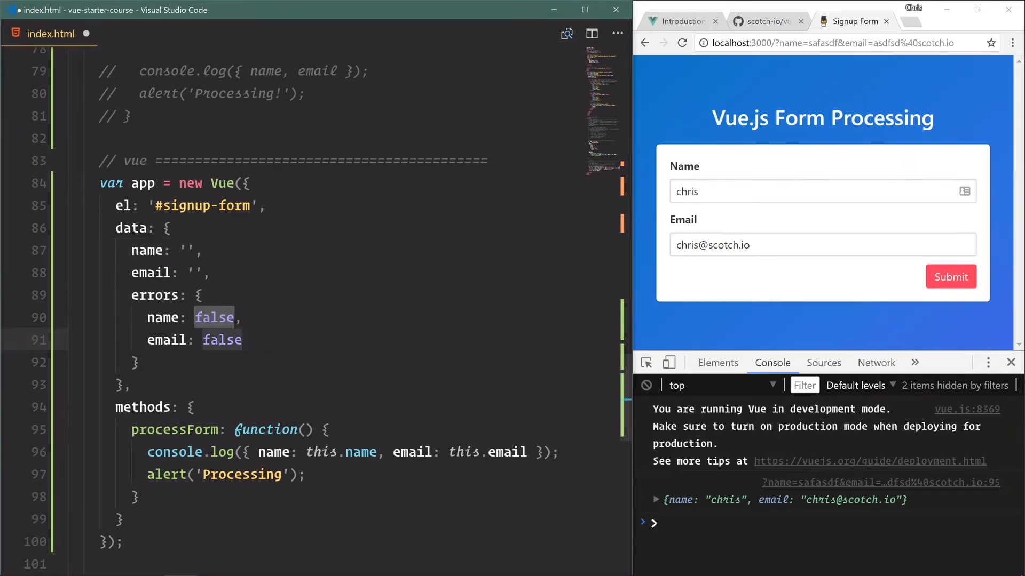
{"action": "type", "text": "true"}
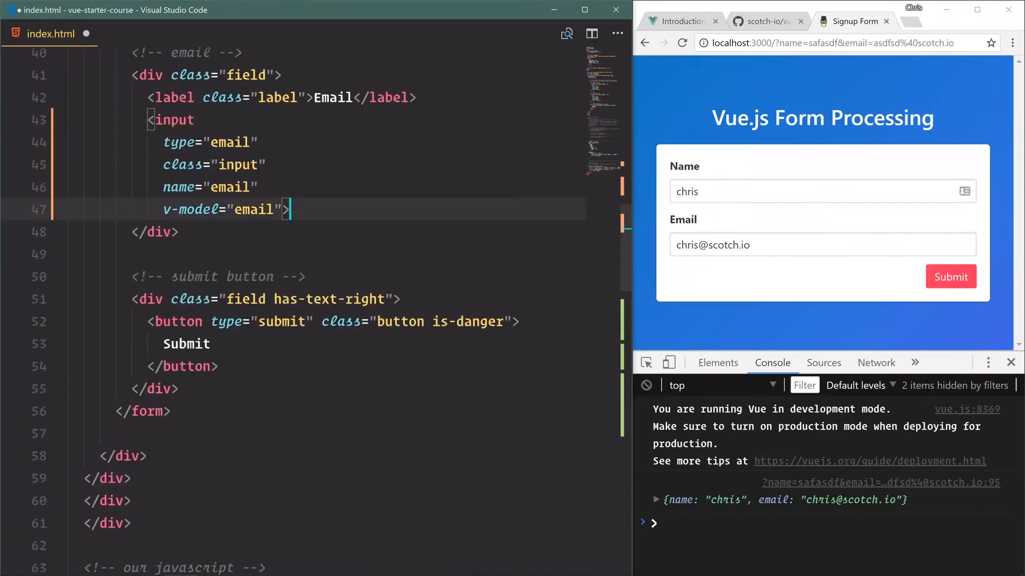
Step: Add <p class="help is-danger">Please enter a valid email</p> under the email input and start its v-if
{"action": "type", "text": "<p"}
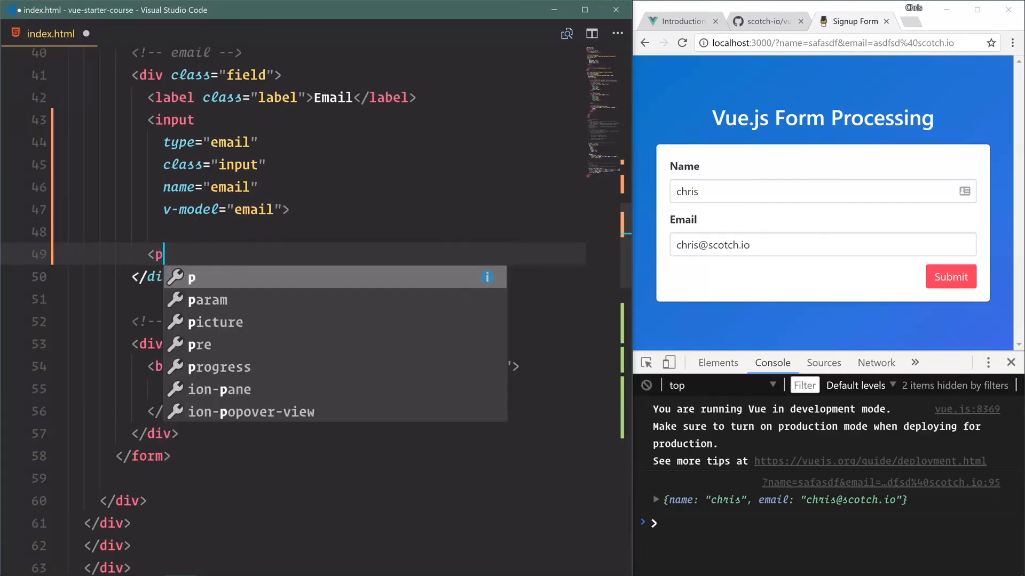
{"action": "type", "text": "class=\"help is"}
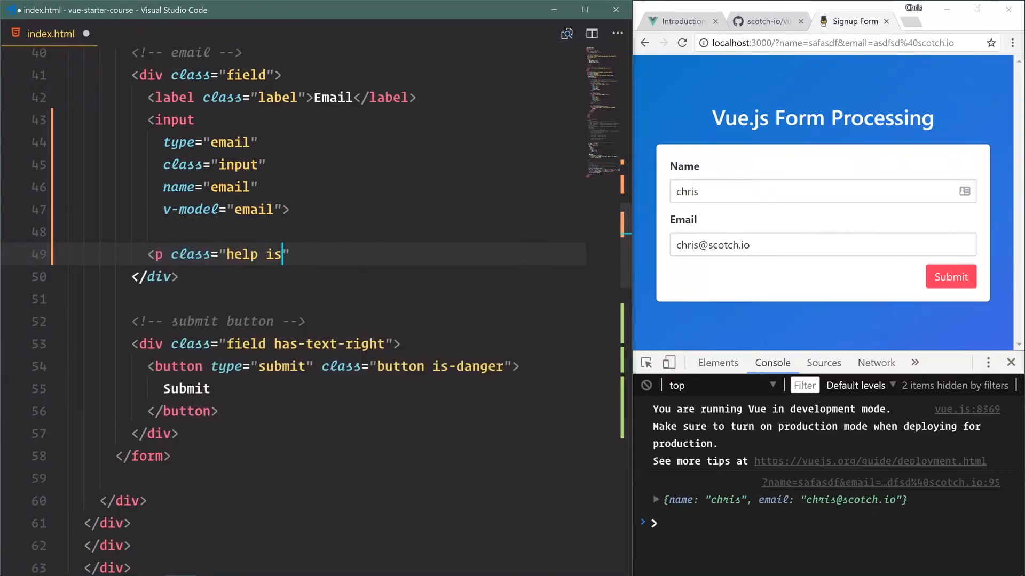
{"action": "type", "text": "-danger\"></p>"}
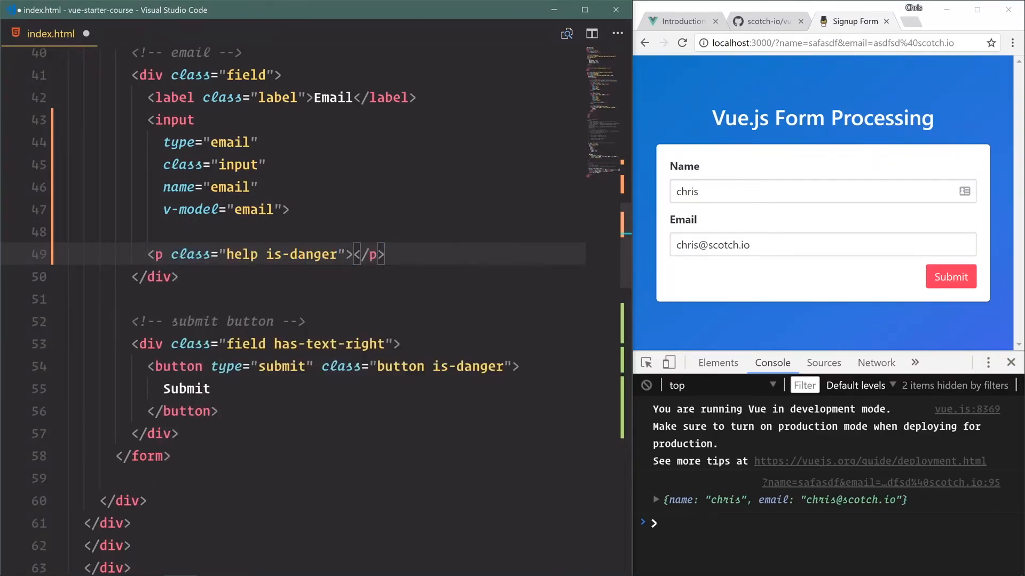
{"action": "type", "text": "Please enter a valid email"}
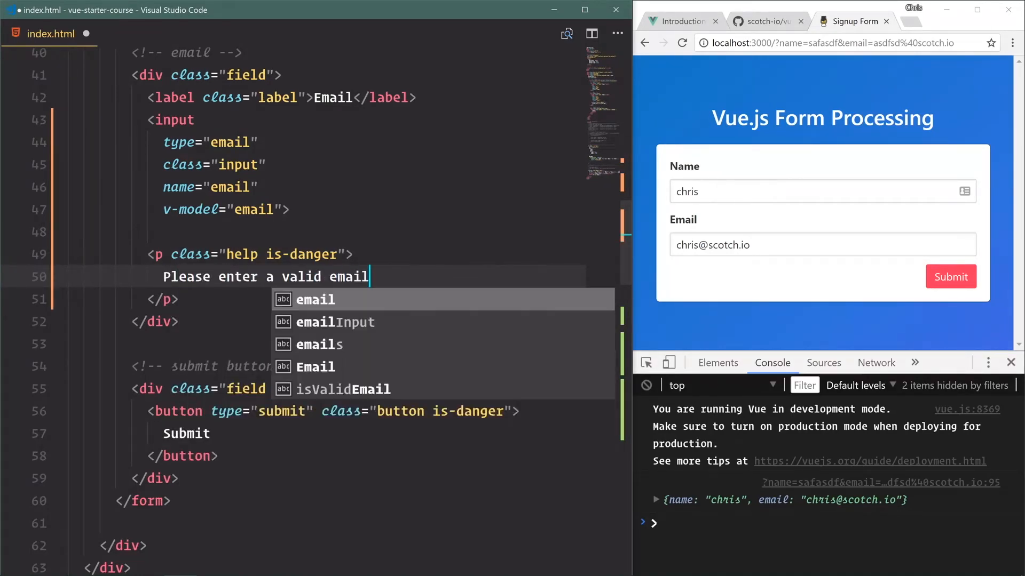
{"action": "type", "text": "v-if=\""}
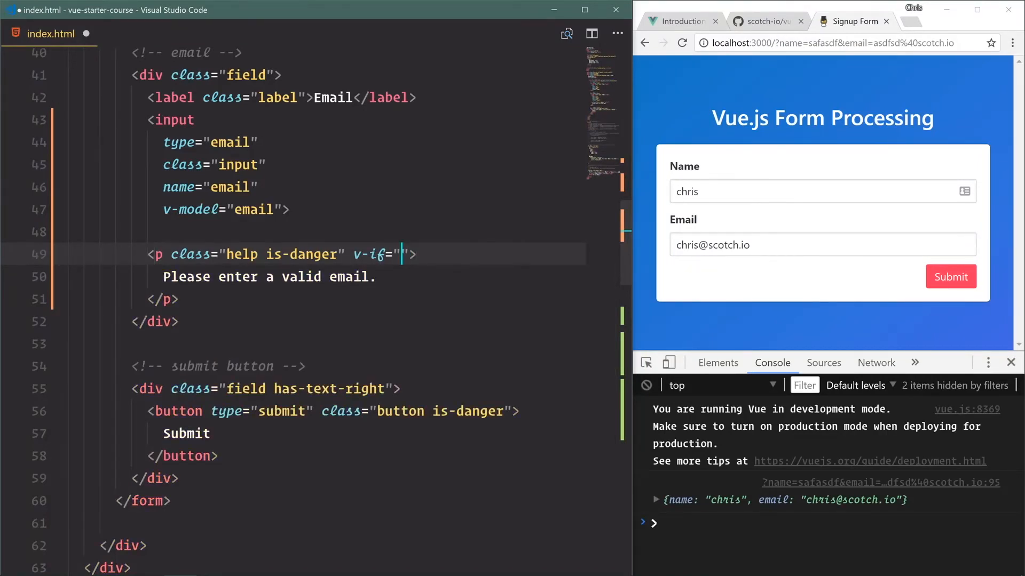
Step: Set the help paragraph's v-if to errors.email and the errors.email data flag to false
{"action": "type", "text": "e"}
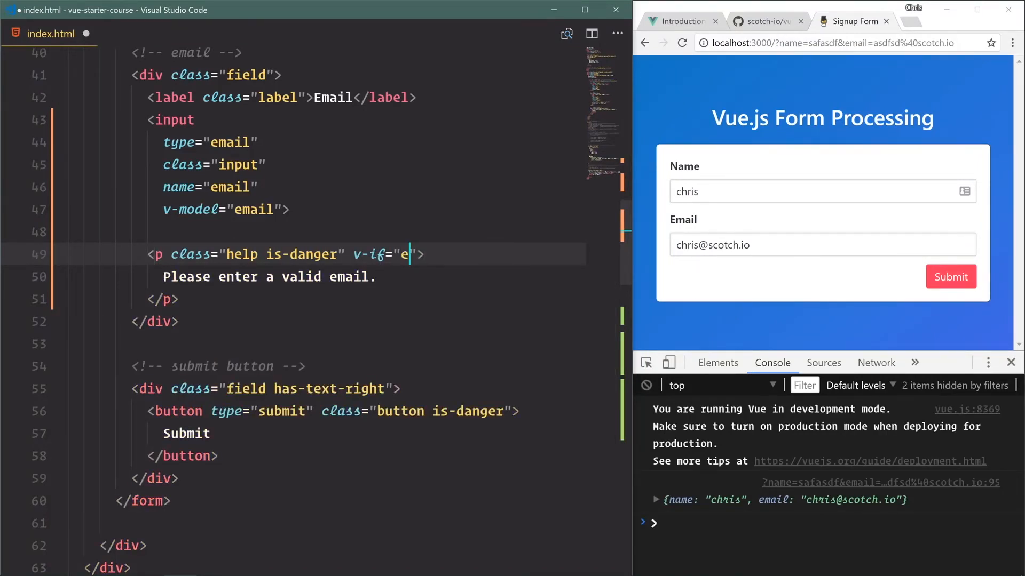
{"action": "type", "text": "rrors.email"}
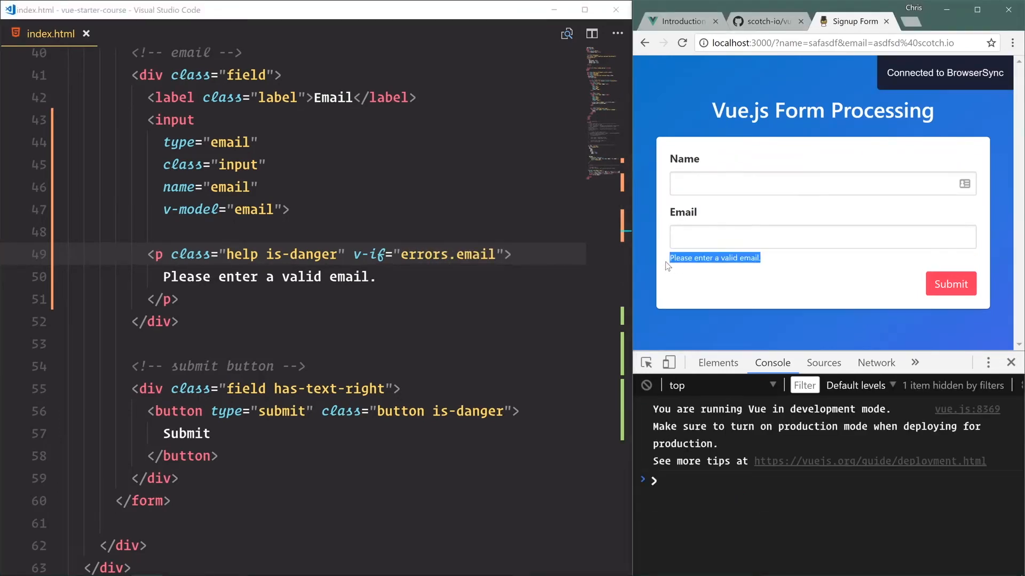
{"action": "scroll", "scroll_direction": "down", "scroll_amount": 3}
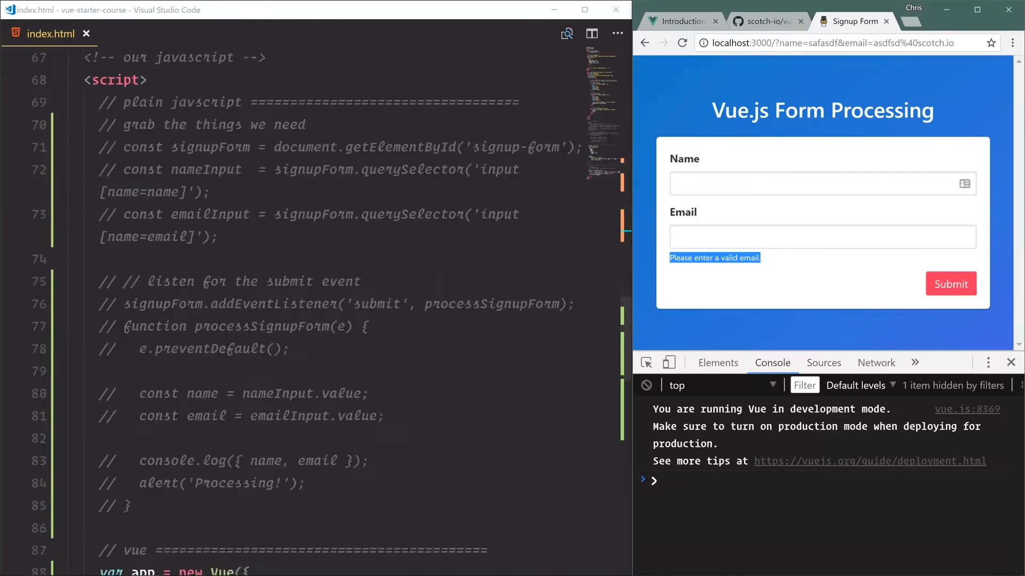
{"action": "type", "text": "false"}
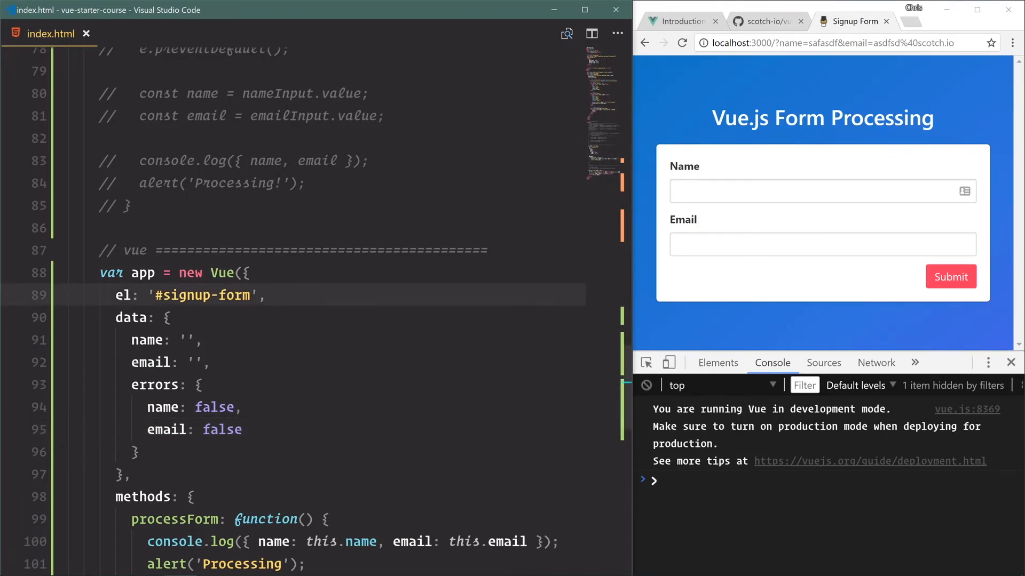
Step: Check the preview's empty email field shows no error, then return to the email input markup
{"action": "left_click", "coordinate": [822, 244]}
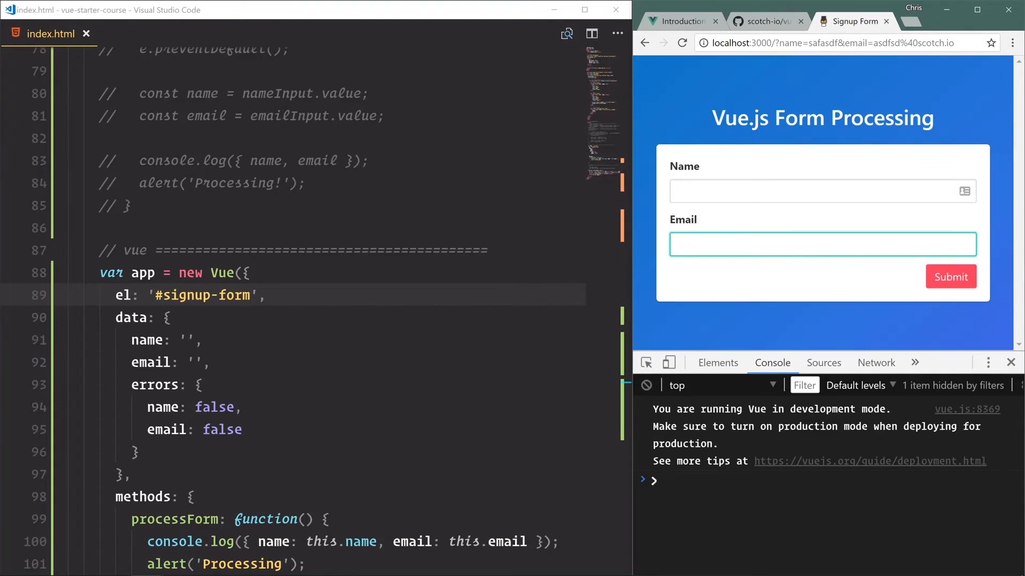
{"action": "left_click", "coordinate": [823, 245]}
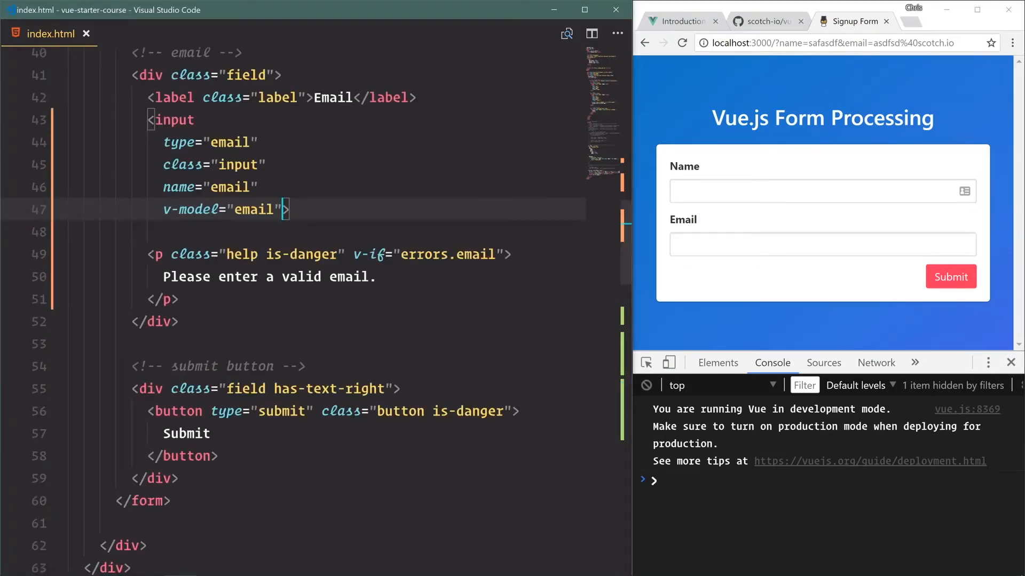
{"action": "type", "text": "@>"}
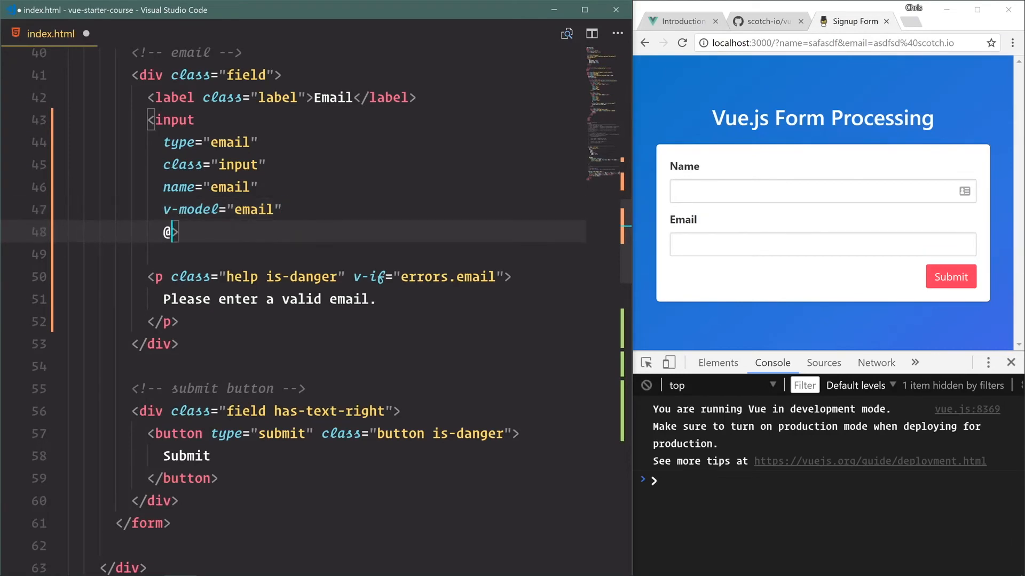
{"action": "type", "text": "keyup=\"\"v"}
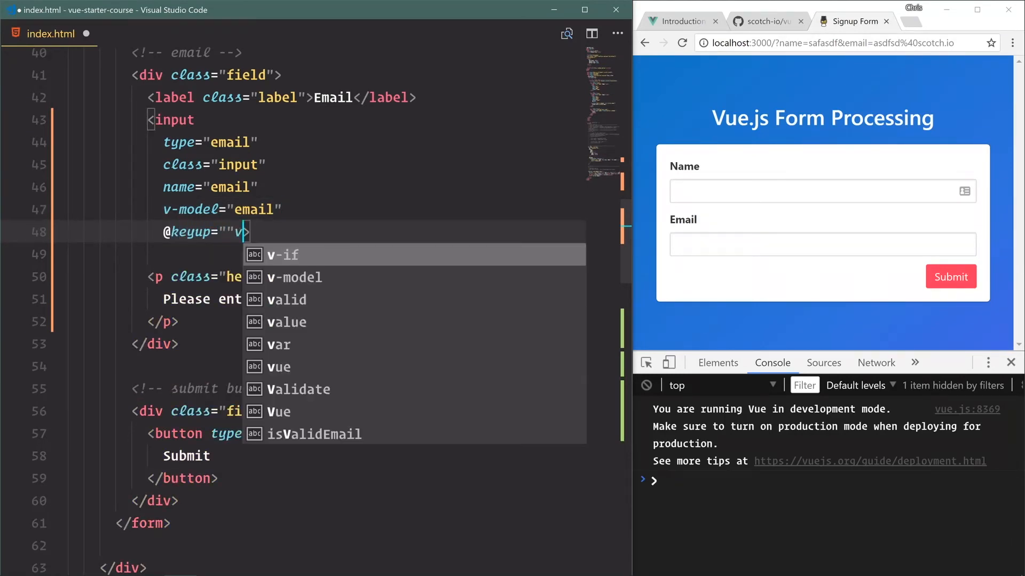
{"action": "type", "text": "alidateE"}
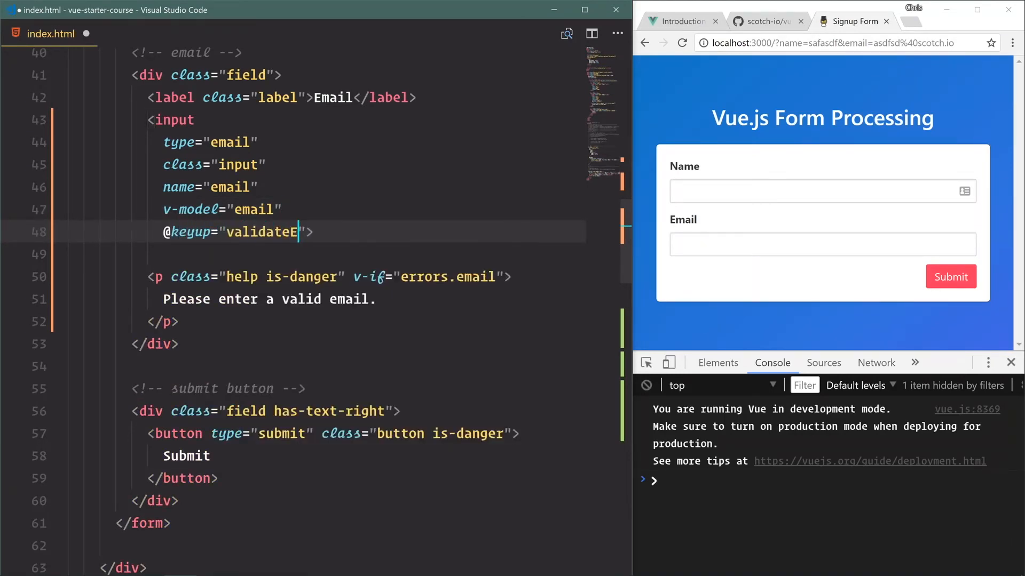
{"action": "type", "text": "mail"}
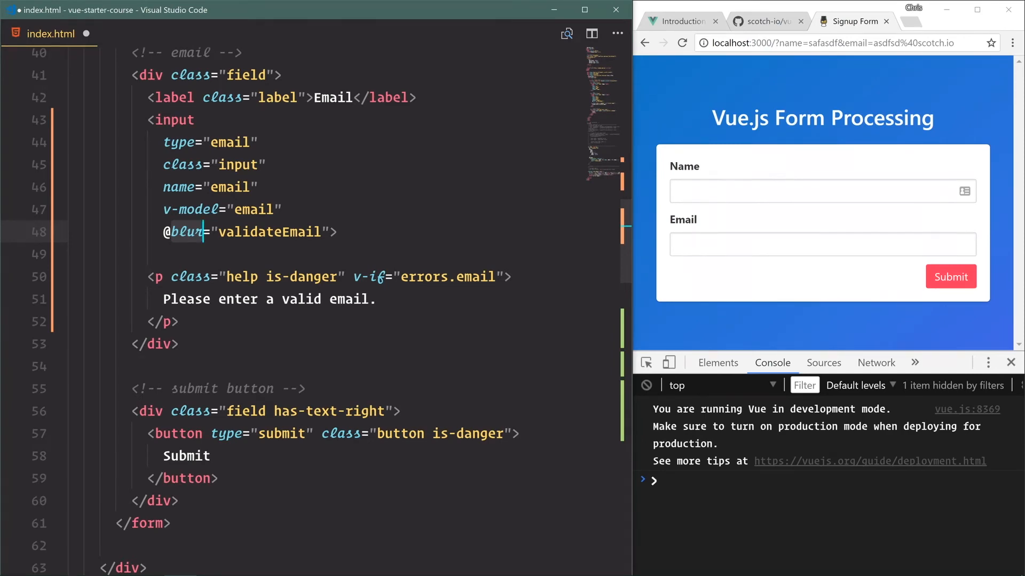
Step: Add a validateEmail method that begins assigning this.errors.email
{"action": "scroll", "scroll_direction": "down", "scroll_amount": 3}
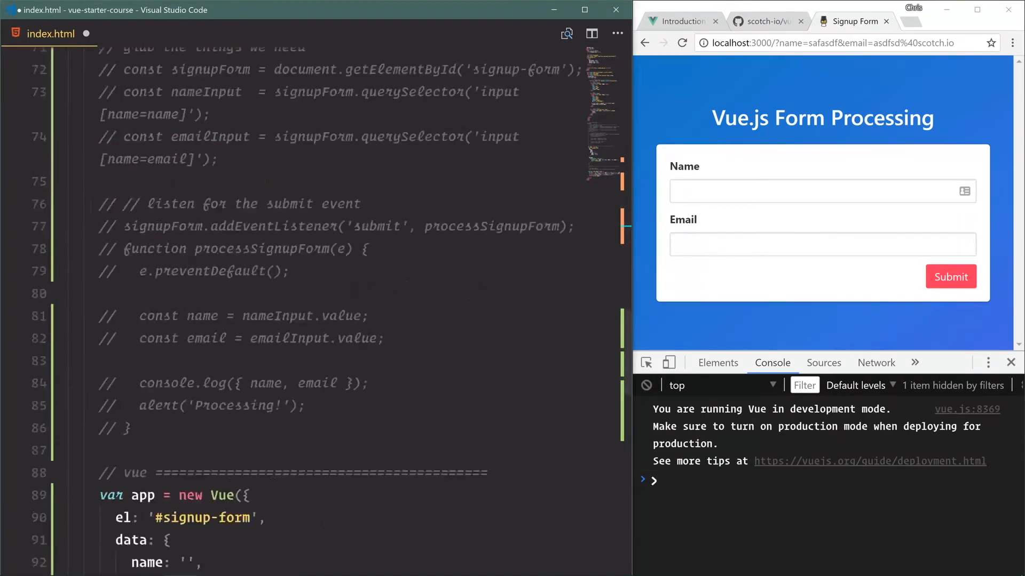
{"action": "scroll", "scroll_direction": "down", "scroll_amount": 3}
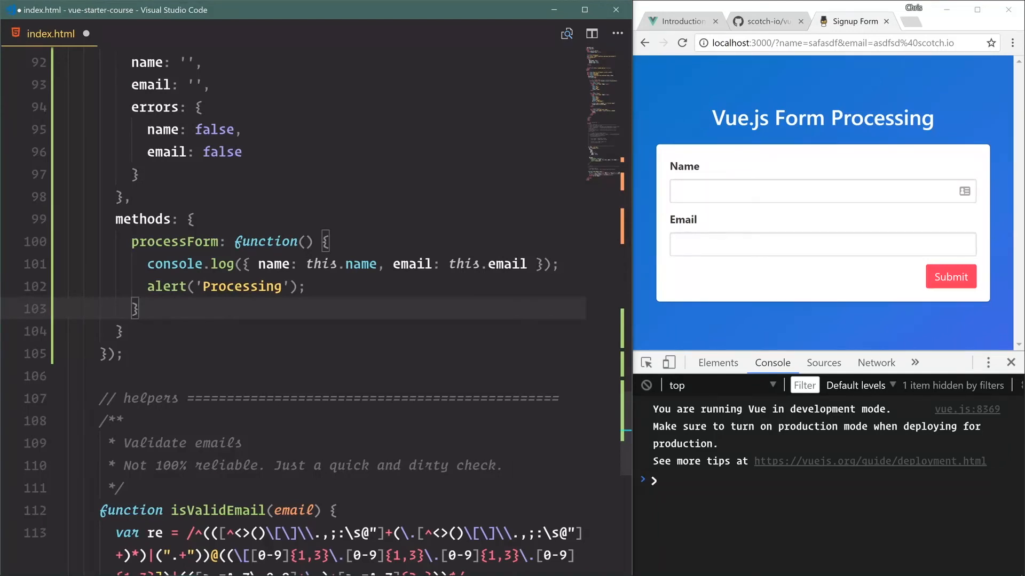
{"action": "type", "text": "validateEmail"}
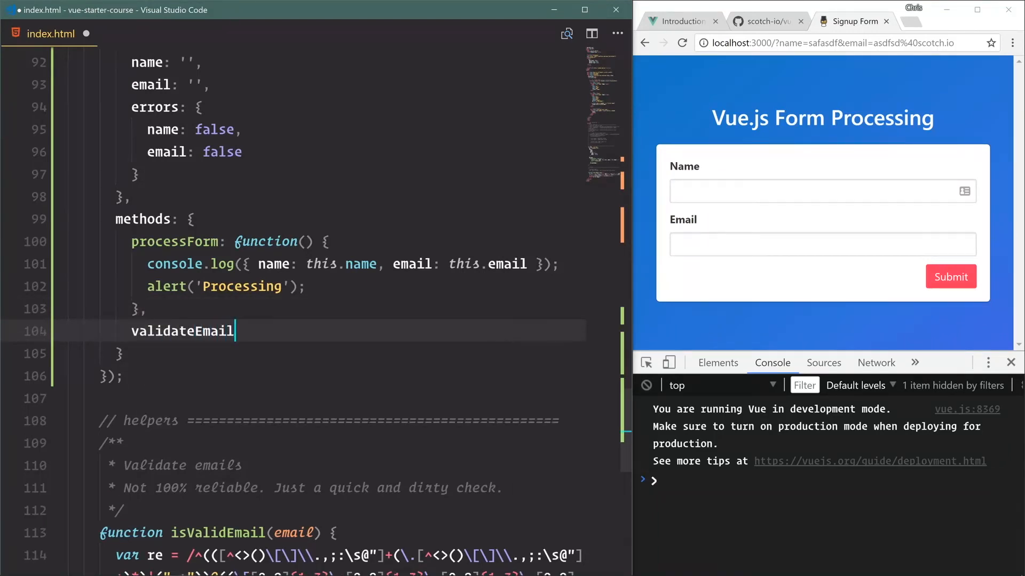
{"action": "type", "text": ": fucntion() {"}
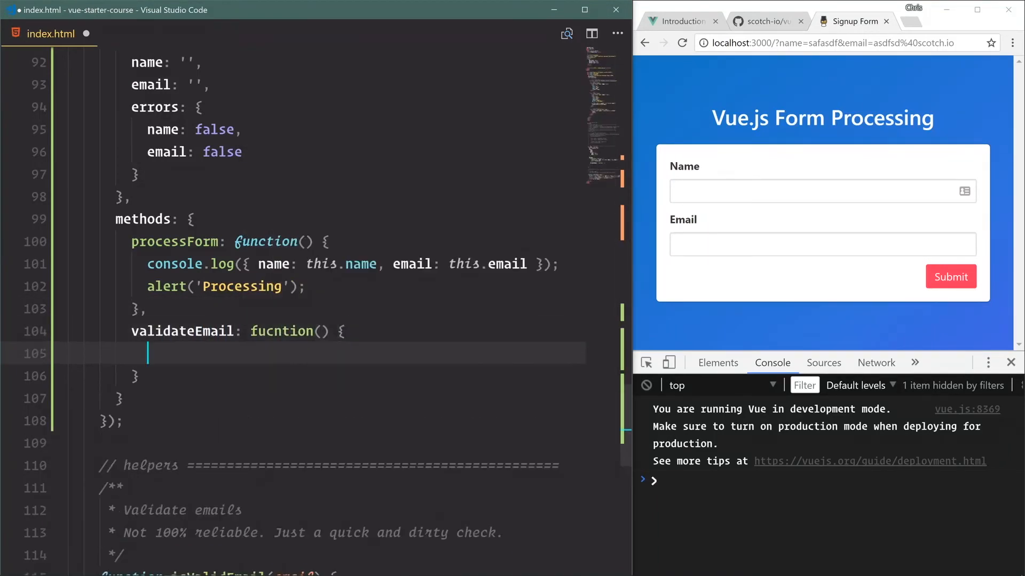
{"action": "scroll", "scroll_direction": "down", "scroll_amount": 3}
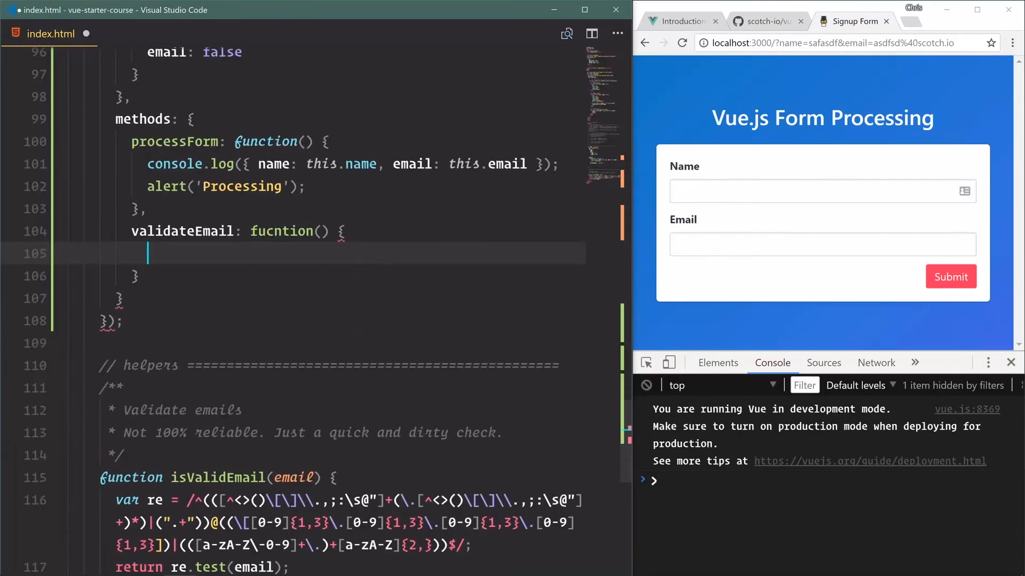
{"action": "type", "text": "this.errors."}
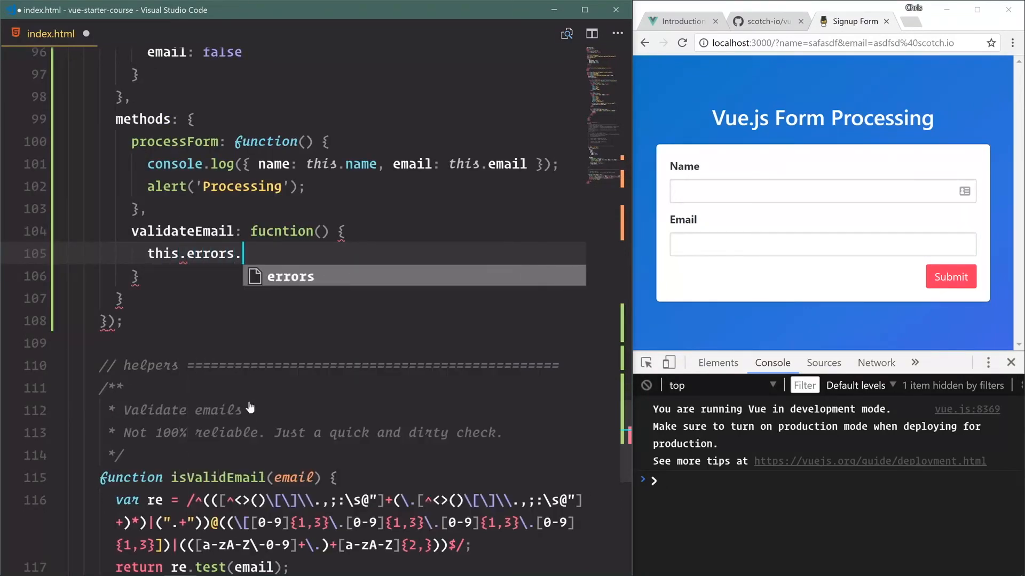
{"action": "type", "text": "email ="}
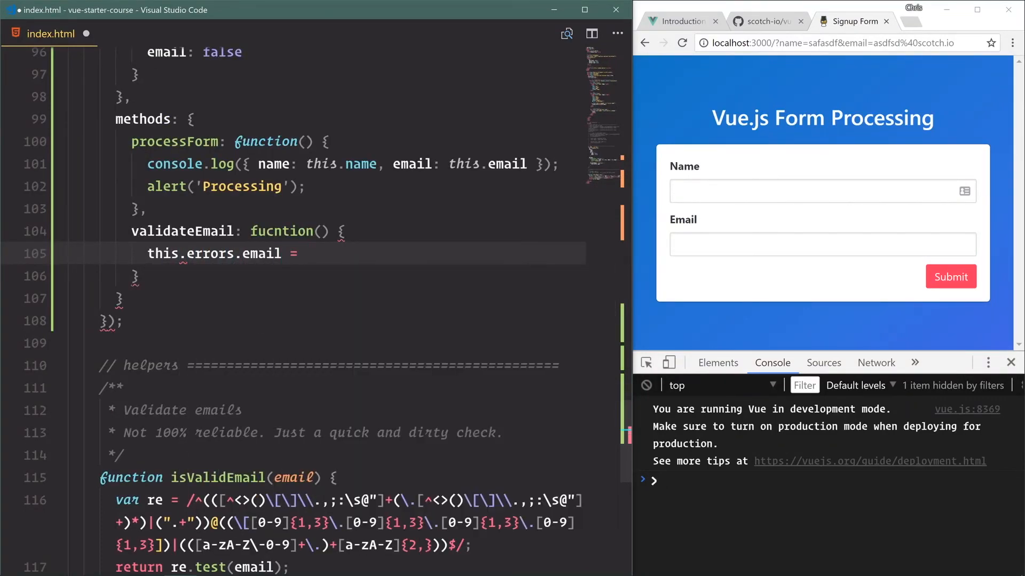
{"action": "scroll", "scroll_direction": "down", "scroll_amount": 3}
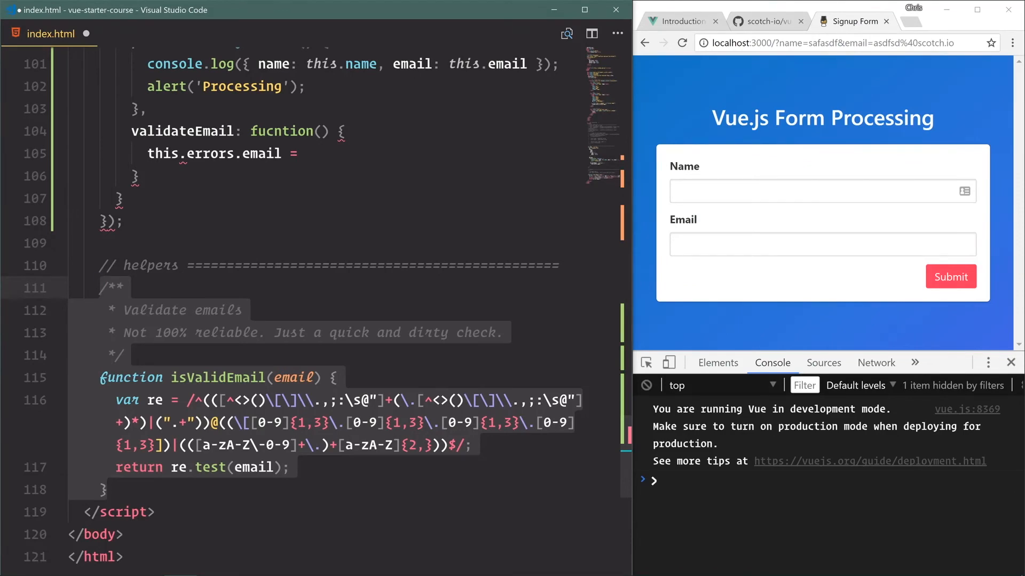
Step: Compute const isValid = window.isValidEmail(this.email) above the assignment
{"action": "left_click", "coordinate": [307, 153]}
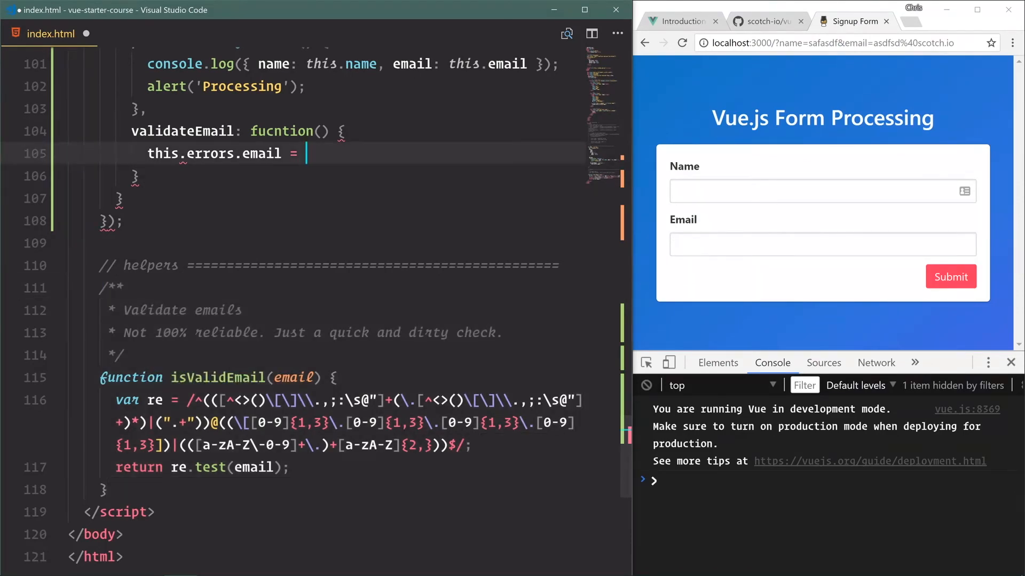
{"action": "type", "text": "window.isValidEmail("}
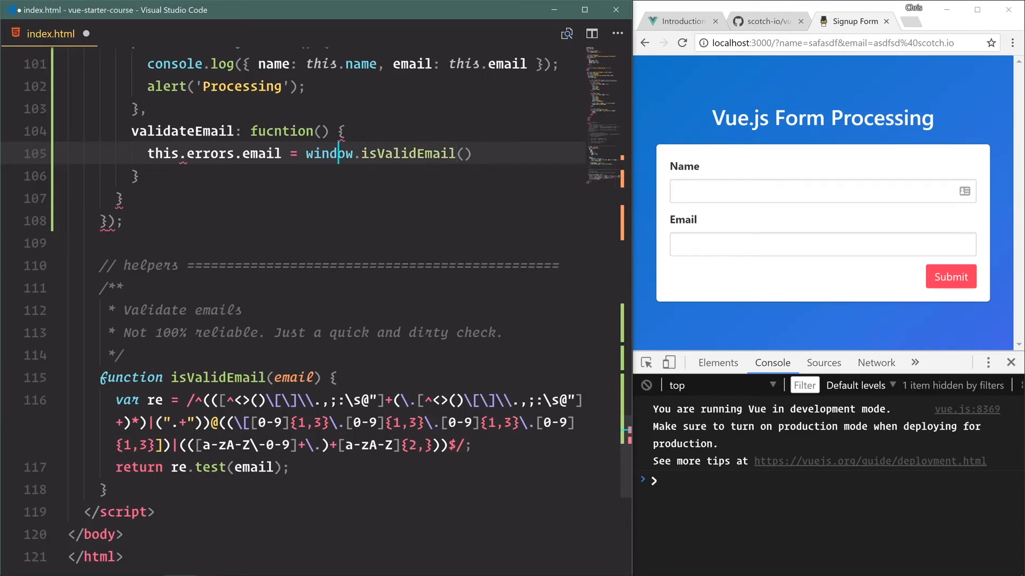
{"action": "double_click", "coordinate": [328, 153]}
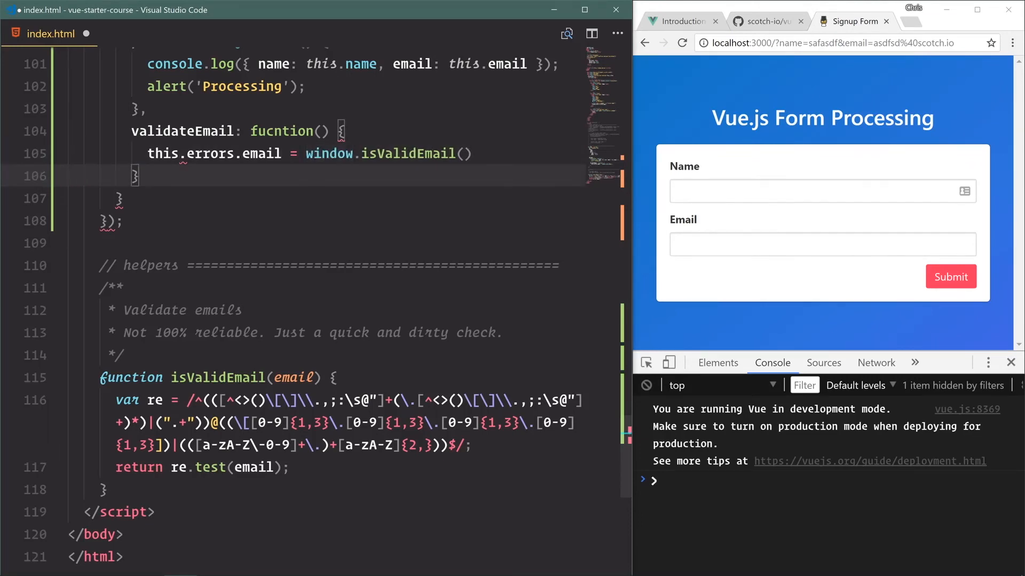
{"action": "mouse_move", "coordinate": [329, 154]}
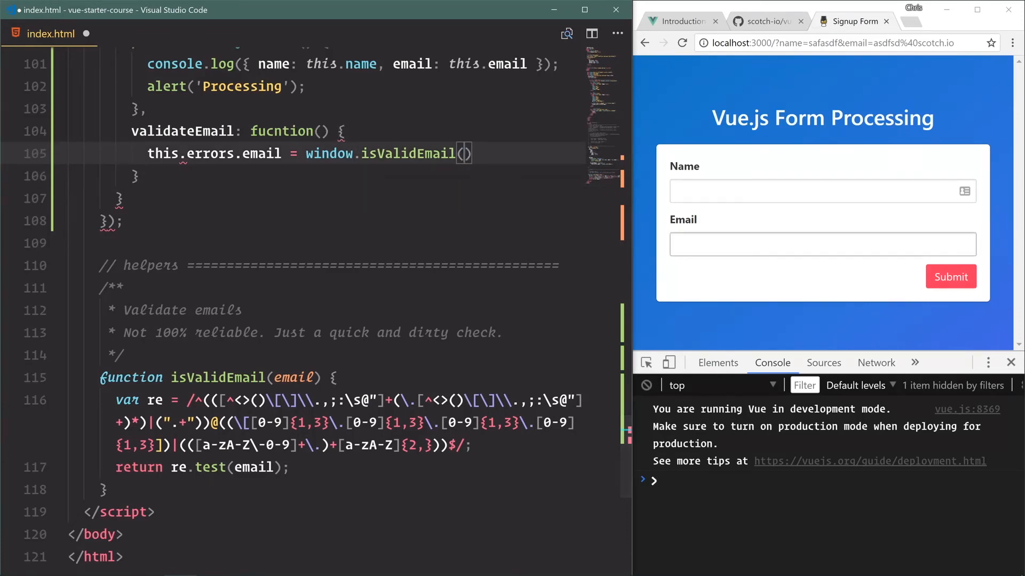
{"action": "type", "text": "this.email"}
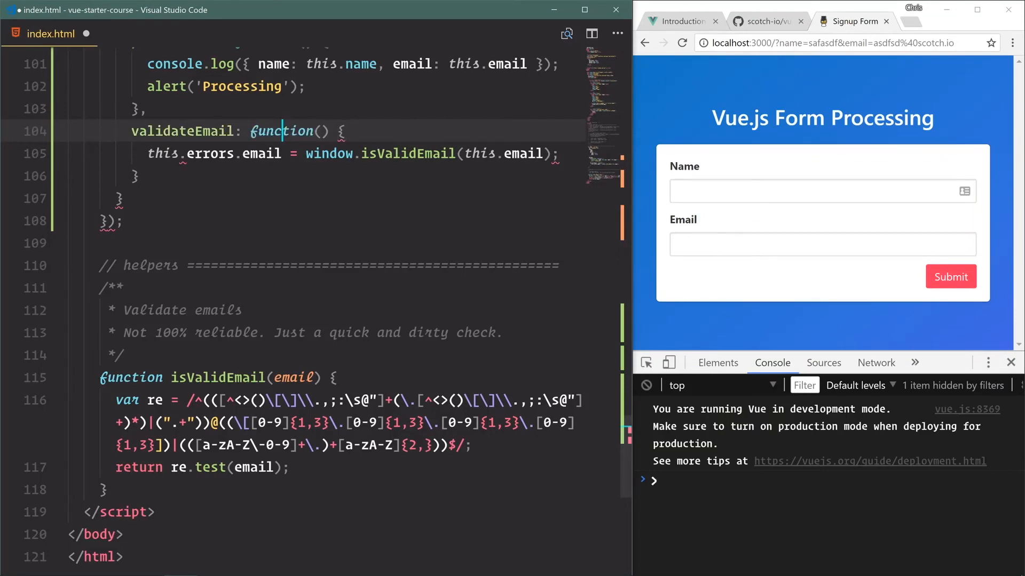
{"action": "key", "text": "Enter"}
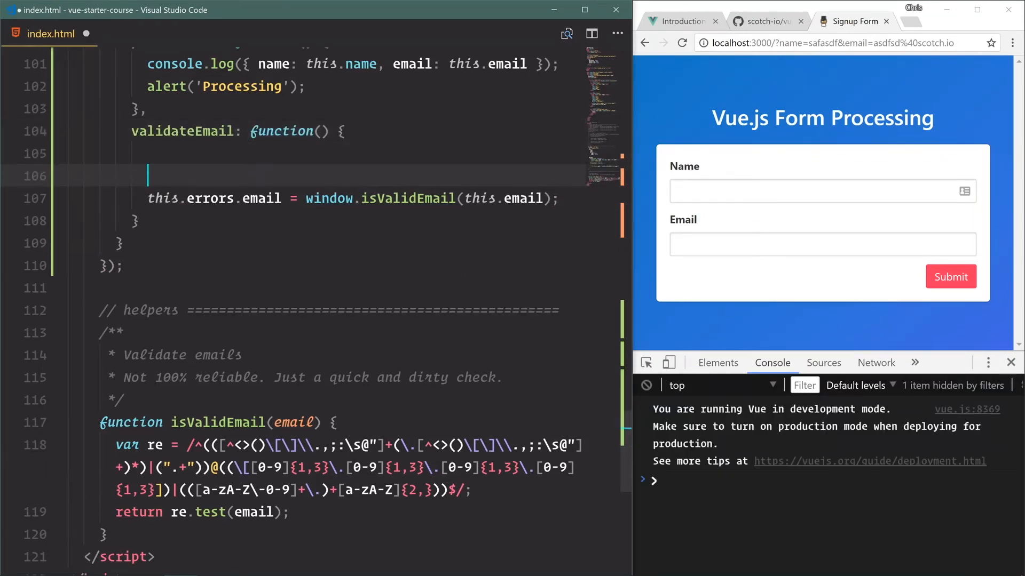
{"action": "type", "text": "const i"}
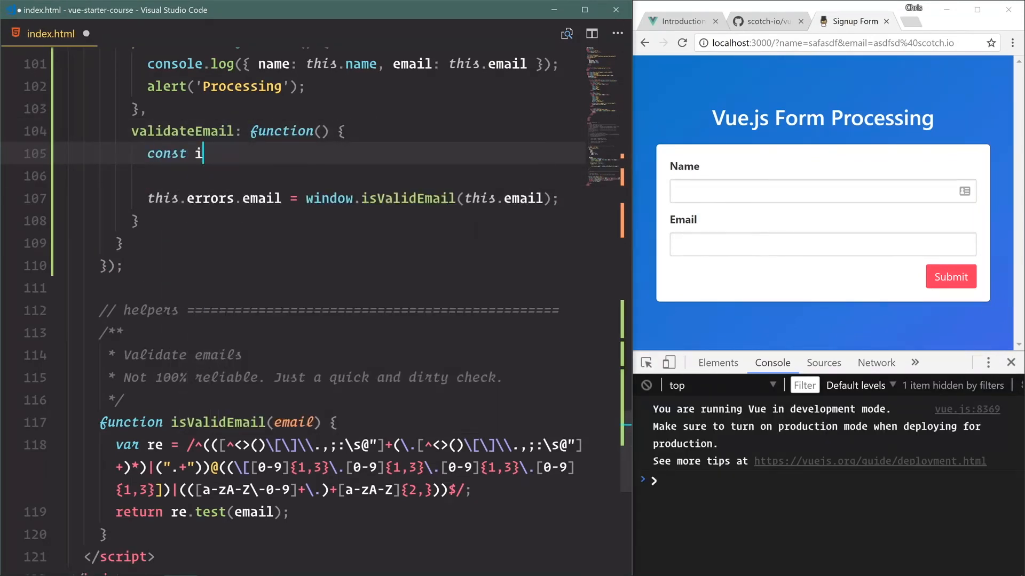
{"action": "type", "text": "sValid ="}
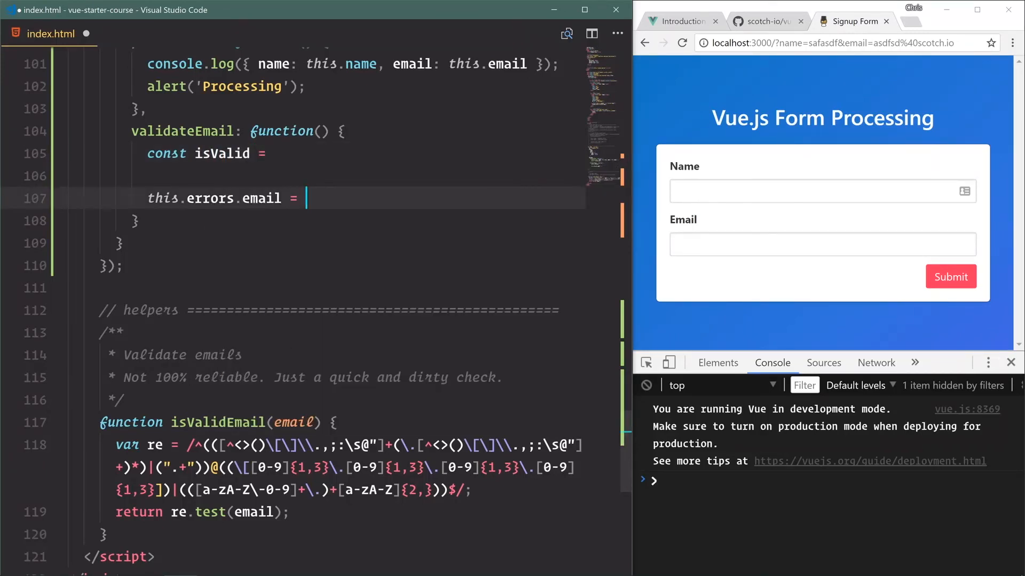
{"action": "type", "text": "window.isValidEmail(this.email);"}
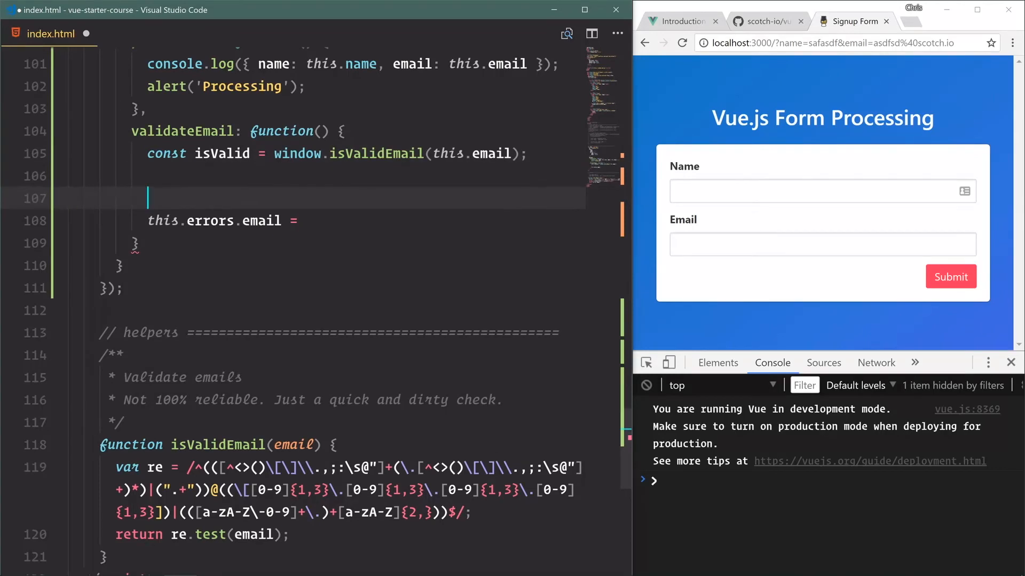
Step: Log isValid, assign it to this.errors.email, and try 'asdf' in the preview email field
{"action": "type", "text": "console.log(isValid);"}
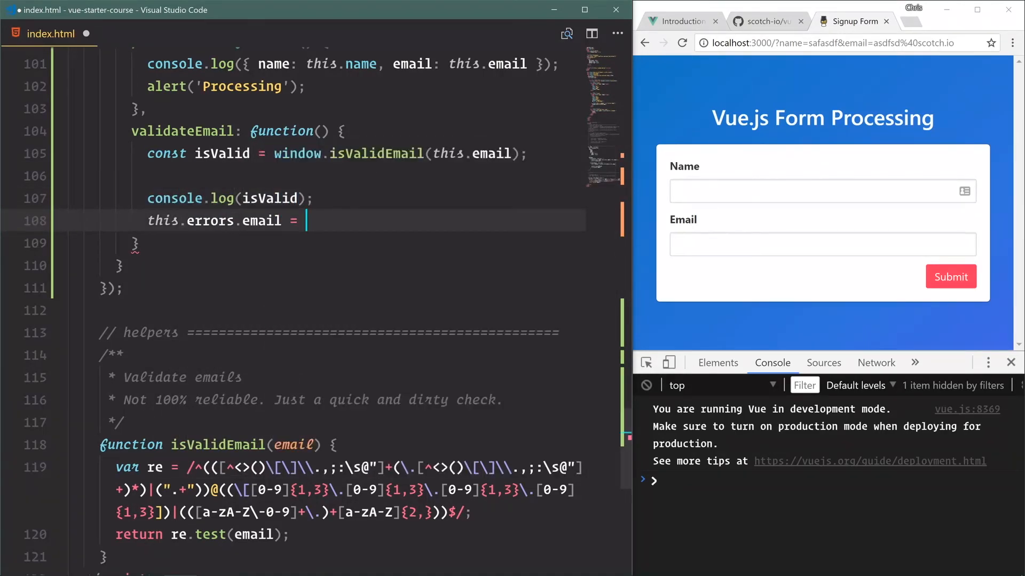
{"action": "type", "text": "isValid;"}
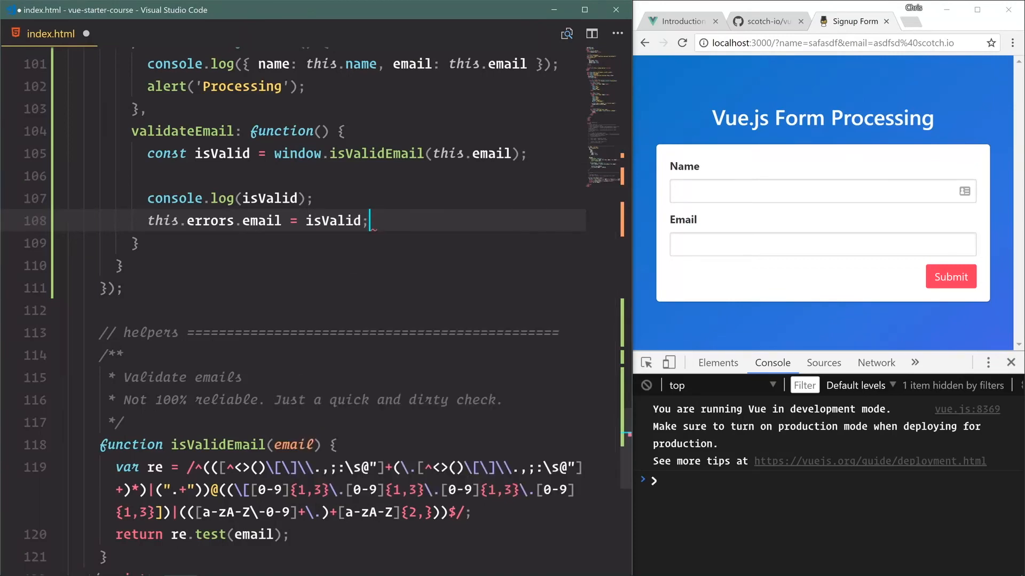
{"action": "type", "text": "asdfasdff"}
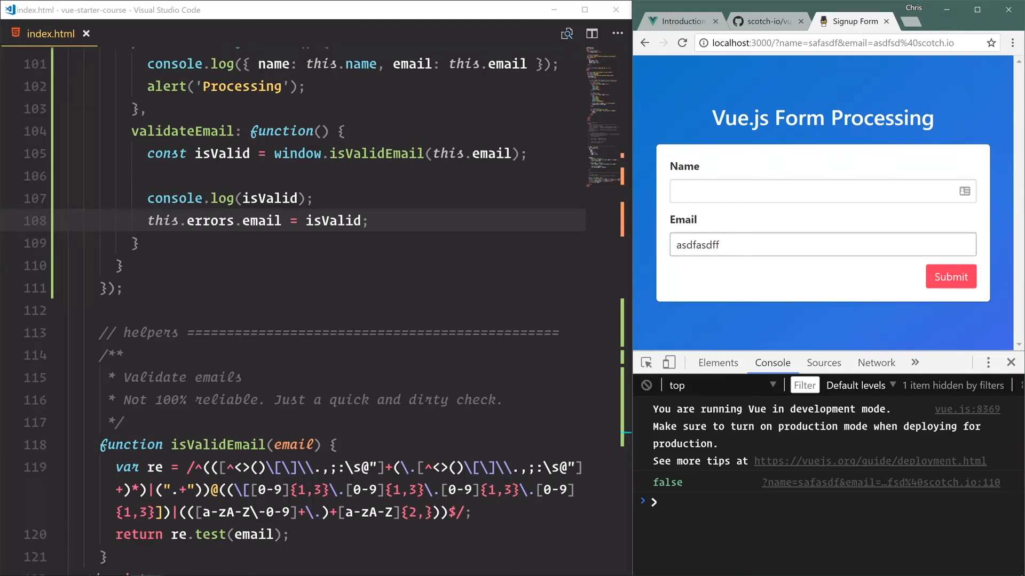
{"action": "type", "text": "@scotch.io"}
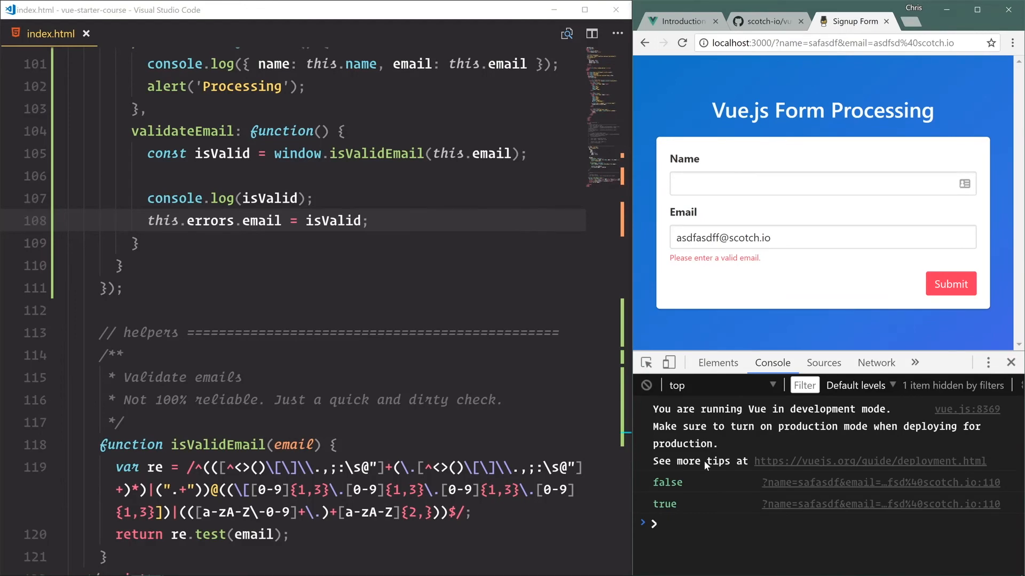
{"action": "mouse_move", "coordinate": [775, 269]}
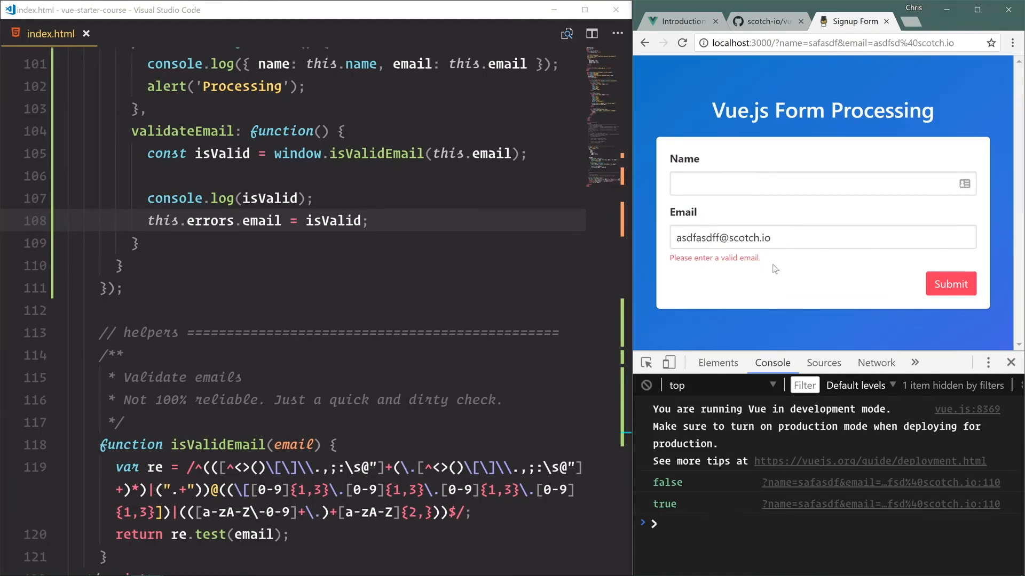
Step: Inspect errors and change the assignment to !isValid, dropping the console.log line
{"action": "double_click", "coordinate": [715, 257]}
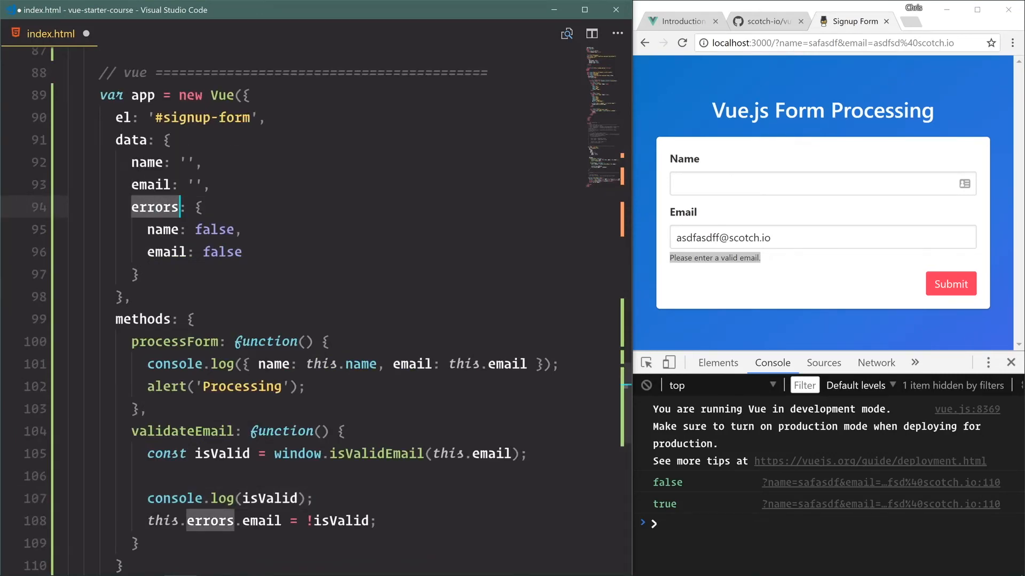
{"action": "scroll", "scroll_direction": "down", "scroll_amount": 3}
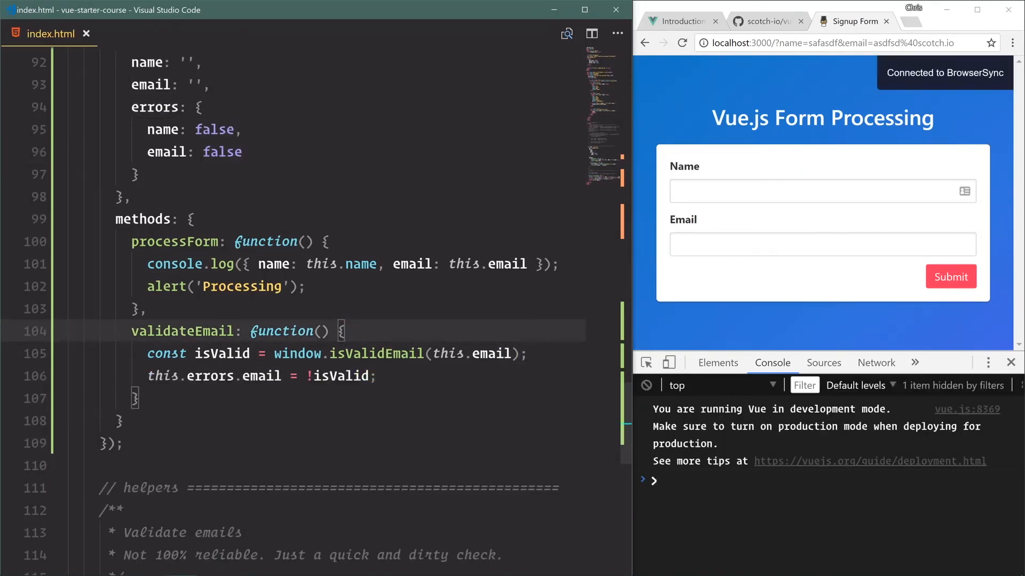
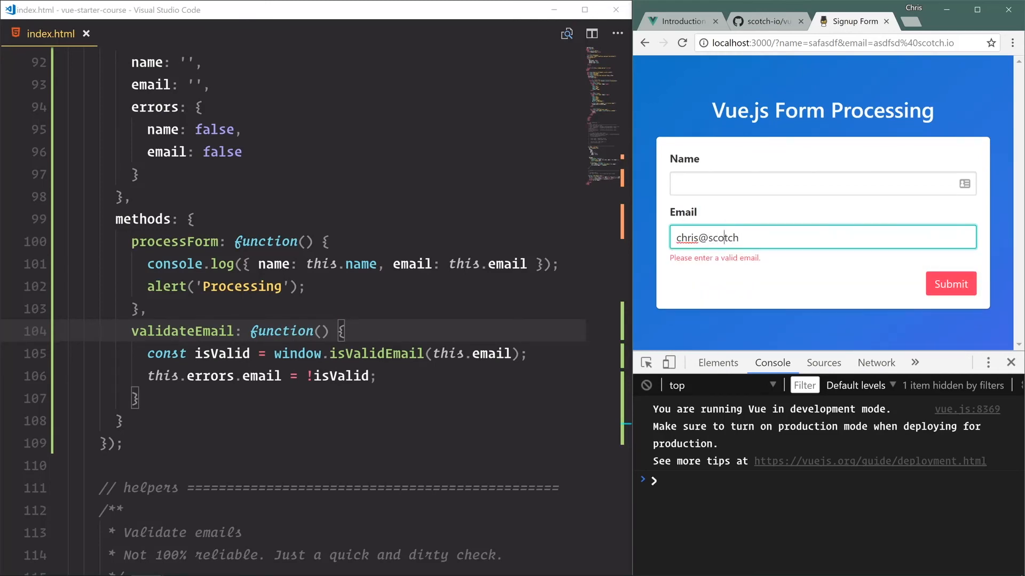
{"action": "left_click", "coordinate": [822, 191]}
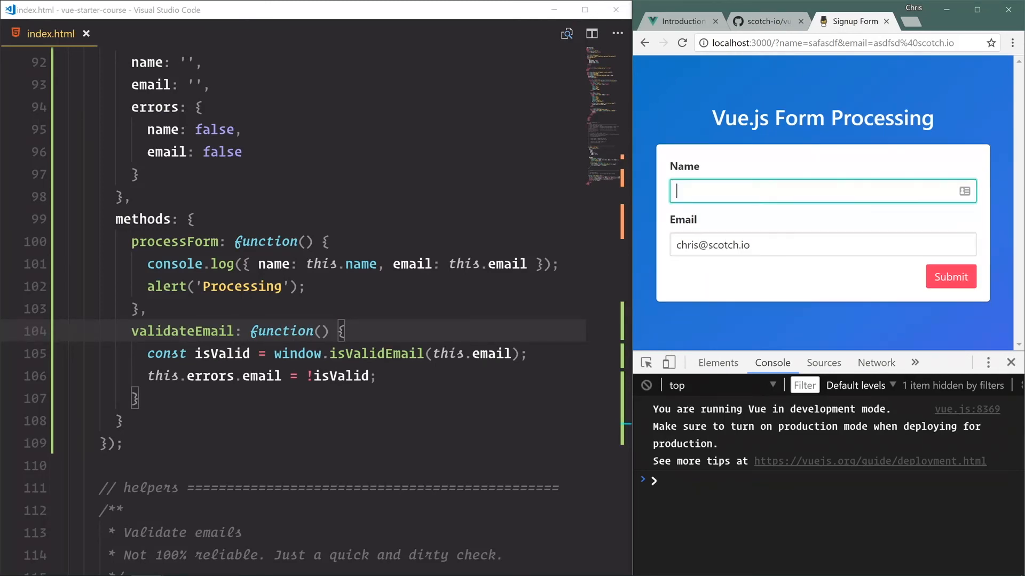
{"action": "type", "text": "Chris"}
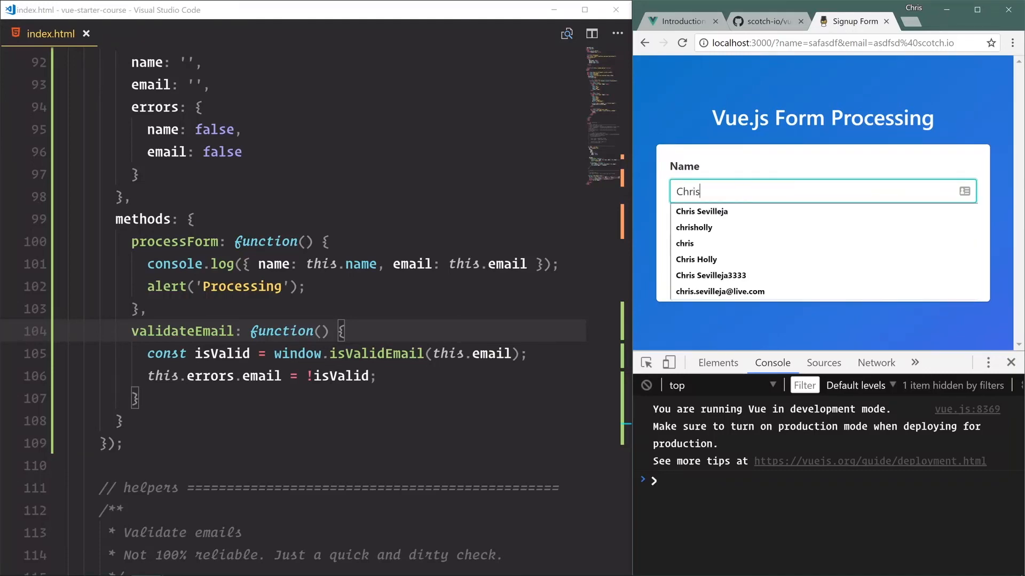
{"action": "left_click", "coordinate": [701, 211]}
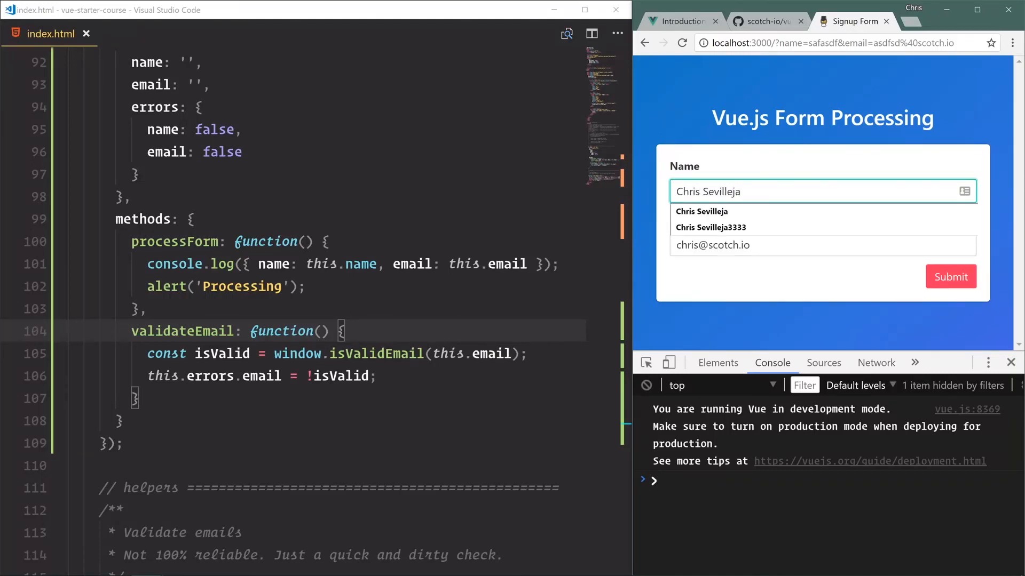
Step: Submit the signup form and dismiss the Processing alert
{"action": "left_click", "coordinate": [950, 277]}
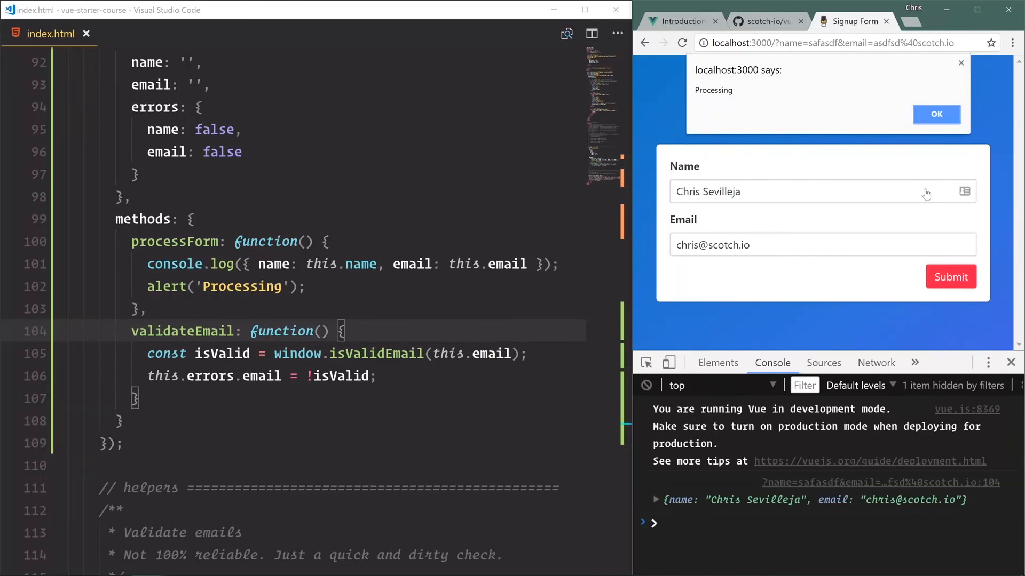
{"action": "left_click", "coordinate": [936, 115]}
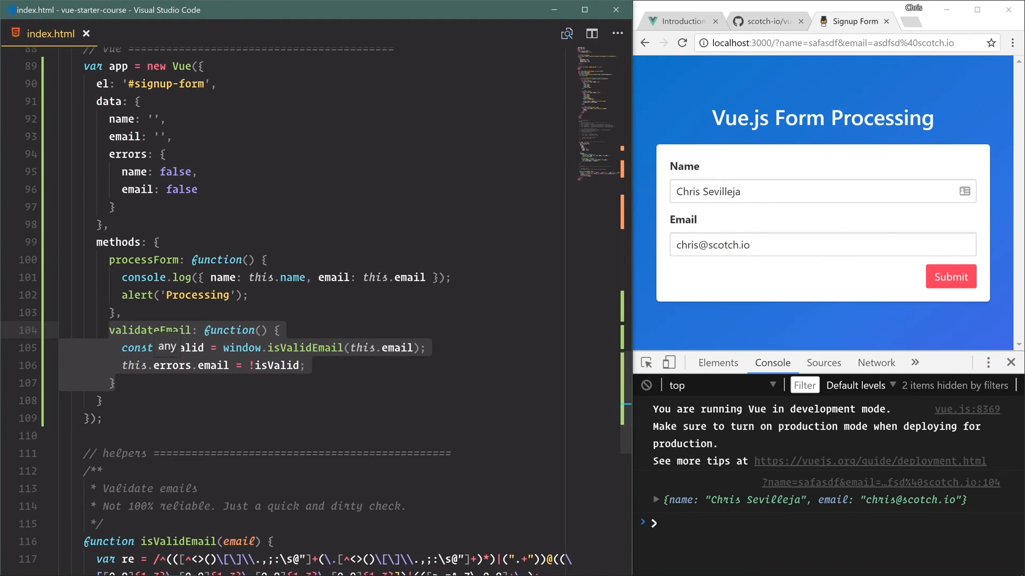
{"action": "mouse_move", "coordinate": [177, 357]}
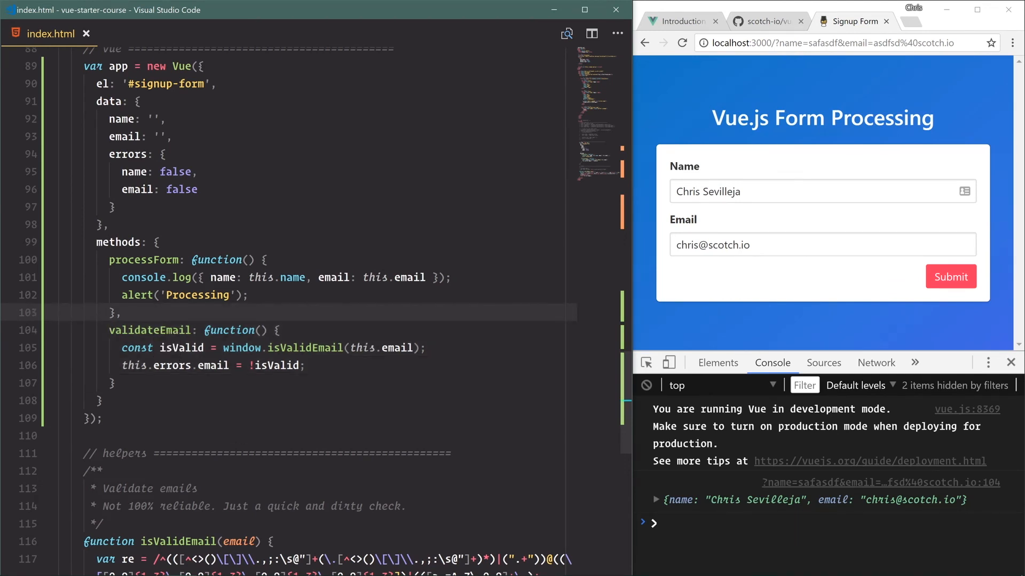
{"action": "mouse_move", "coordinate": [152, 260]}
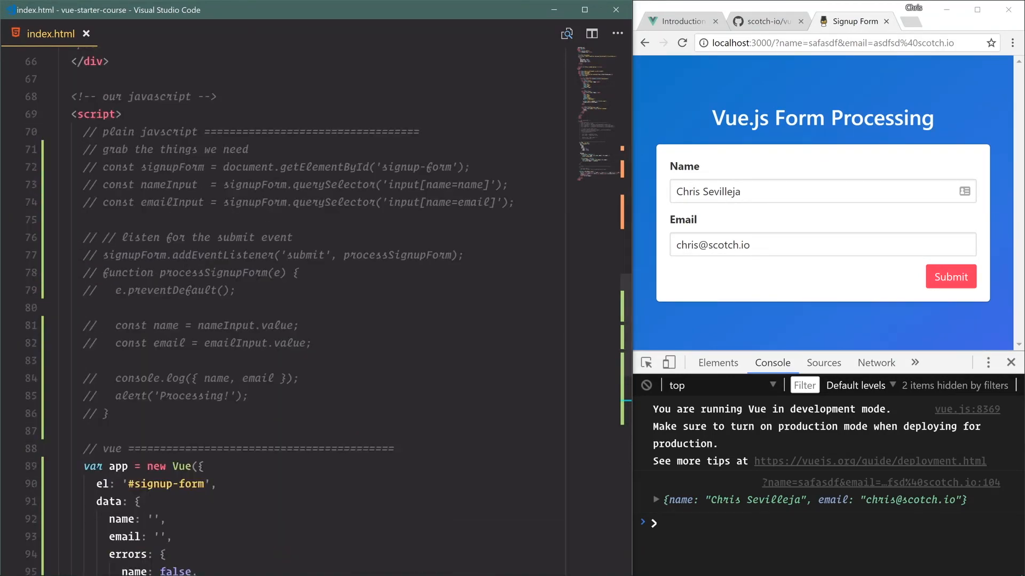
{"action": "scroll", "scroll_direction": "down", "scroll_amount": 3}
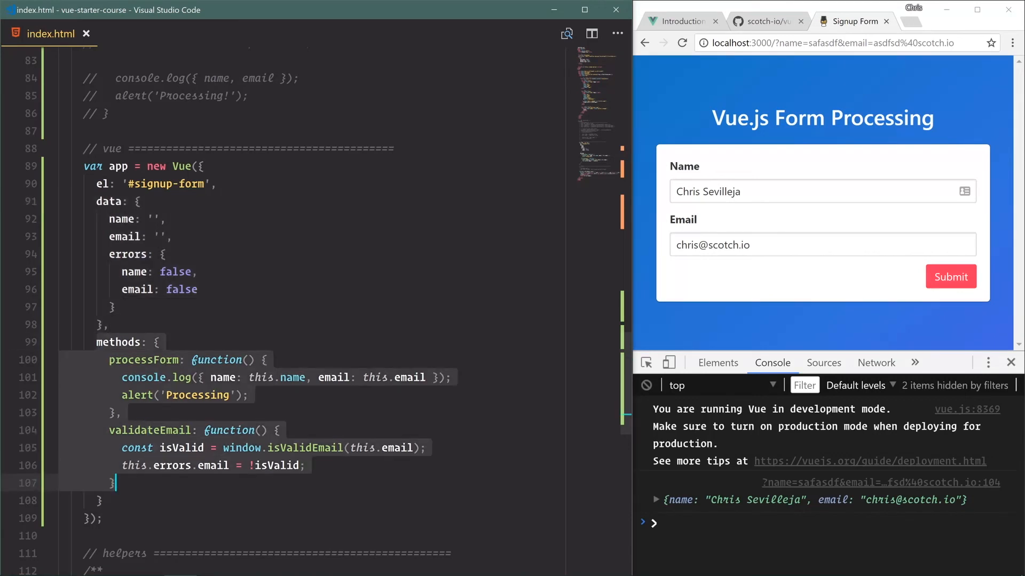
{"action": "left_click", "coordinate": [121, 412]}
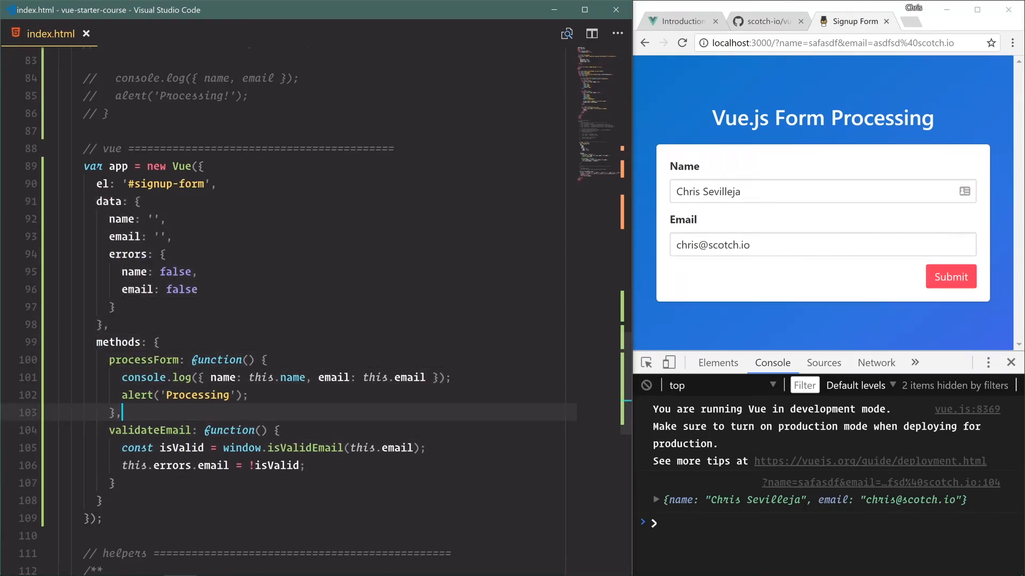